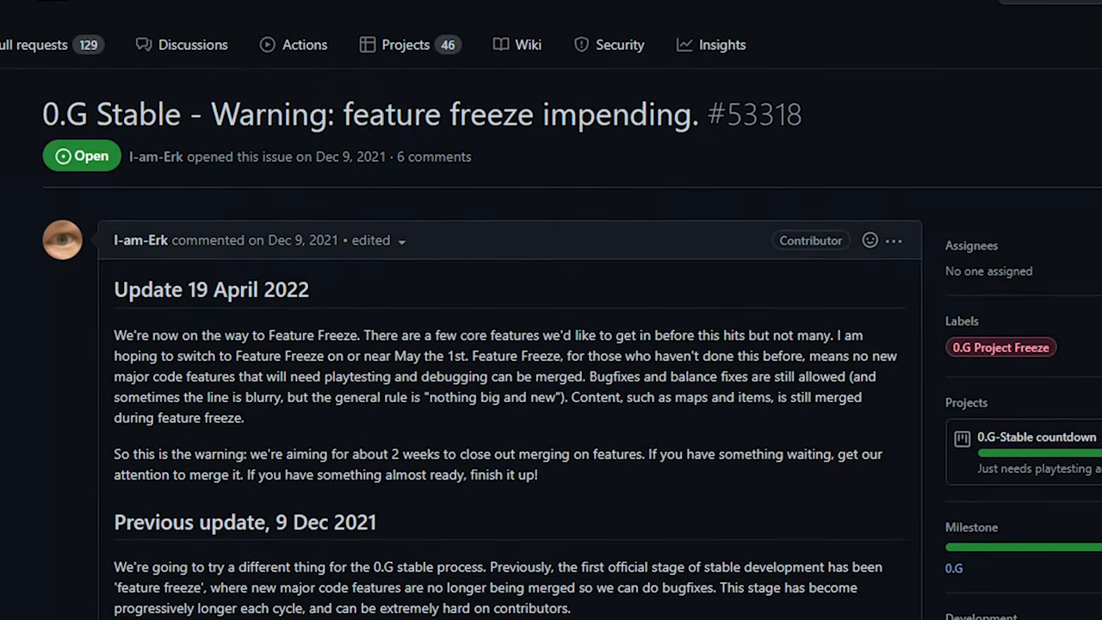
Step: Open the 0.G-Stable countdown project board from the Projects sidebar
{"action": "scroll", "scroll_direction": "up", "scroll_amount": 3}
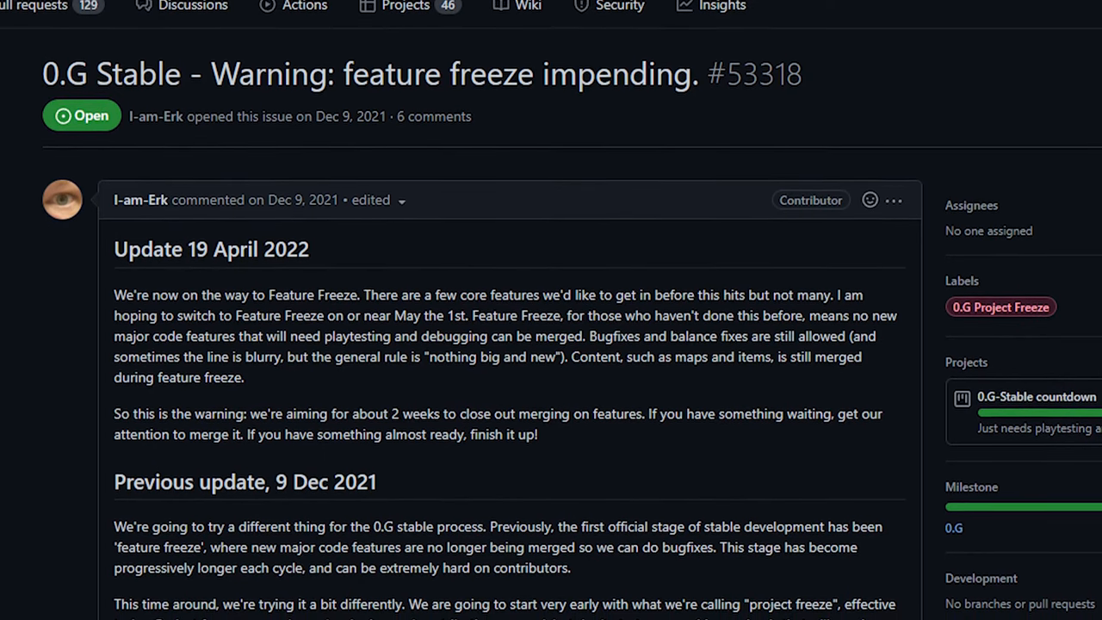
{"action": "scroll", "scroll_direction": "down", "scroll_amount": 3}
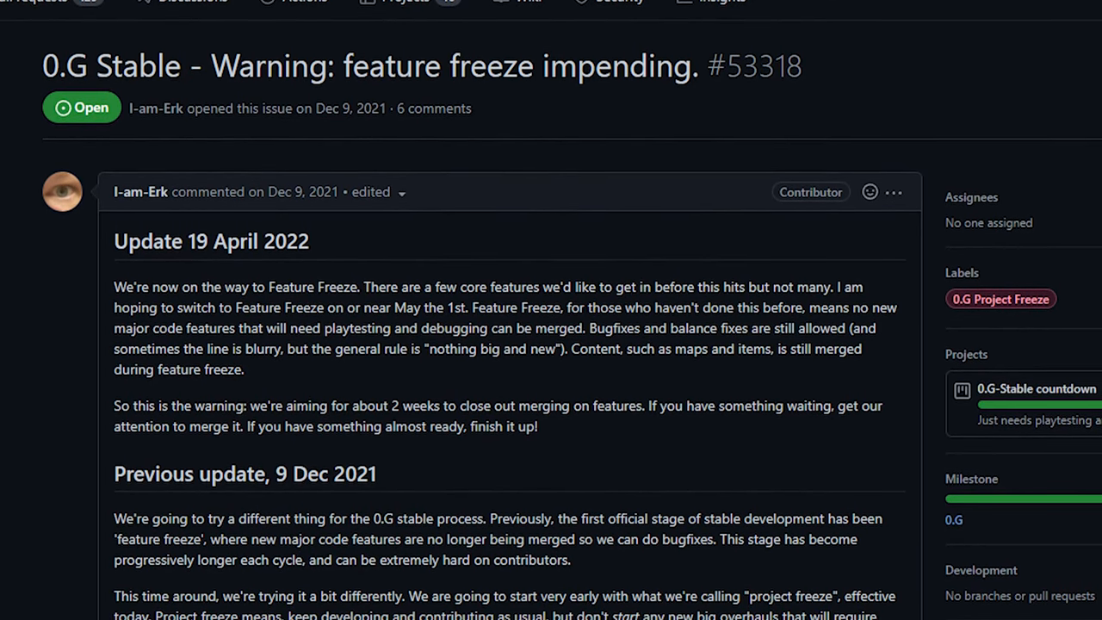
{"action": "scroll", "scroll_direction": "up", "scroll_amount": 3}
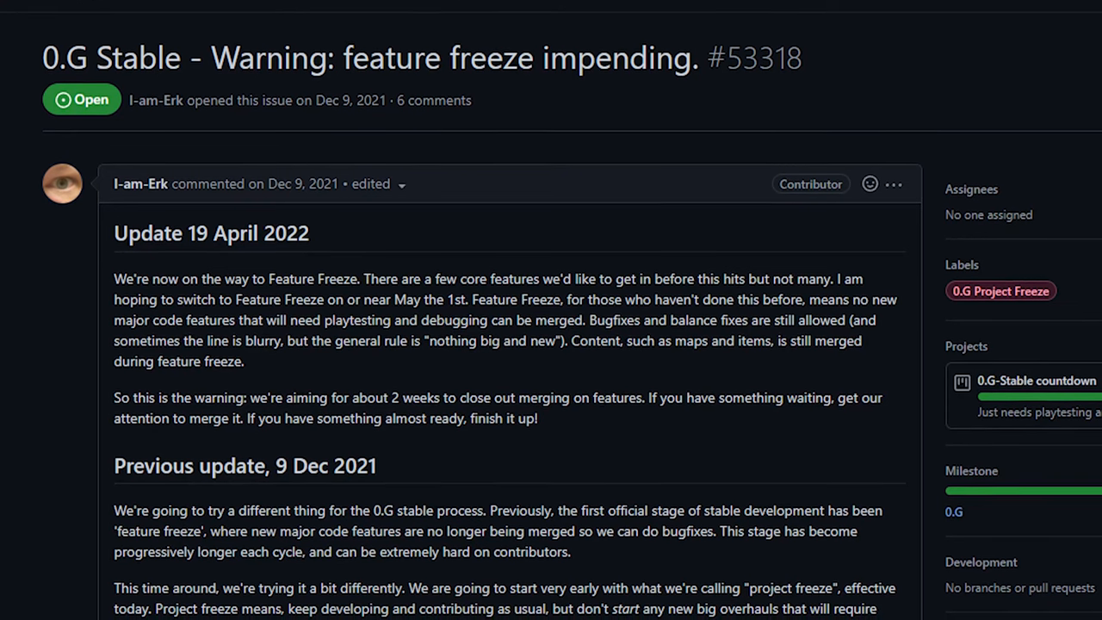
{"action": "scroll", "scroll_direction": "down", "scroll_amount": 3}
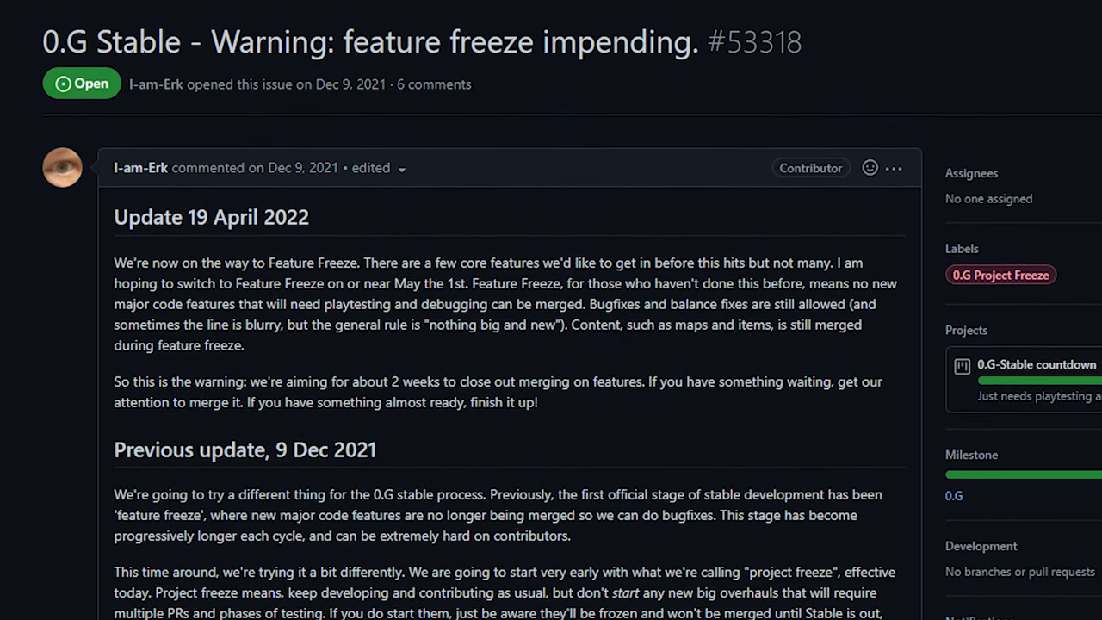
{"action": "left_click", "coordinate": [1037, 365]}
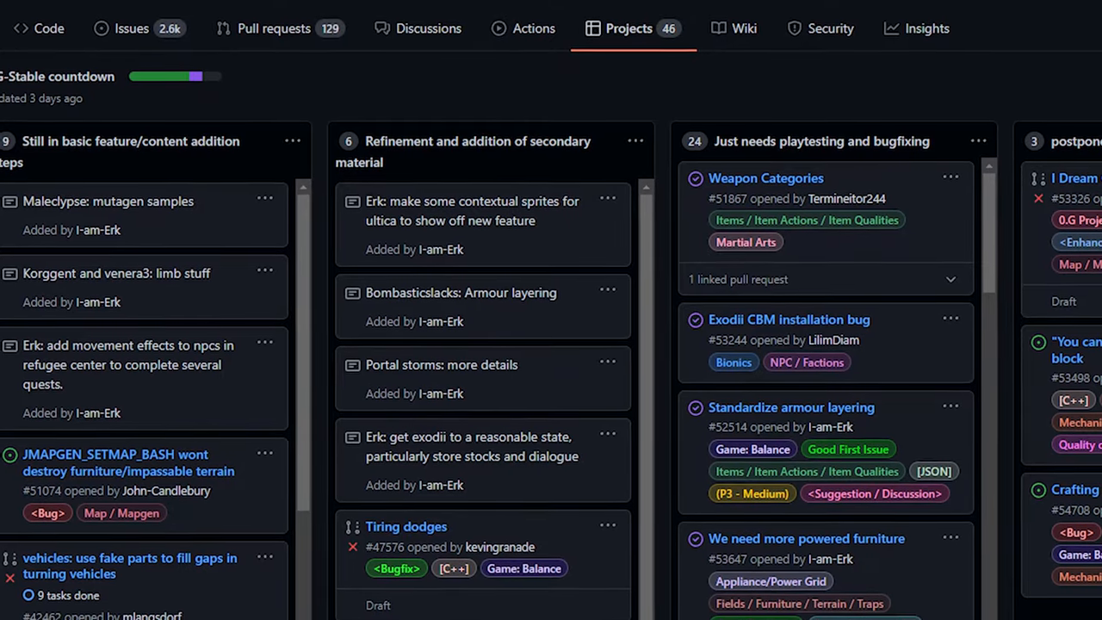
Step: Scroll through the board's columns of planned 0.G work
{"action": "scroll", "scroll_direction": "down", "scroll_amount": 3}
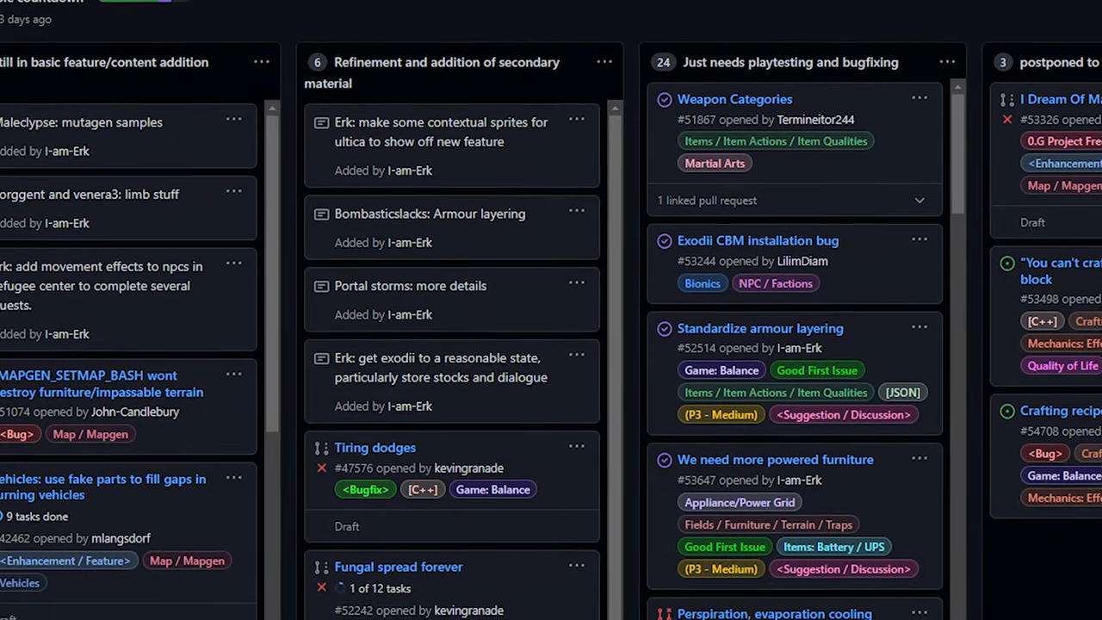
{"action": "scroll", "scroll_direction": "down", "scroll_amount": 3}
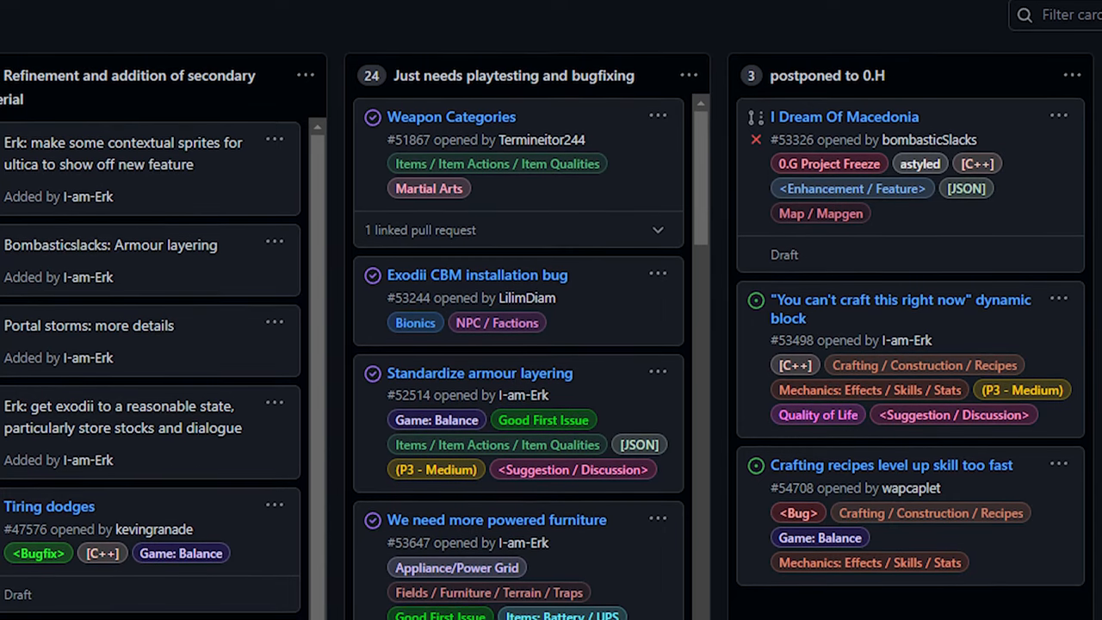
{"action": "scroll", "scroll_direction": "down", "scroll_amount": 3}
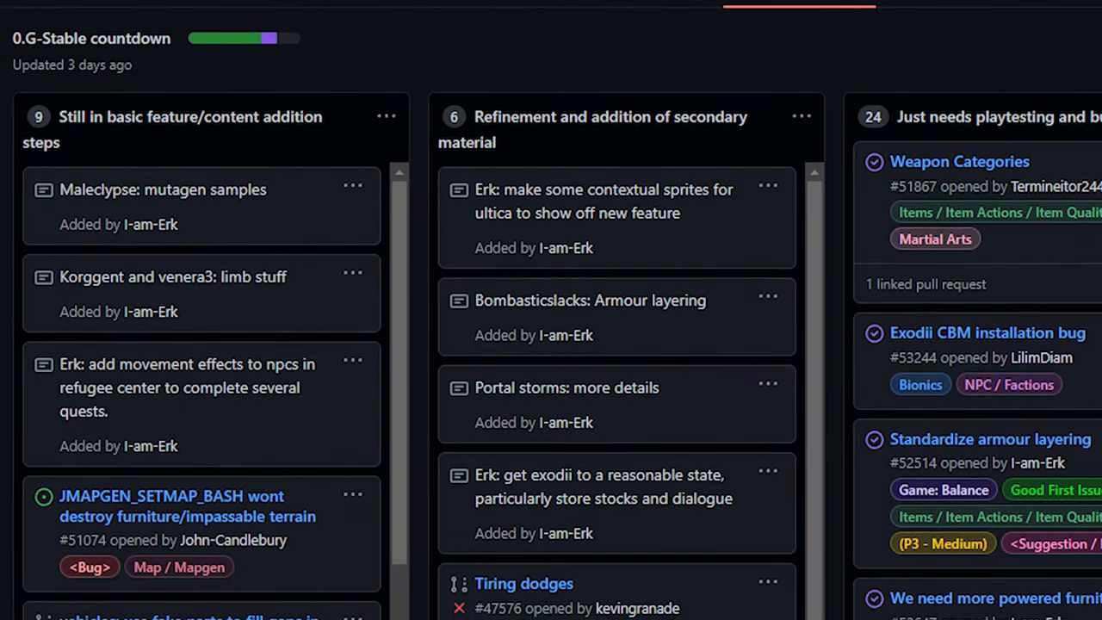
{"action": "scroll", "scroll_direction": "down", "scroll_amount": 3}
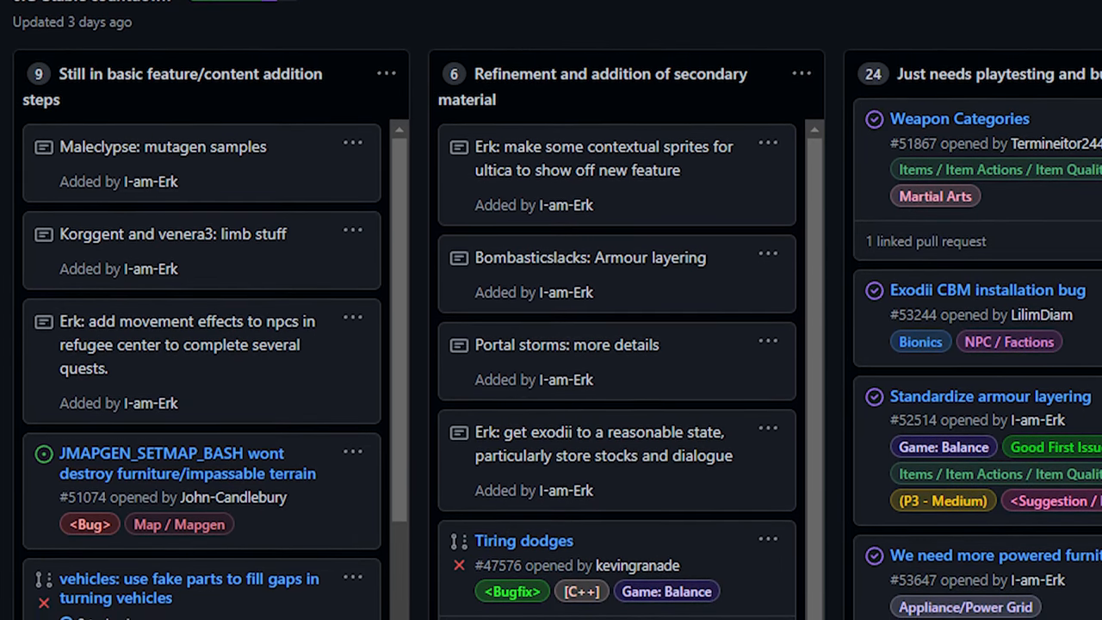
{"action": "scroll", "scroll_direction": "up", "scroll_amount": 3}
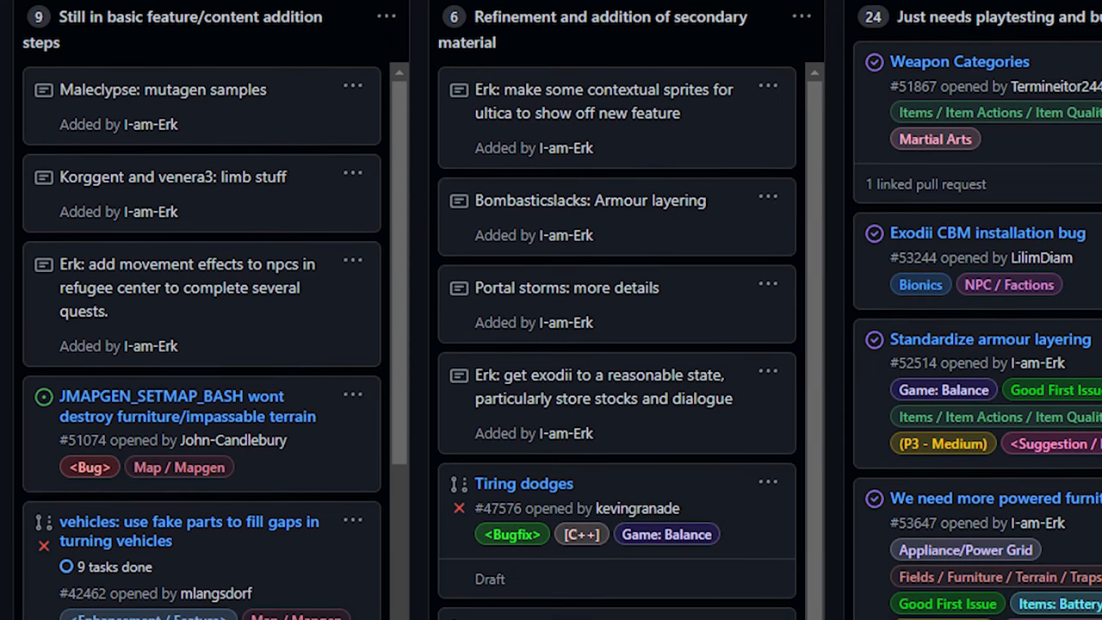
{"action": "scroll", "scroll_direction": "down", "scroll_amount": 3}
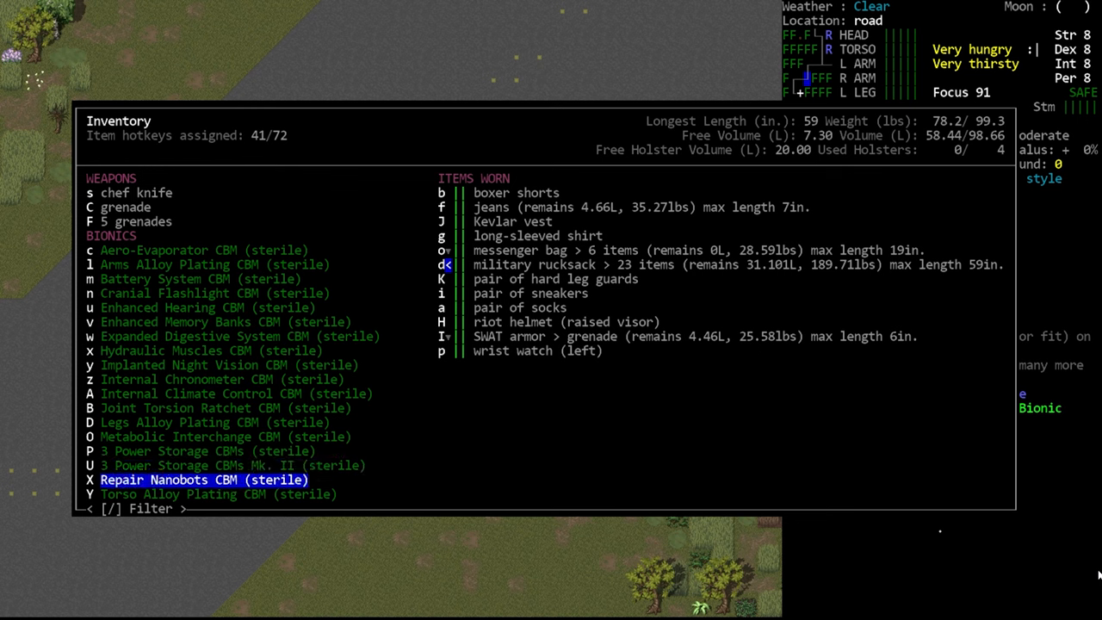
{"action": "key", "text": "up"}
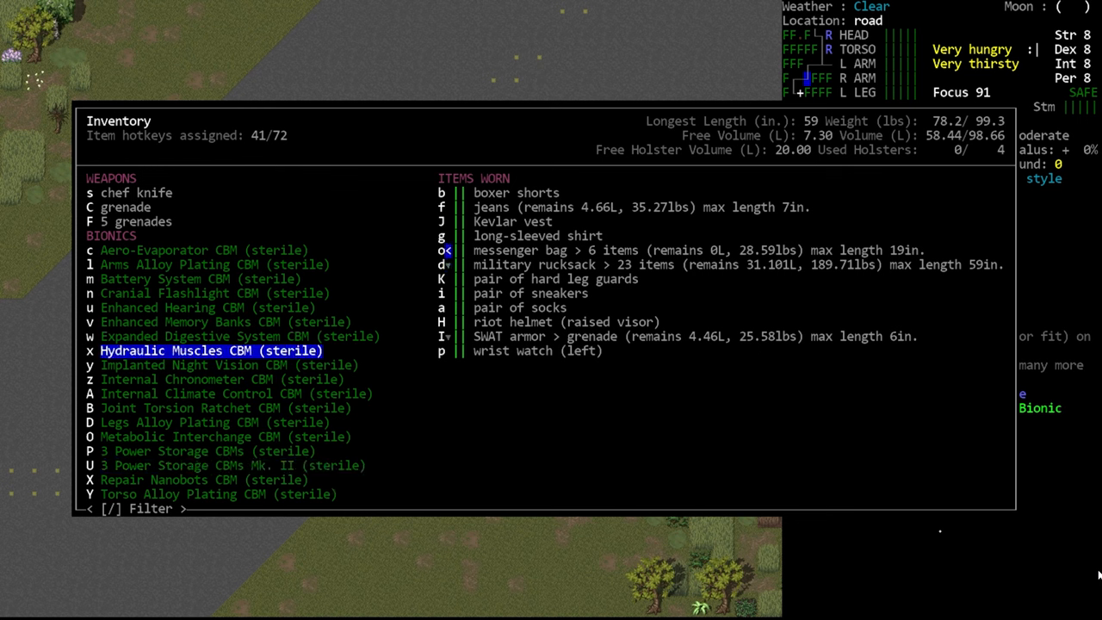
{"action": "key", "text": "up"}
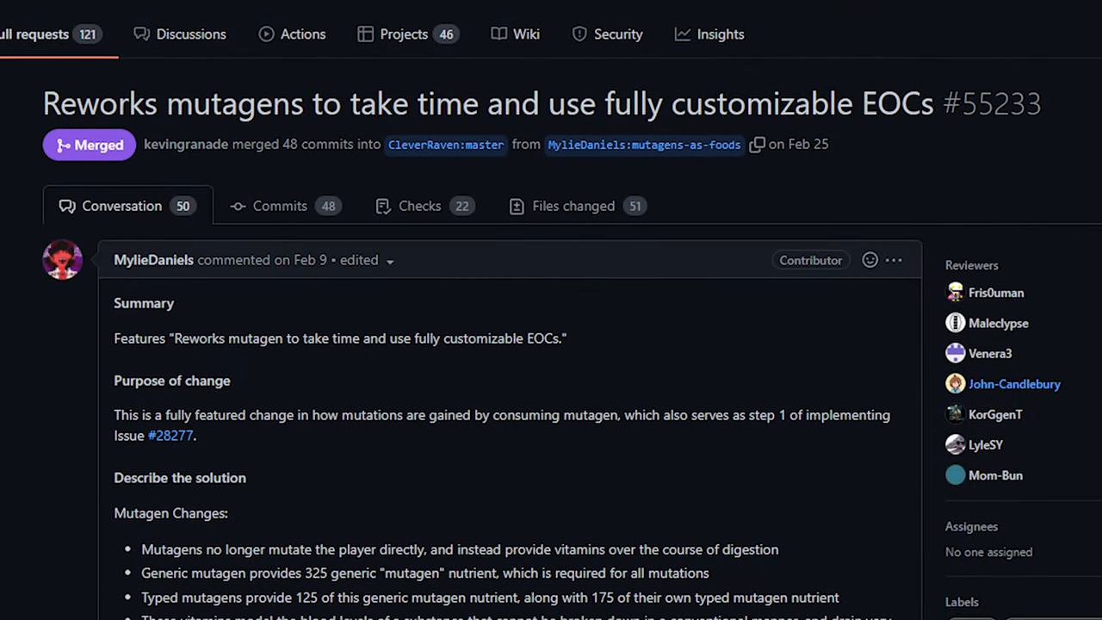
Step: Scroll the Conversation tab of the mutagen rework pull request #55233
{"action": "scroll", "scroll_direction": "down", "scroll_amount": 3}
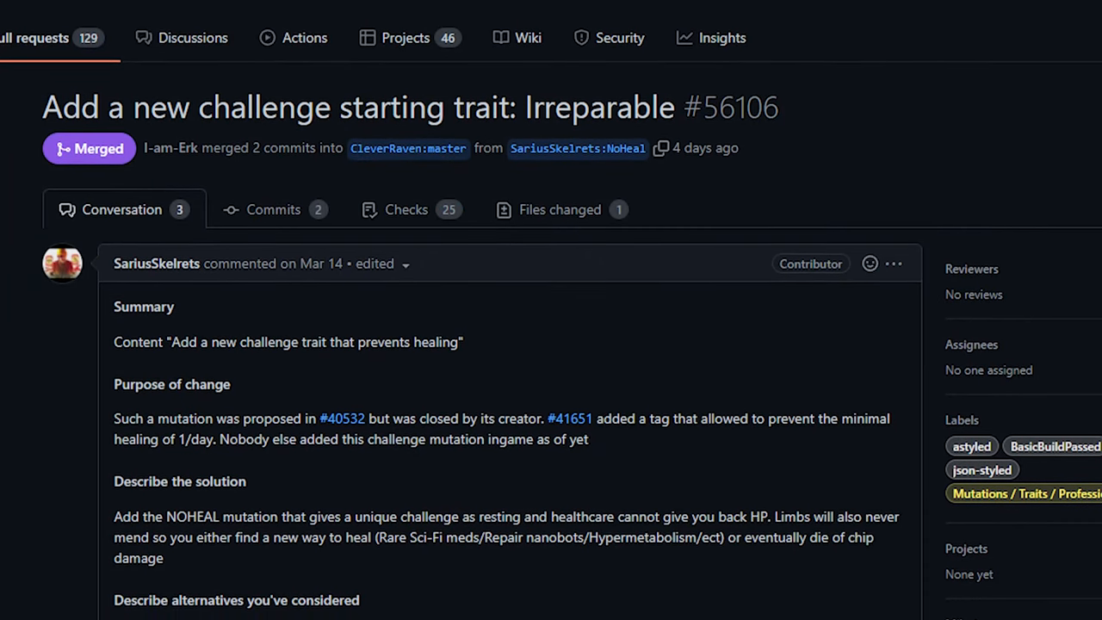
Step: Read the description of the Irreparable challenge trait pull request #56106
{"action": "scroll", "scroll_direction": "down", "scroll_amount": 3}
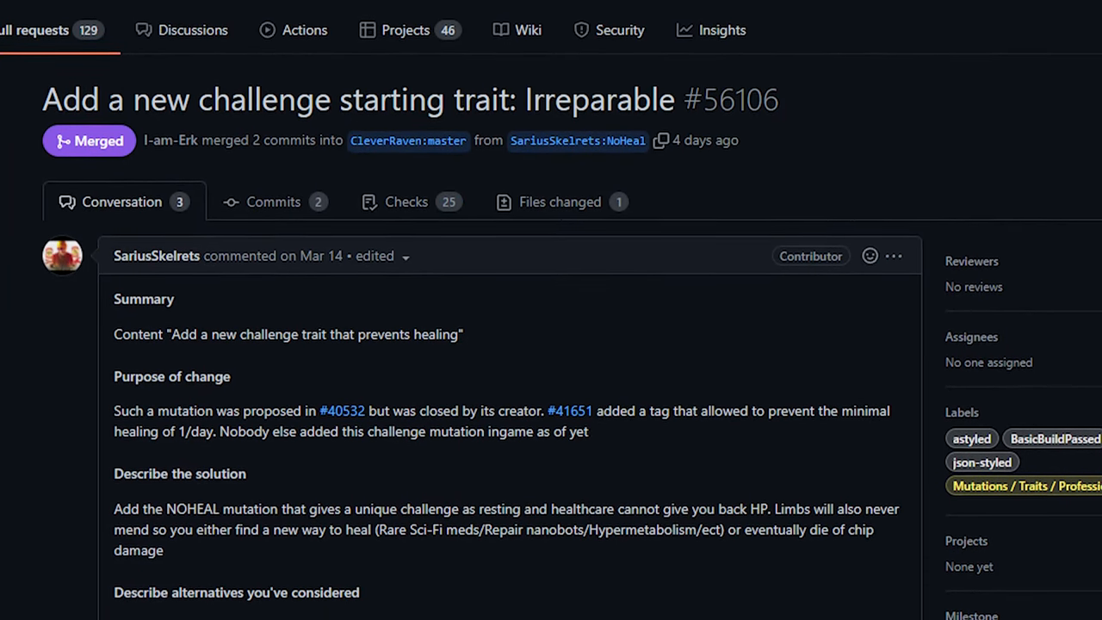
{"action": "scroll", "scroll_direction": "down", "scroll_amount": 3}
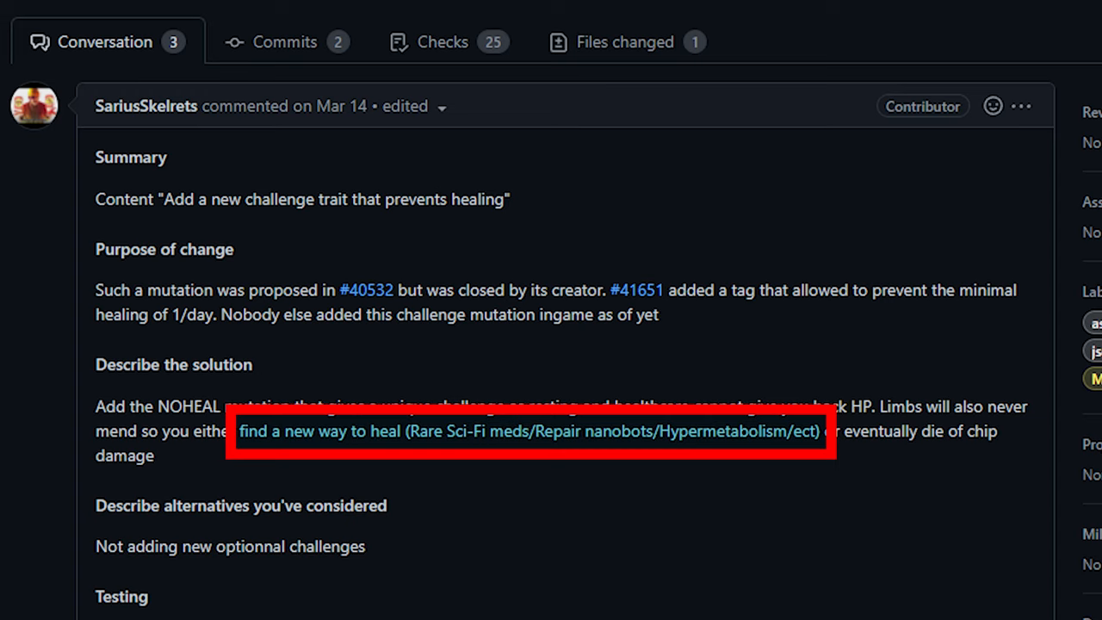
{"action": "scroll", "scroll_direction": "up", "scroll_amount": 3}
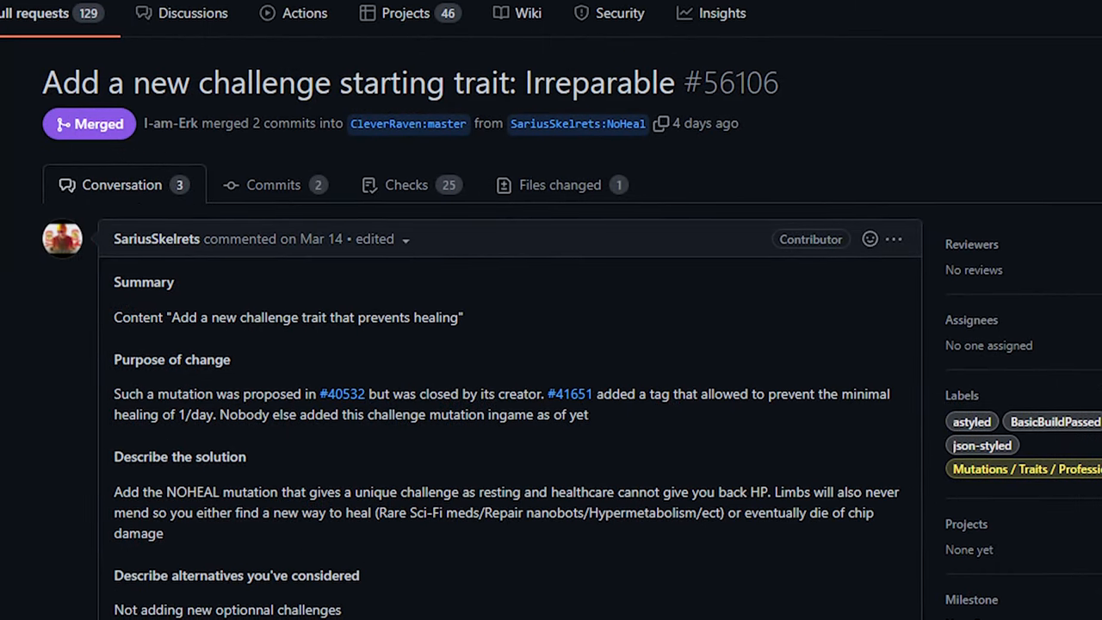
{"action": "scroll", "scroll_direction": "up", "scroll_amount": 3}
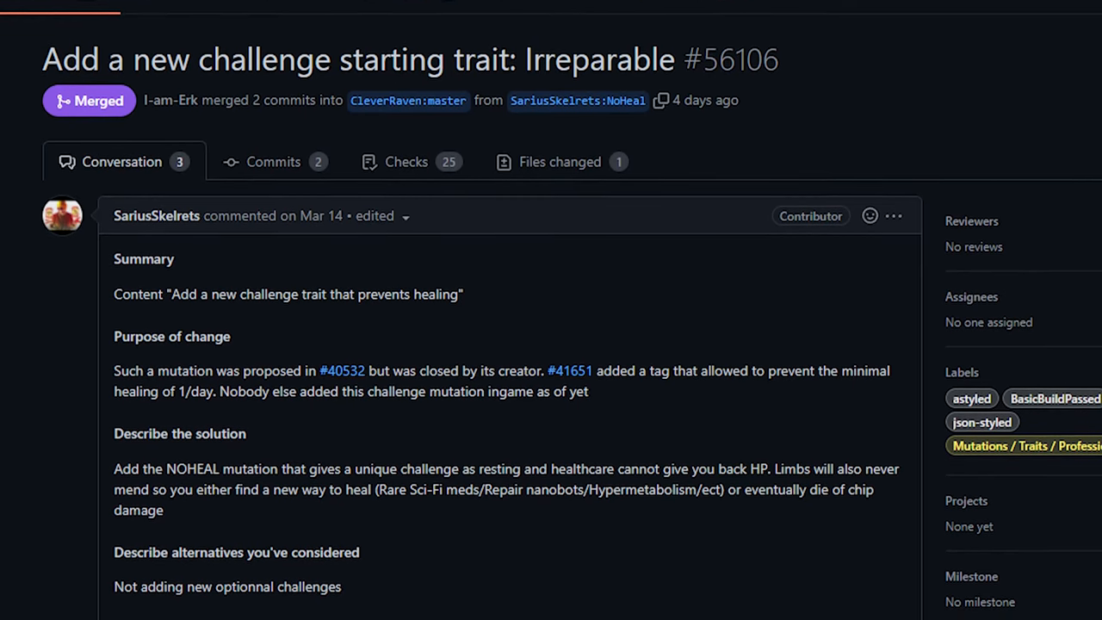
{"action": "scroll", "scroll_direction": "down", "scroll_amount": 3}
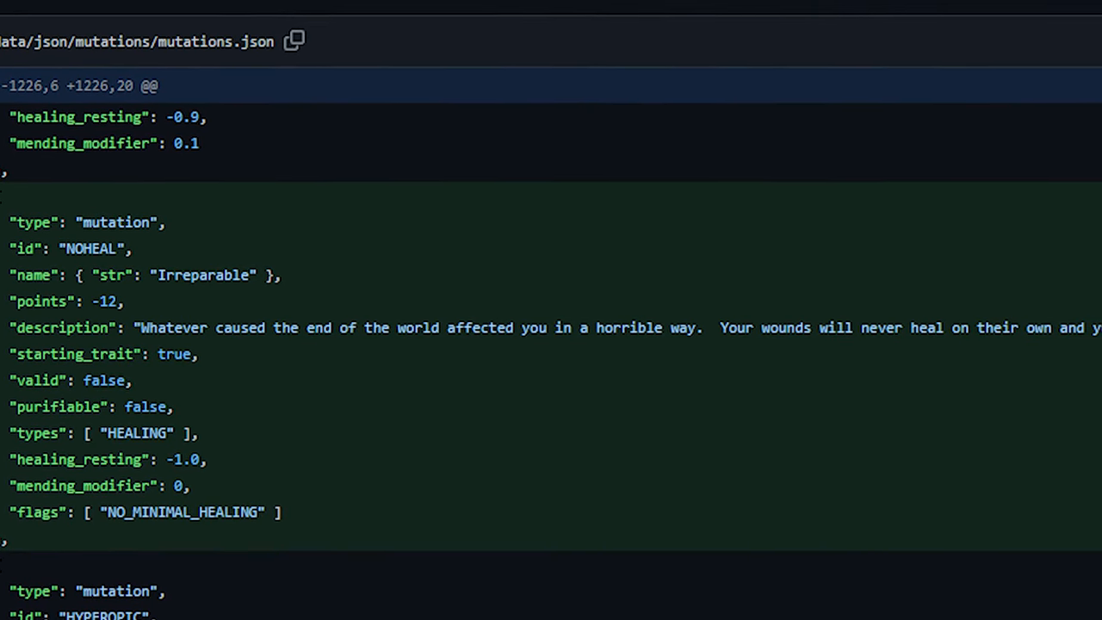
Step: Look through the Files changed and return to the Conversation view
{"action": "scroll", "scroll_direction": "down", "scroll_amount": 3}
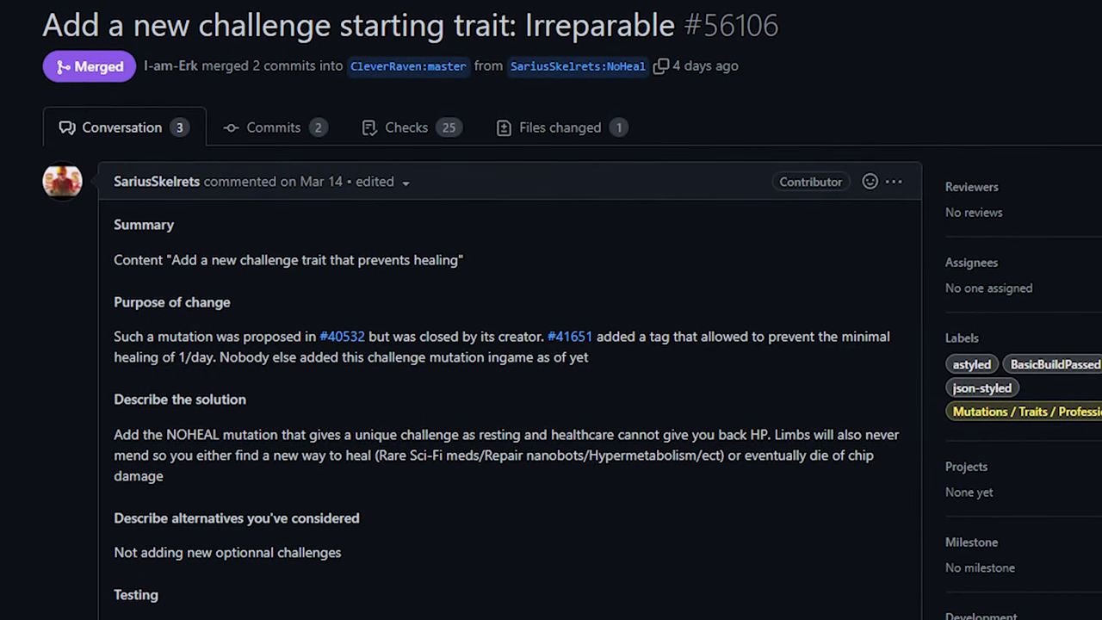
{"action": "scroll", "scroll_direction": "down", "scroll_amount": 3}
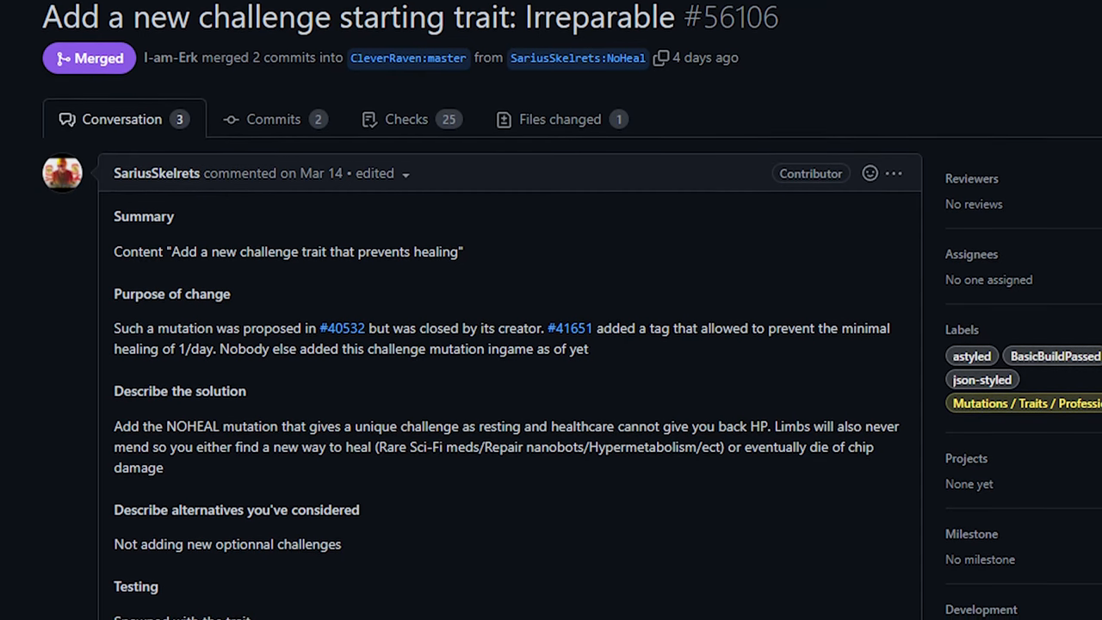
{"action": "scroll", "scroll_direction": "down", "scroll_amount": 3}
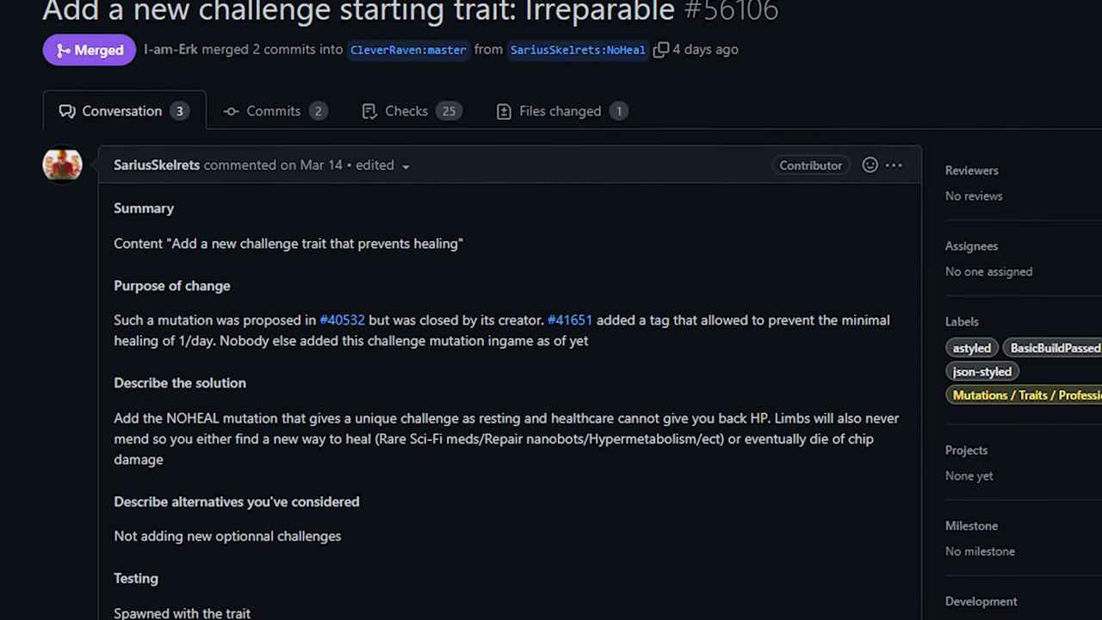
{"action": "scroll", "scroll_direction": "up", "scroll_amount": 3}
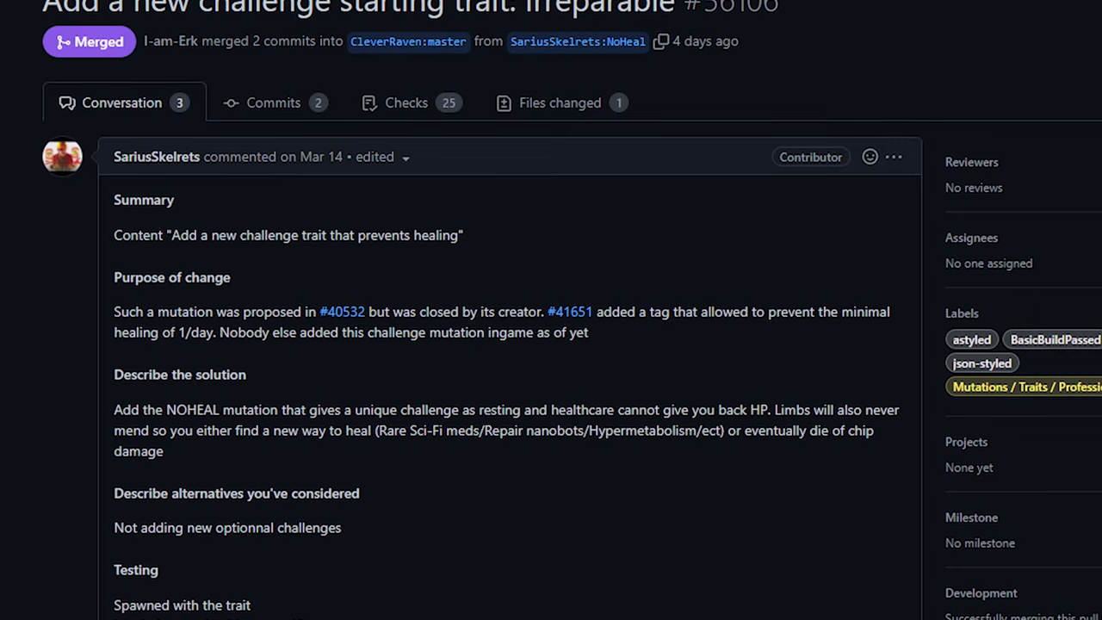
{"action": "scroll", "scroll_direction": "down", "scroll_amount": 3}
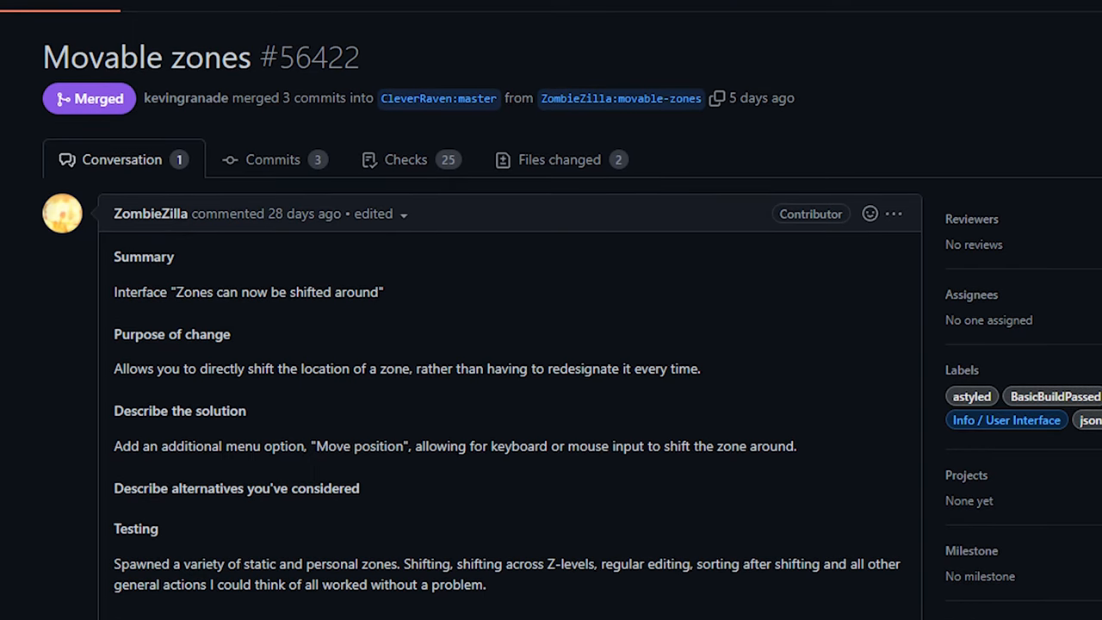
Step: Read the Summary, Purpose and Solution sections of the Movable zones pull request
{"action": "scroll", "scroll_direction": "down", "scroll_amount": 3}
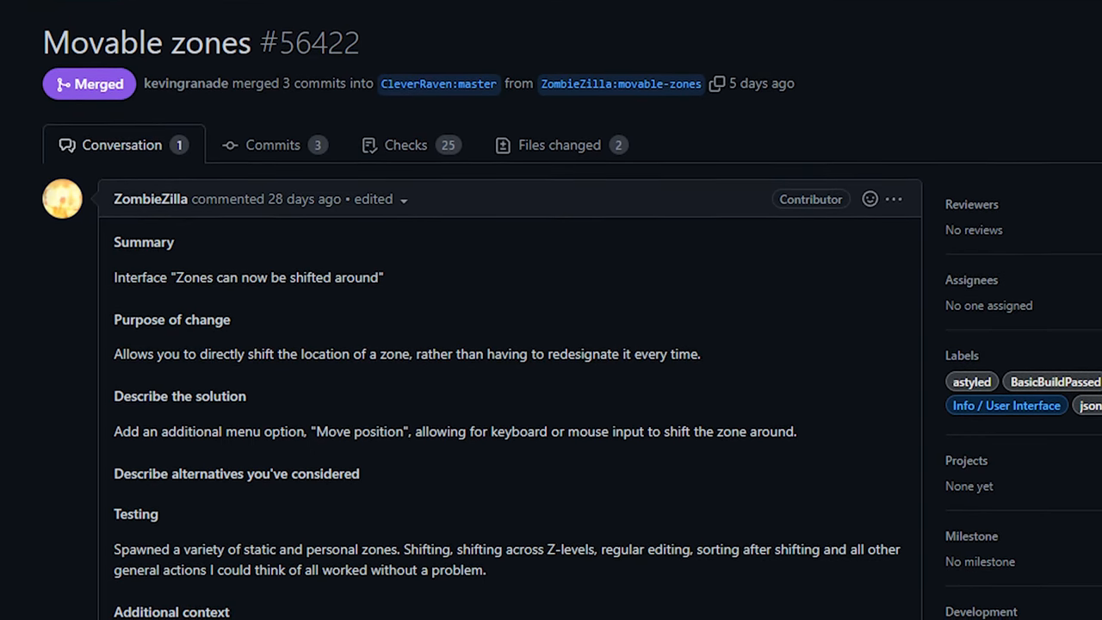
{"action": "scroll", "scroll_direction": "up", "scroll_amount": 3}
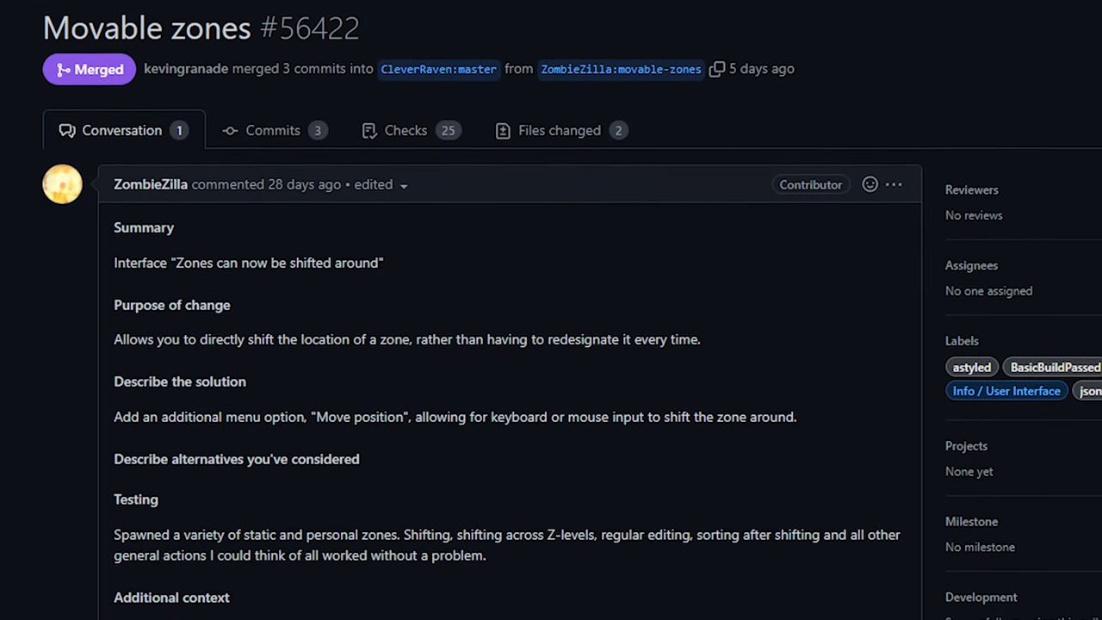
{"action": "scroll", "scroll_direction": "down", "scroll_amount": 3}
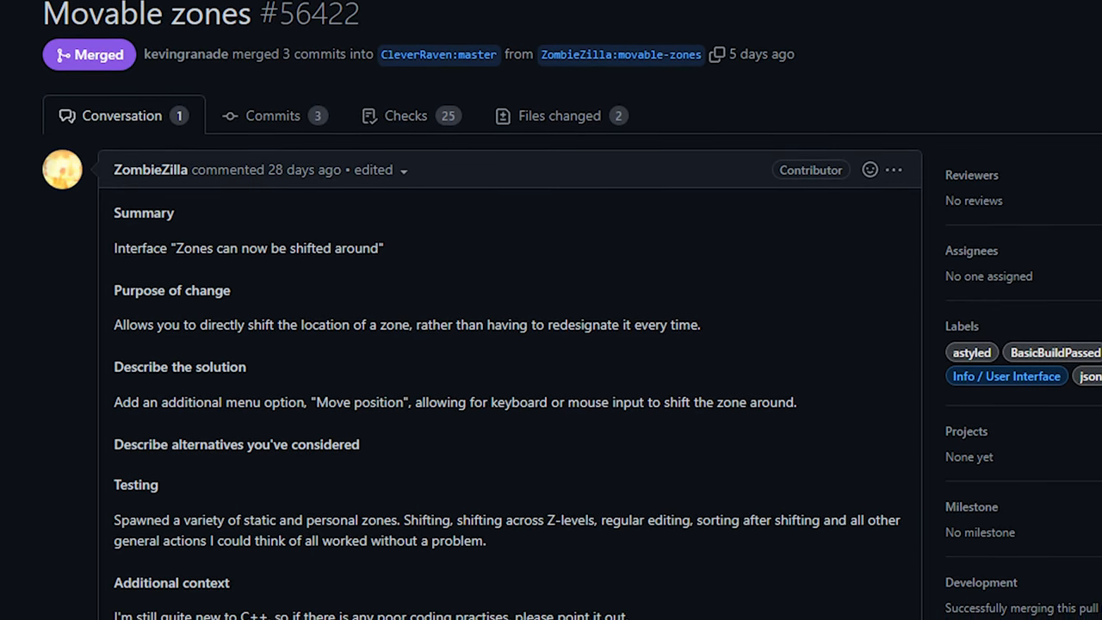
{"action": "scroll", "scroll_direction": "down", "scroll_amount": 3}
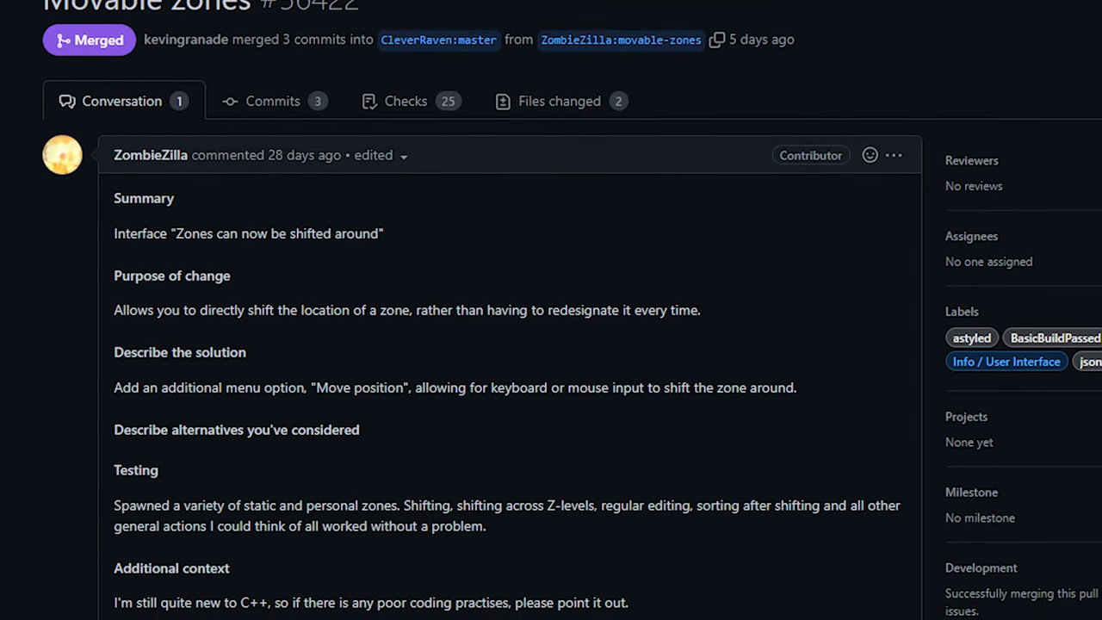
{"action": "scroll", "scroll_direction": "up", "scroll_amount": 3}
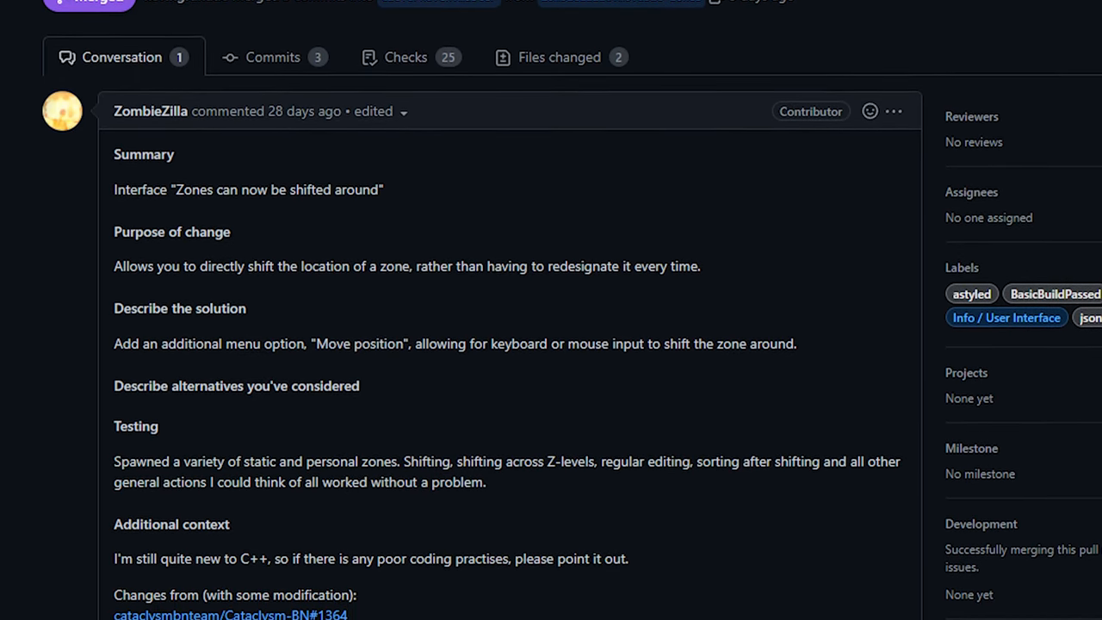
{"action": "scroll", "scroll_direction": "up", "scroll_amount": 3}
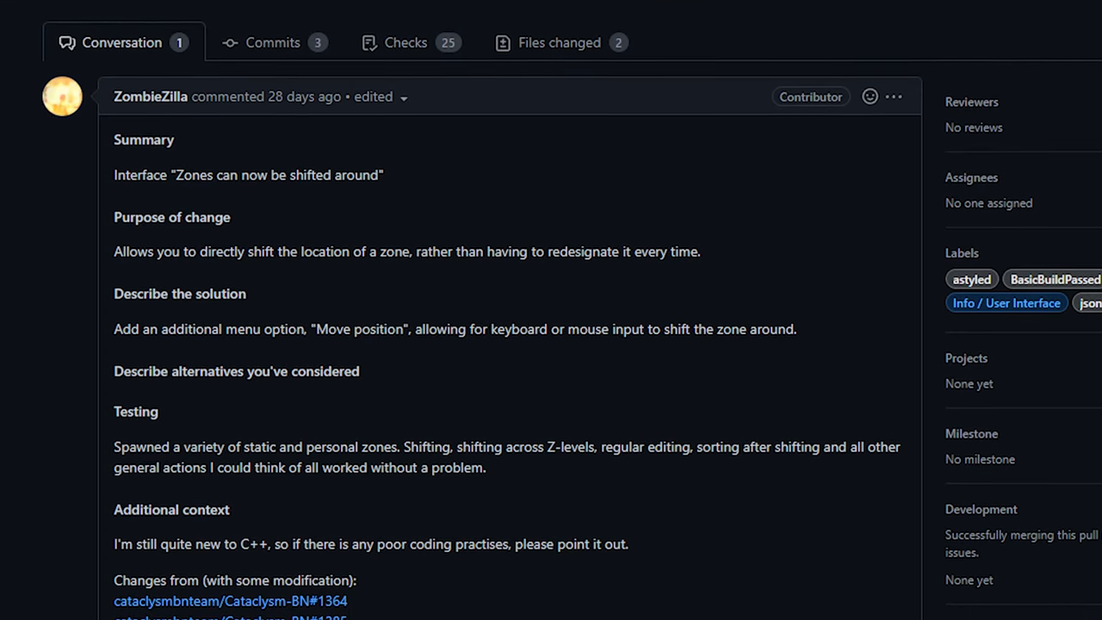
{"action": "scroll", "scroll_direction": "up", "scroll_amount": 3}
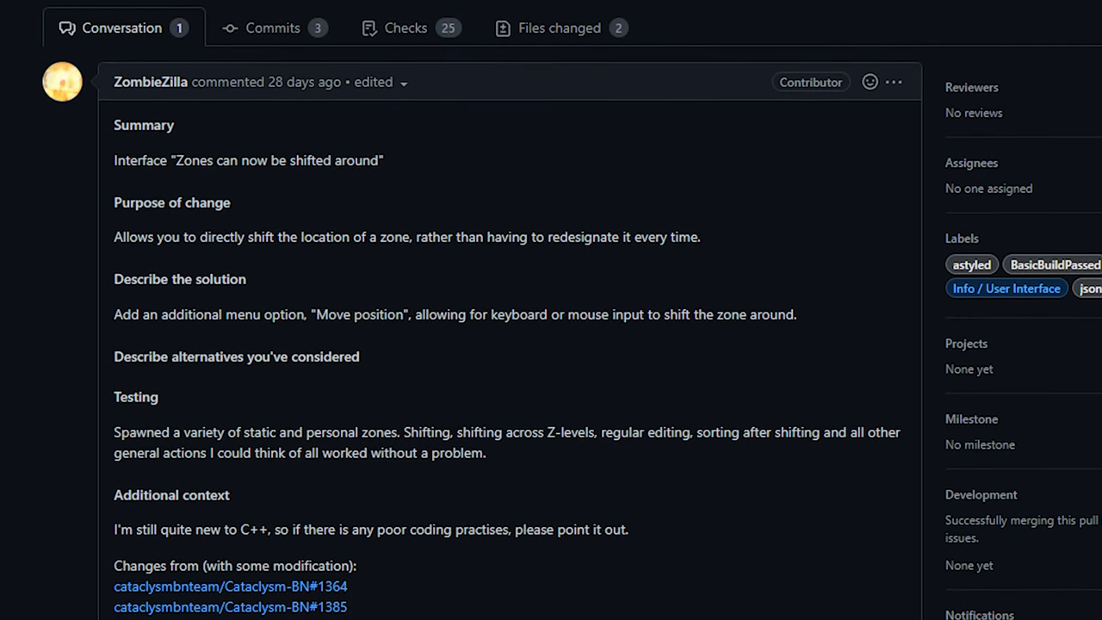
{"action": "scroll", "scroll_direction": "down", "scroll_amount": 3}
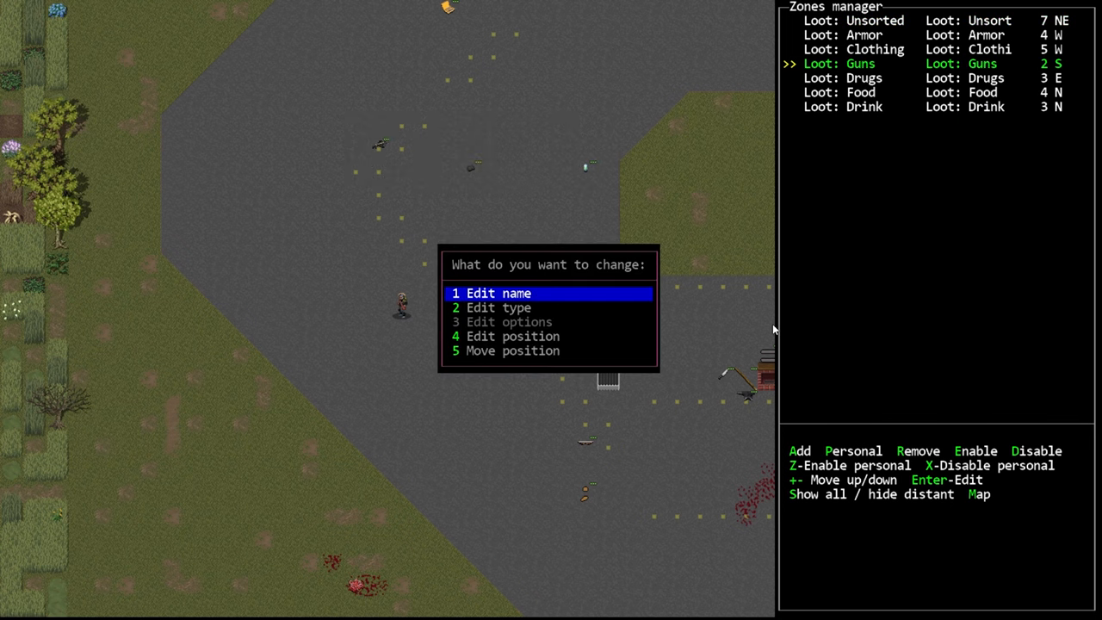
Step: Move the Loot: Guns zone to a new spot, now listed as southwest
{"action": "key", "text": "down"}
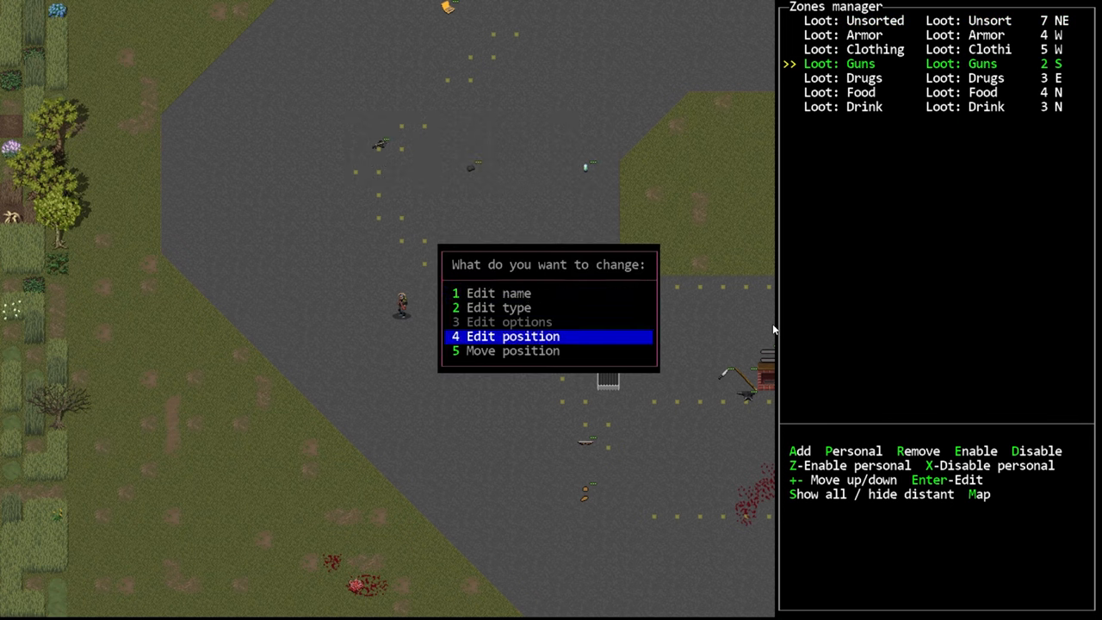
{"action": "key", "text": "Down"}
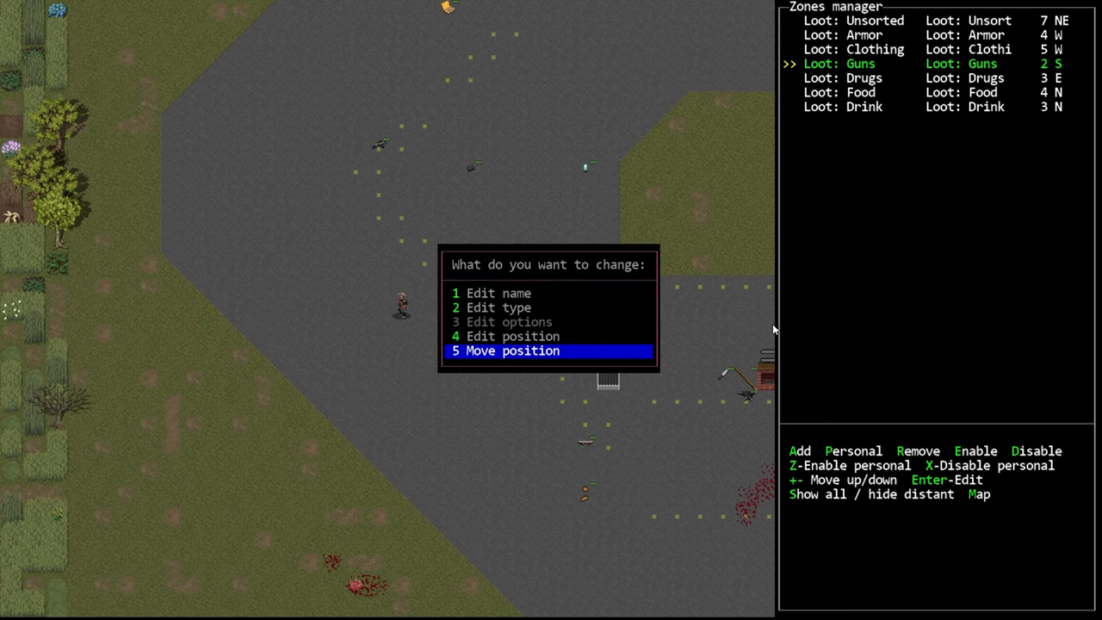
{"action": "left_click", "coordinate": [515, 351]}
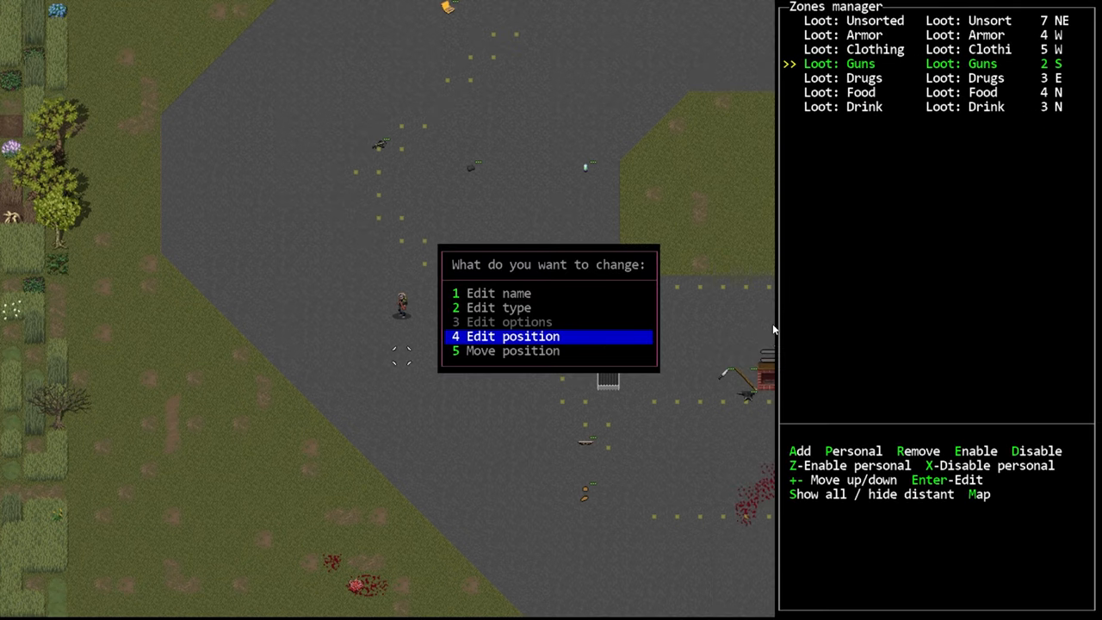
{"action": "left_click", "coordinate": [506, 336]}
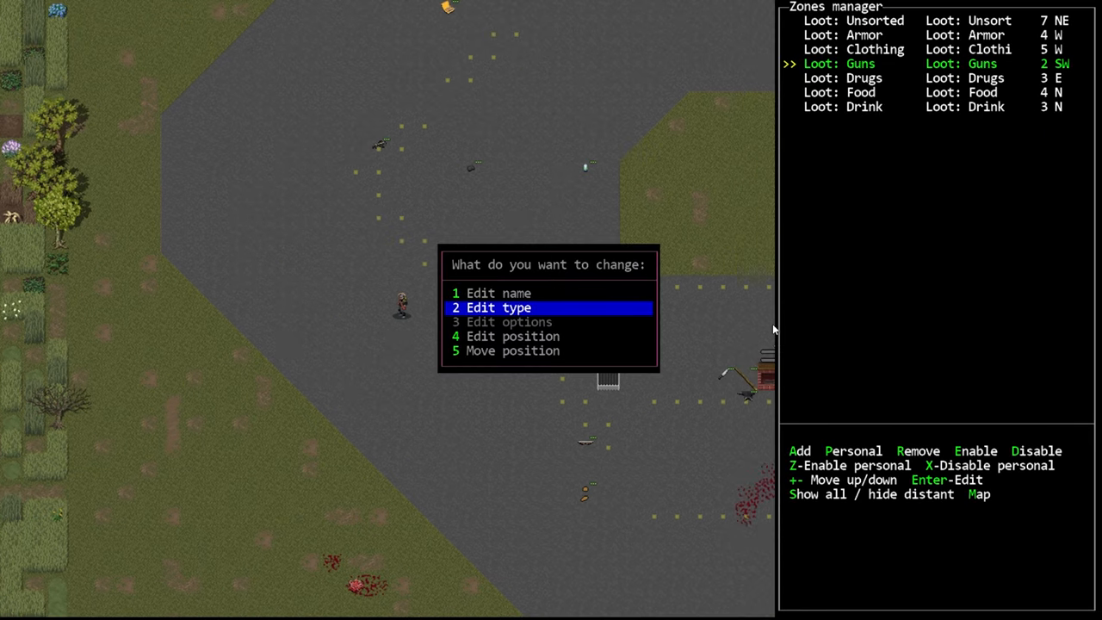
{"action": "left_click", "coordinate": [512, 351]}
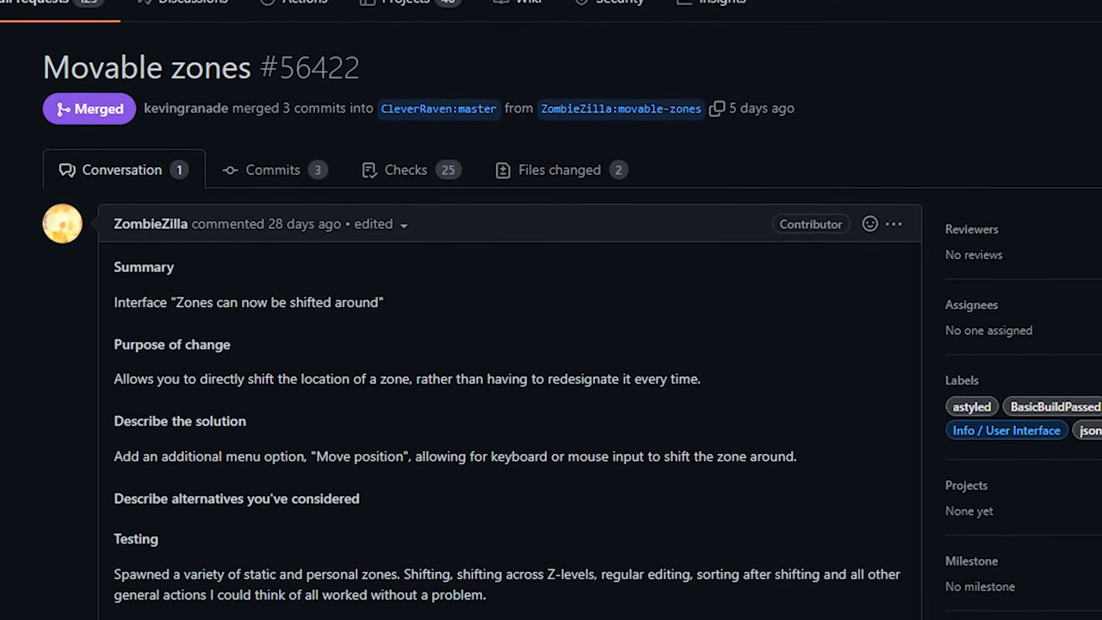
Step: Scroll the Conversation tab of Movable zones pull request #56422 again
{"action": "scroll", "scroll_direction": "up", "scroll_amount": 3}
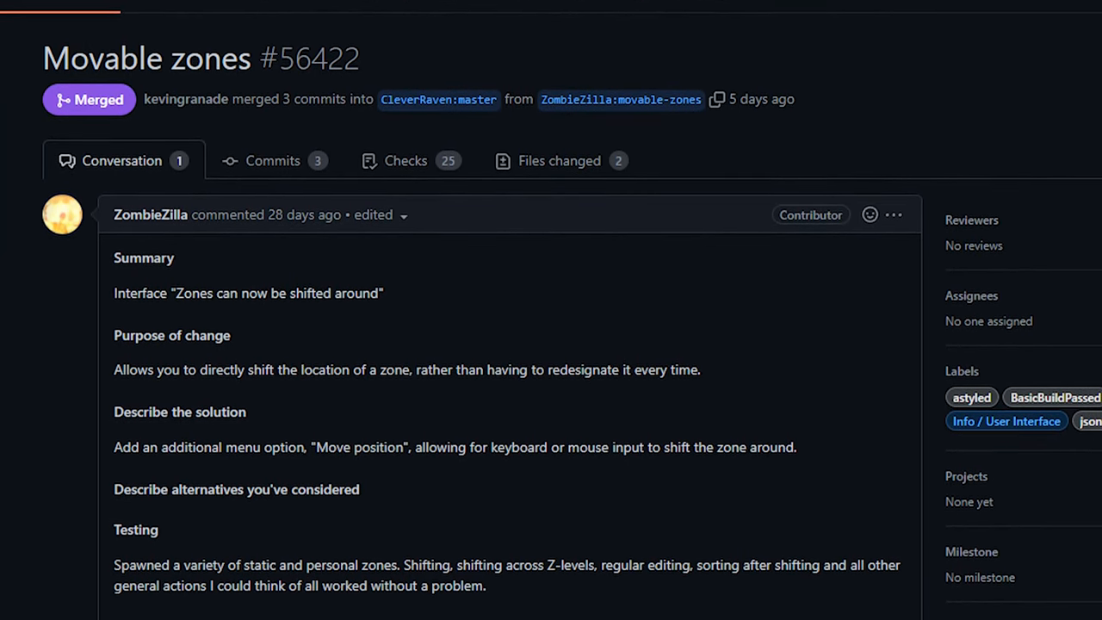
{"action": "scroll", "scroll_direction": "down", "scroll_amount": 3}
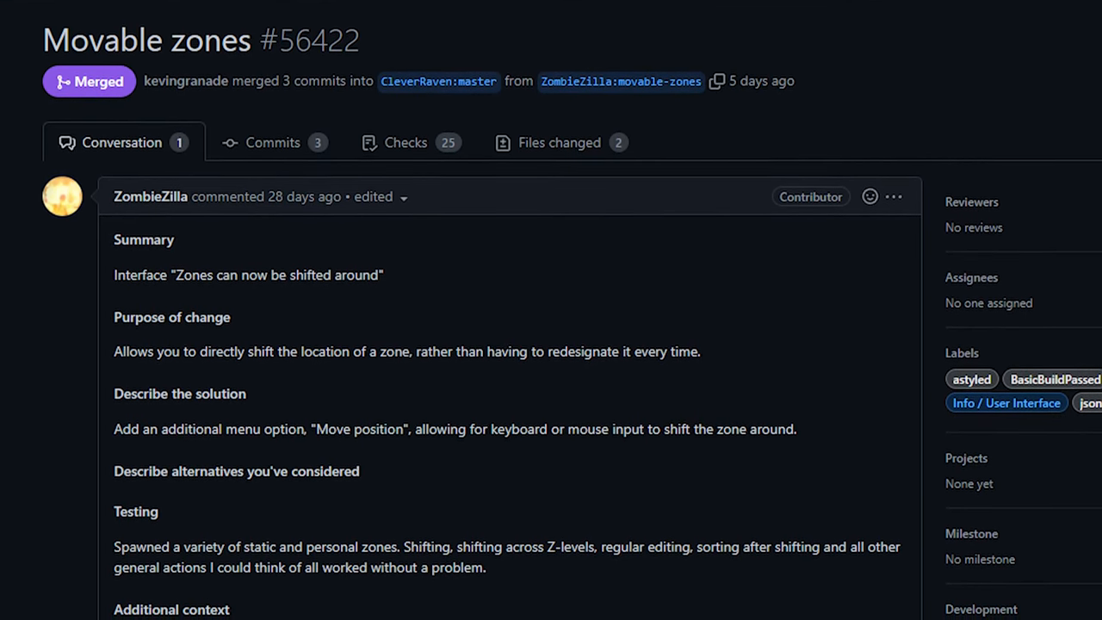
{"action": "scroll", "scroll_direction": "up", "scroll_amount": 3}
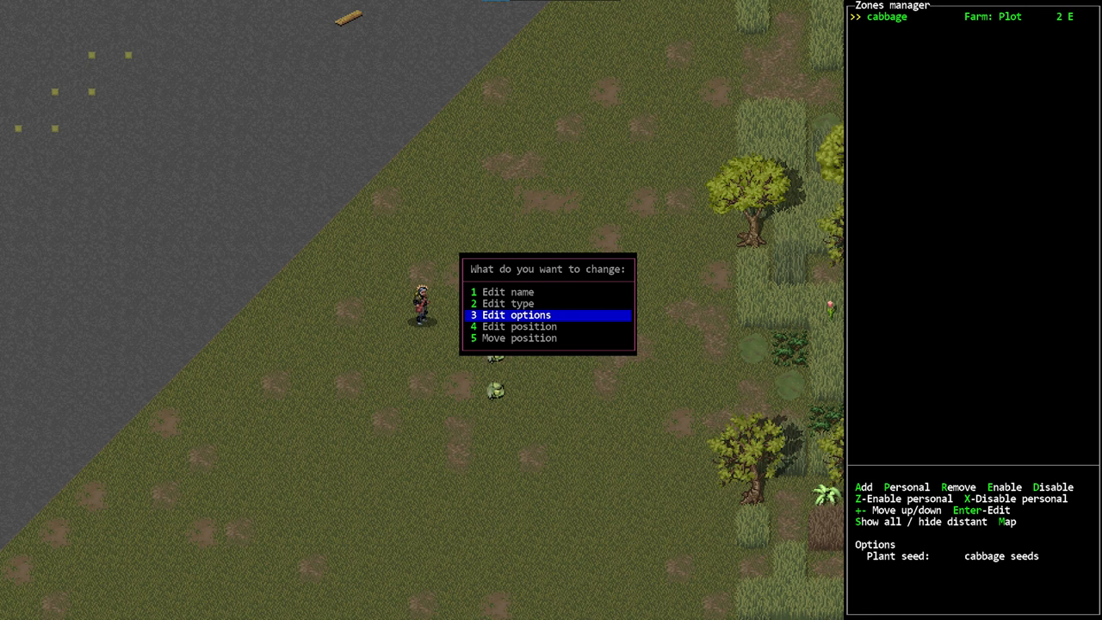
Step: Choose 3 Edit options for the cabbage Farm: Plot zone
{"action": "key", "text": "3"}
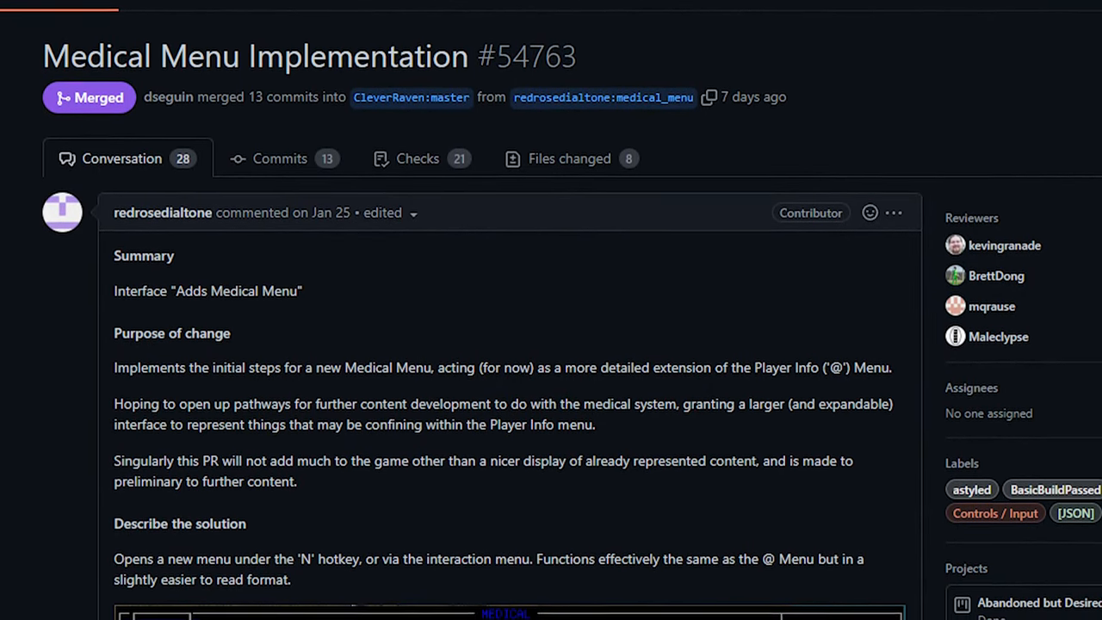
Step: Scroll the description of Medical Menu Implementation pull request #54763
{"action": "scroll", "scroll_direction": "down", "scroll_amount": 3}
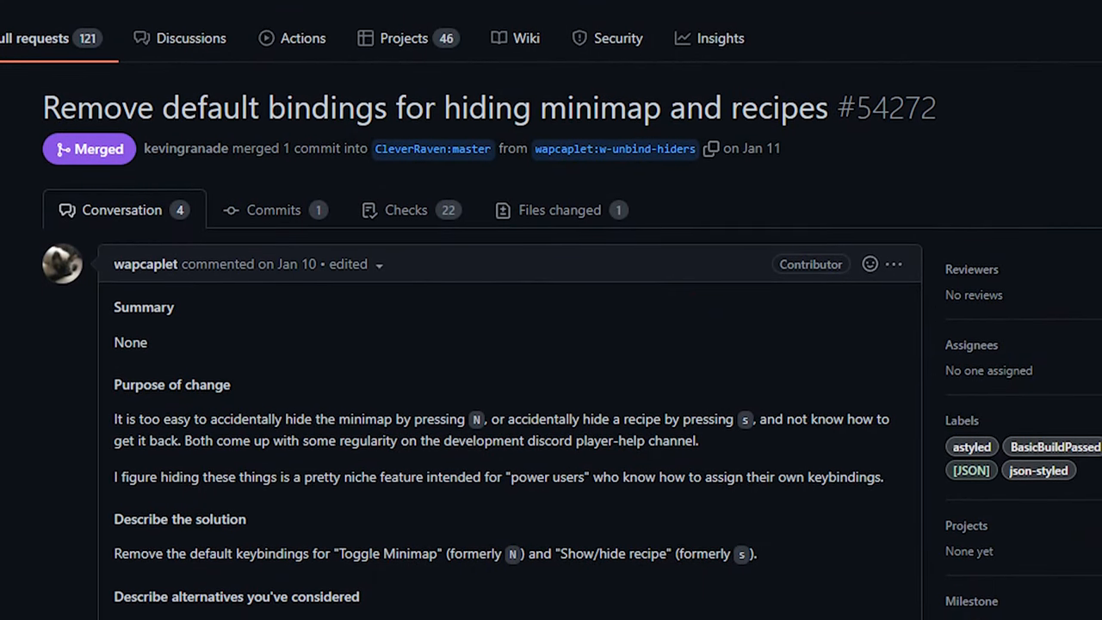
Step: Scroll the Conversation tab of pull request #54272 on minimap and recipe bindings
{"action": "scroll", "scroll_direction": "down", "scroll_amount": 3}
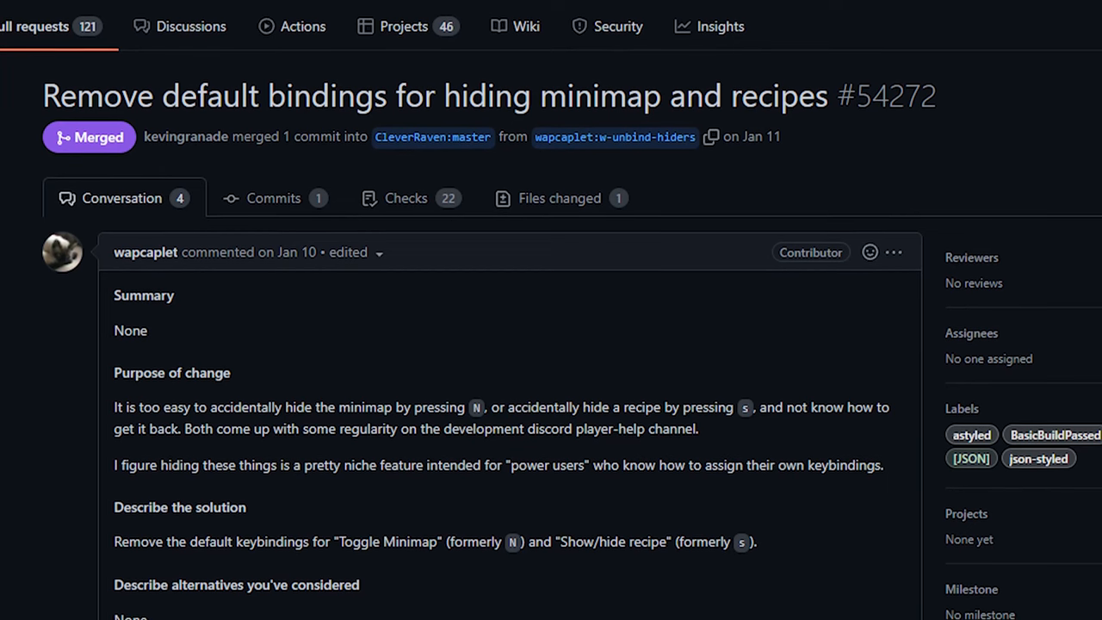
{"action": "scroll", "scroll_direction": "up", "scroll_amount": 3}
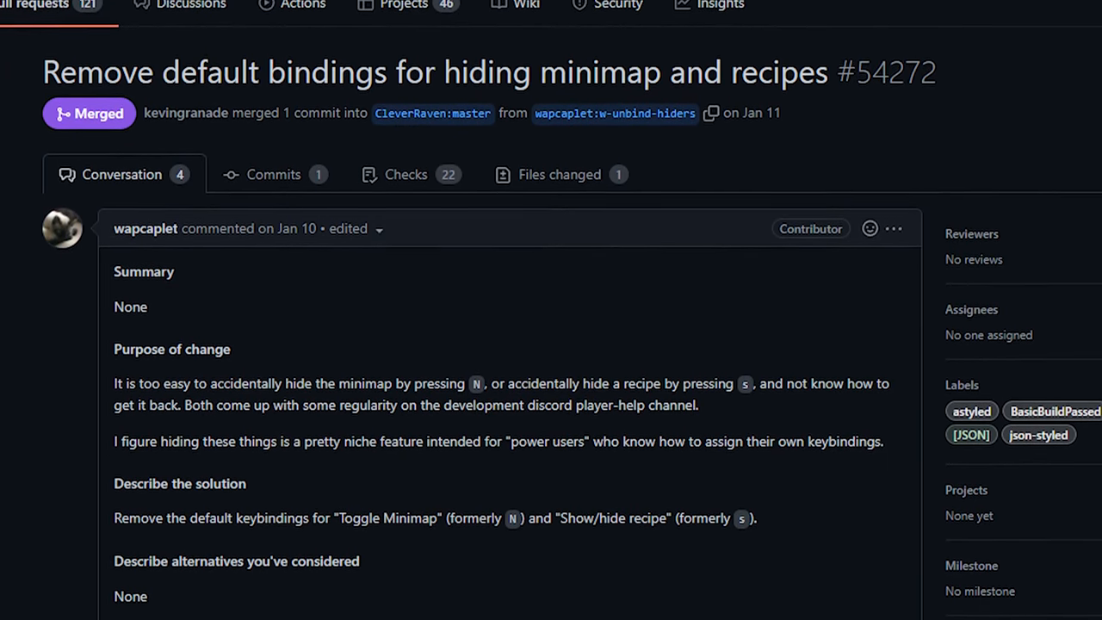
{"action": "scroll", "scroll_direction": "up", "scroll_amount": 3}
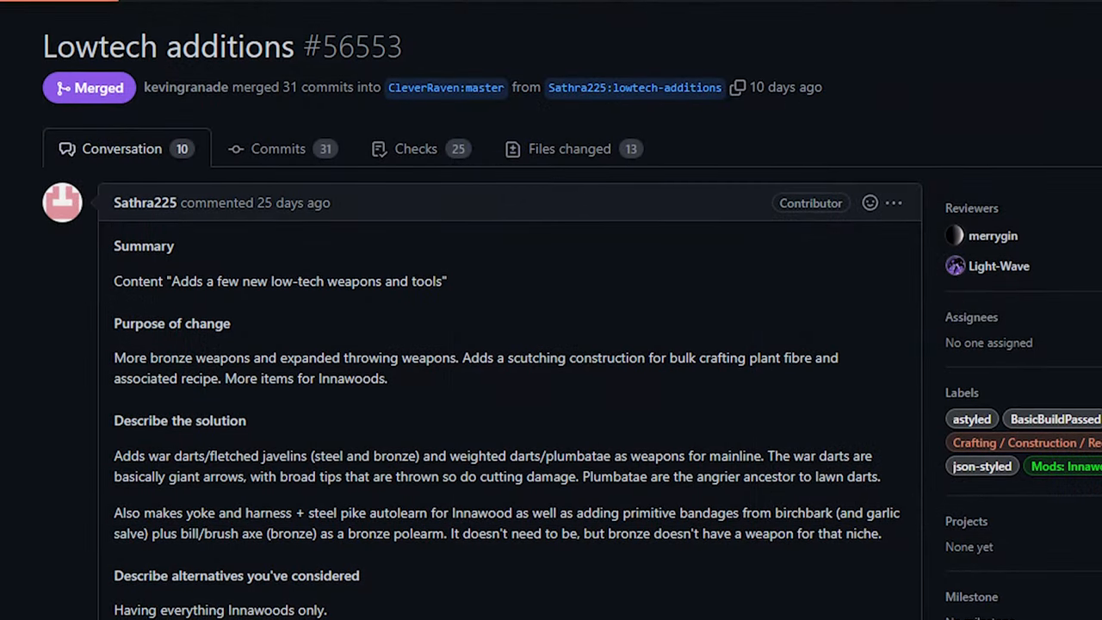
Step: Read the Summary, Solution and Testing sections of Lowtech additions #56553, then back up
{"action": "scroll", "scroll_direction": "up", "scroll_amount": 3}
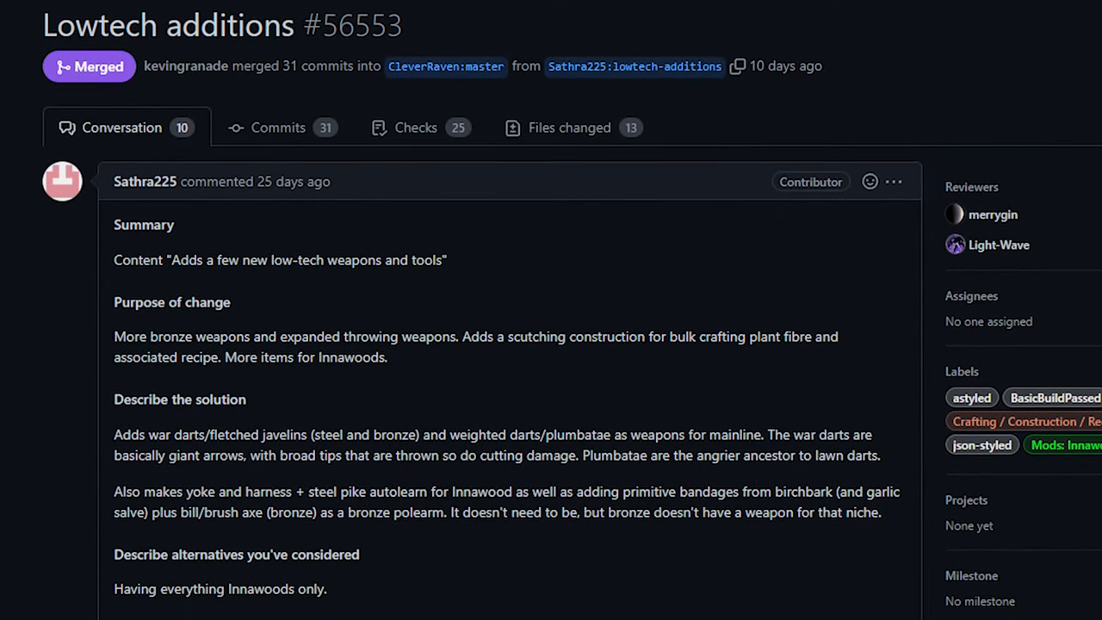
{"action": "scroll", "scroll_direction": "down", "scroll_amount": 3}
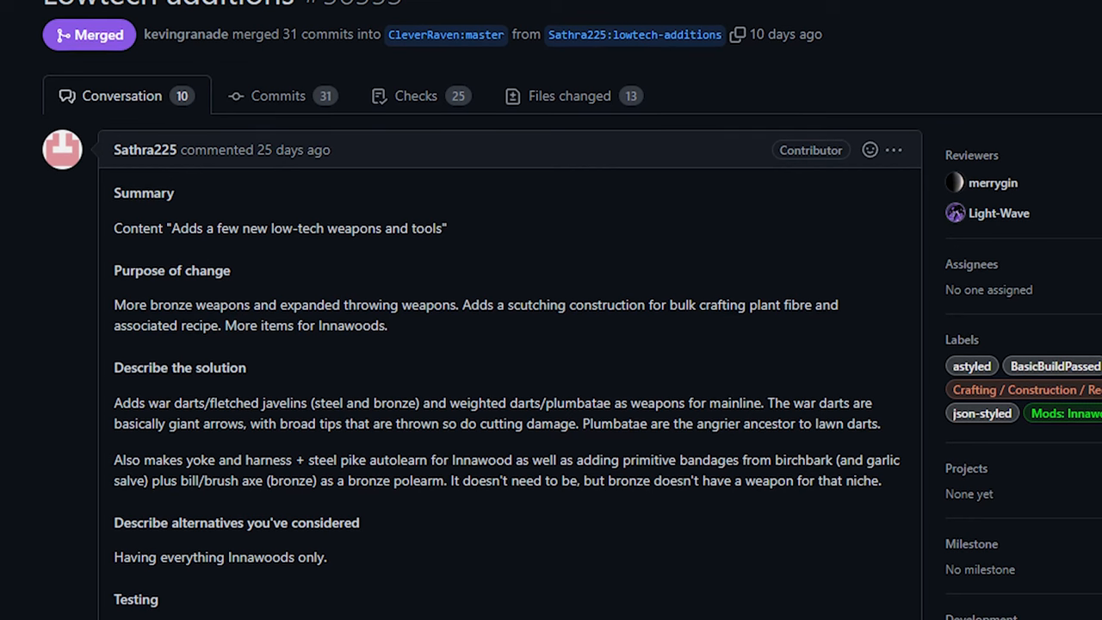
{"action": "scroll", "scroll_direction": "up", "scroll_amount": 3}
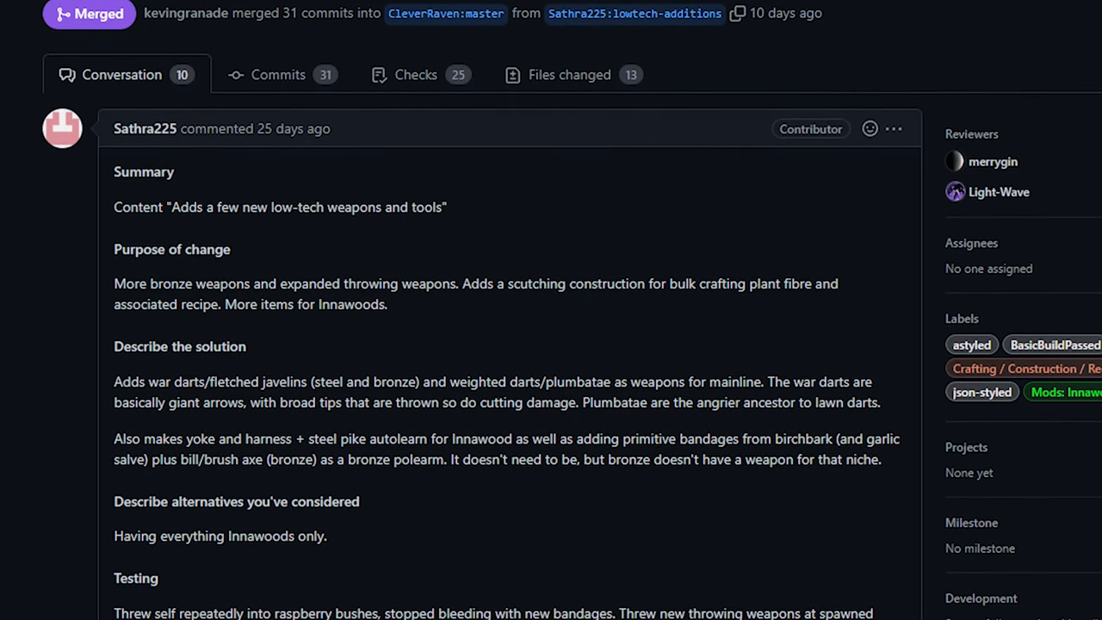
{"action": "scroll", "scroll_direction": "up", "scroll_amount": 3}
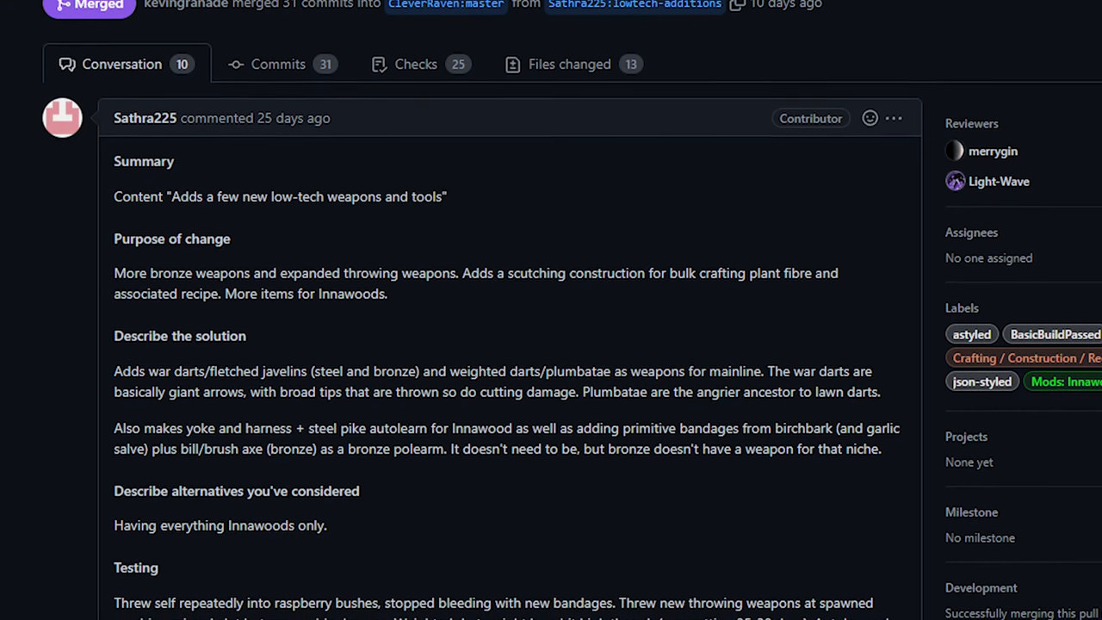
{"action": "scroll", "scroll_direction": "down", "scroll_amount": 3}
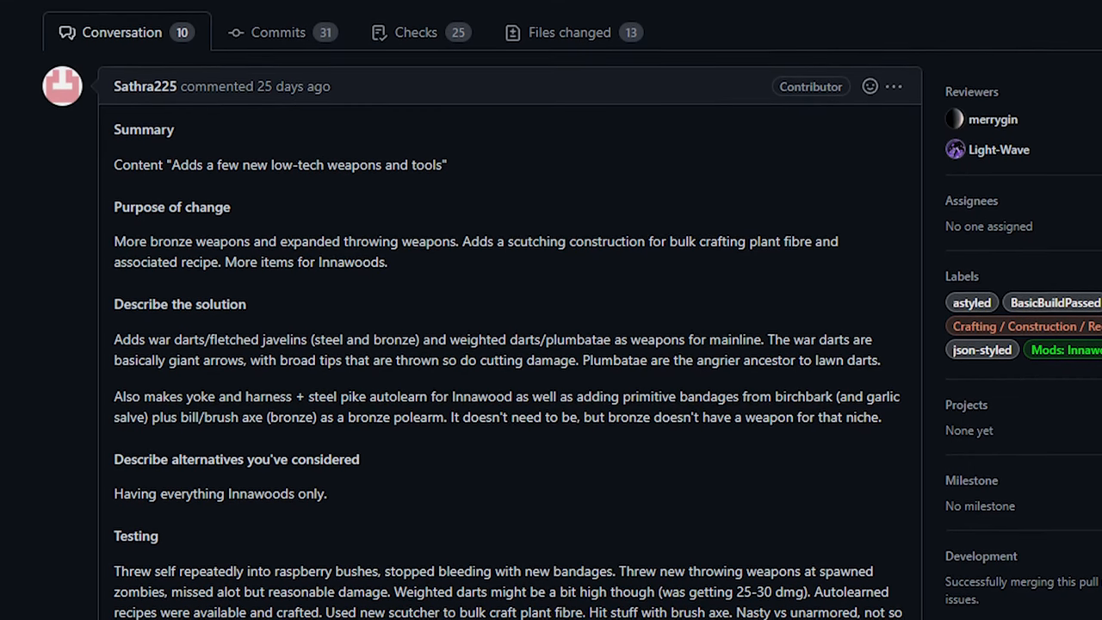
{"action": "left_click", "coordinate": [568, 31]}
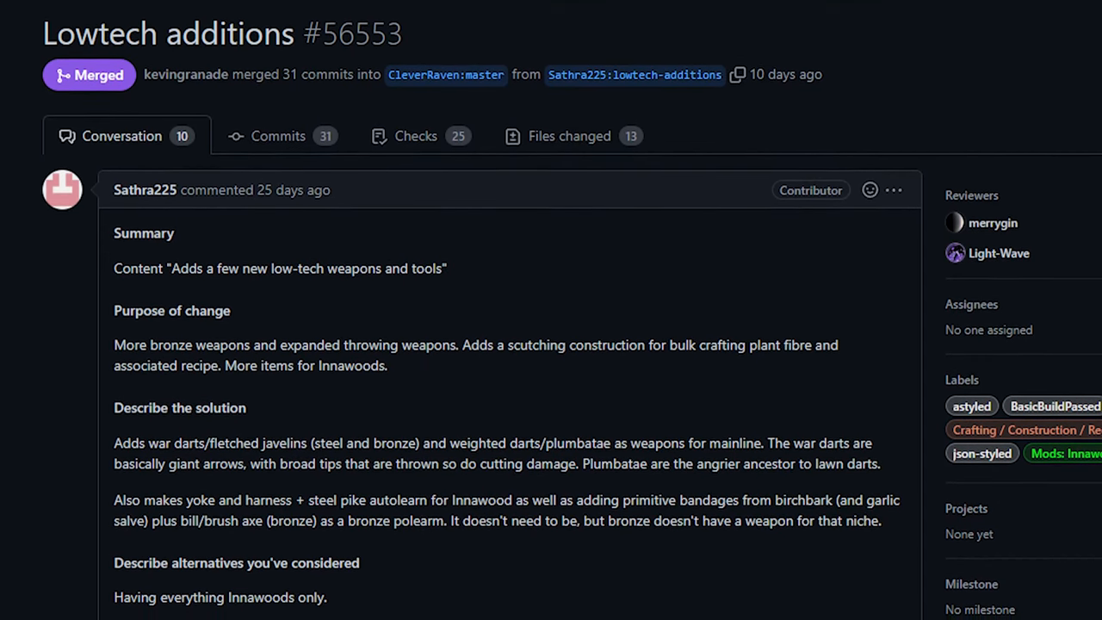
{"action": "scroll", "scroll_direction": "up", "scroll_amount": 3}
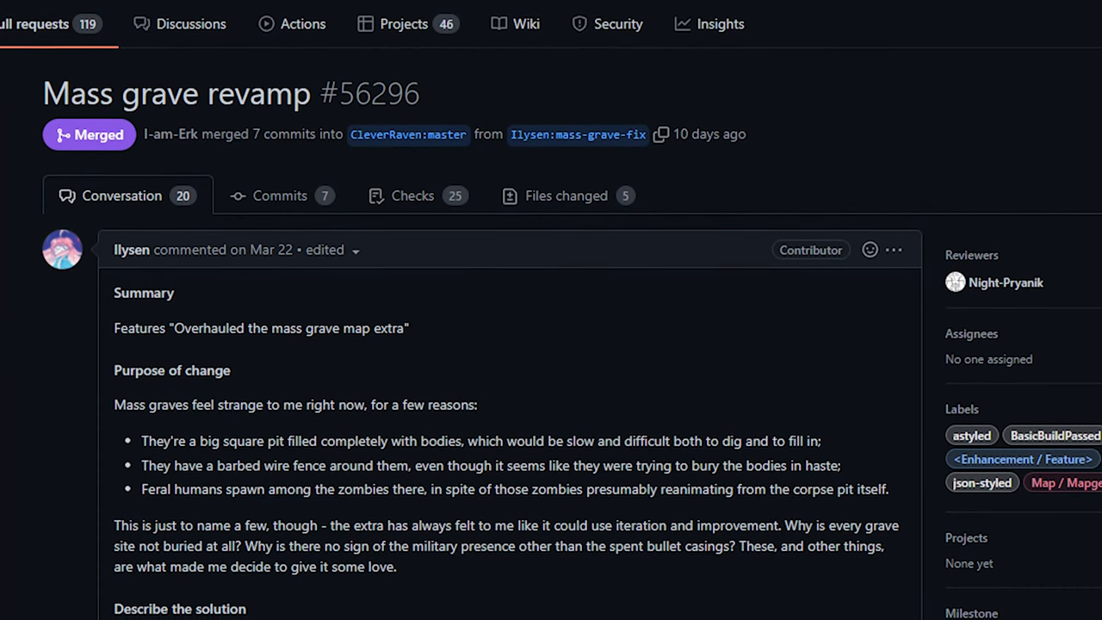
Step: Scroll PR #56296's Conversation tab down to its Describe the solution section
{"action": "scroll", "scroll_direction": "up", "scroll_amount": 3}
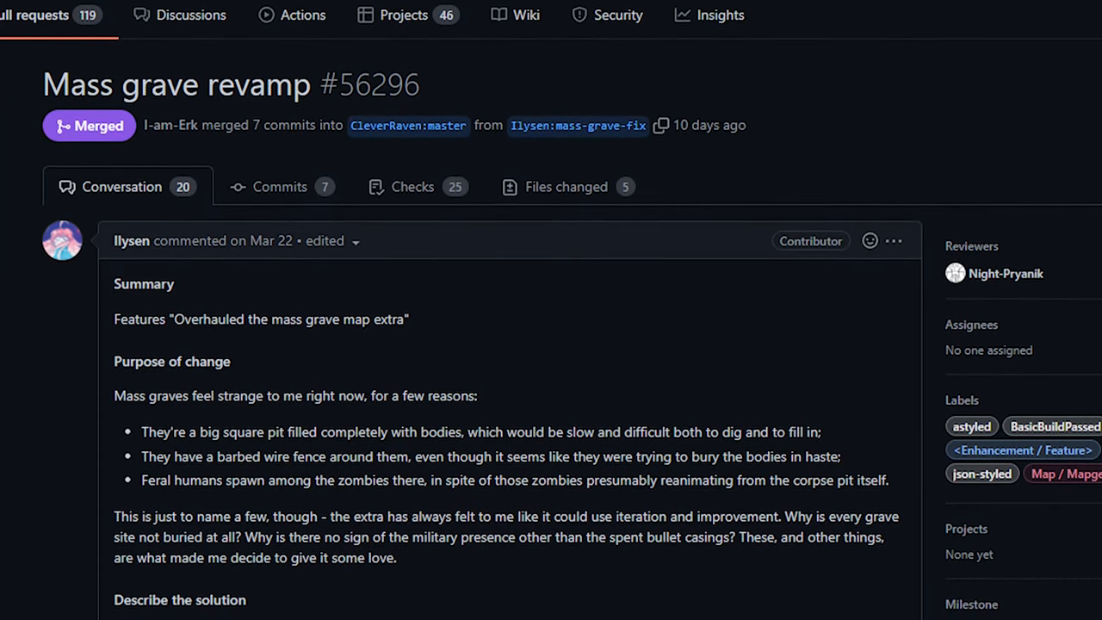
{"action": "scroll", "scroll_direction": "up", "scroll_amount": 3}
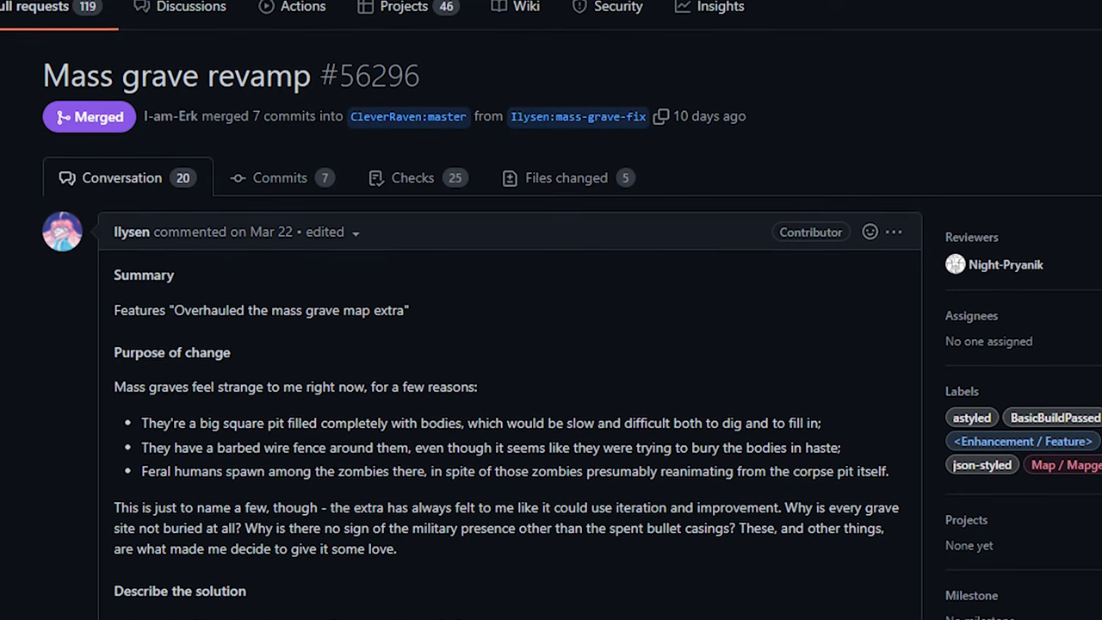
{"action": "scroll", "scroll_direction": "down", "scroll_amount": 3}
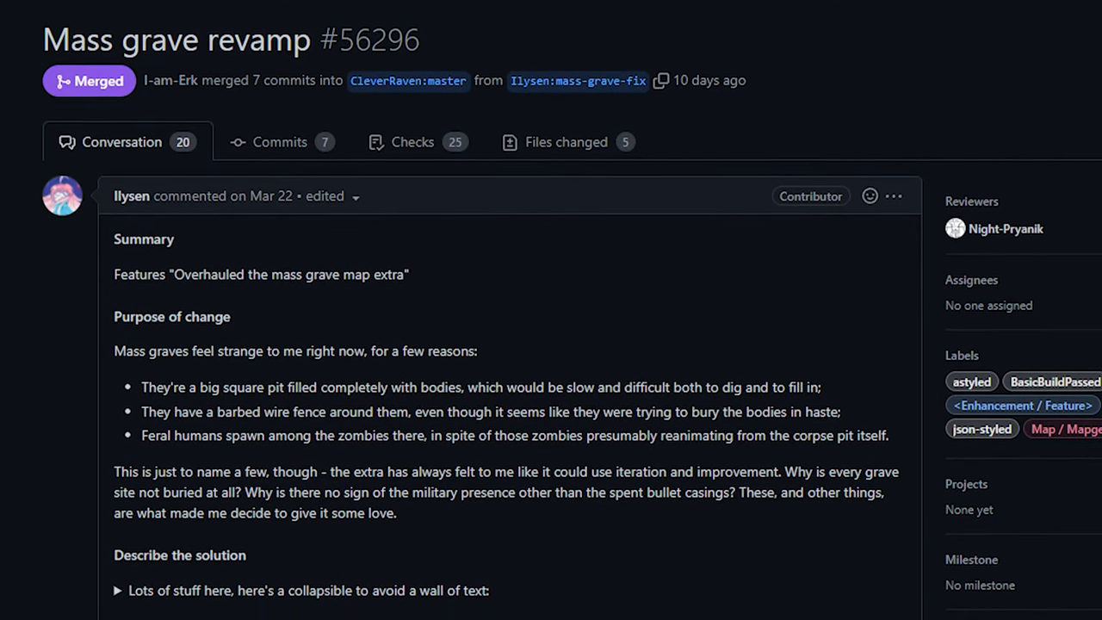
{"action": "scroll", "scroll_direction": "down", "scroll_amount": 3}
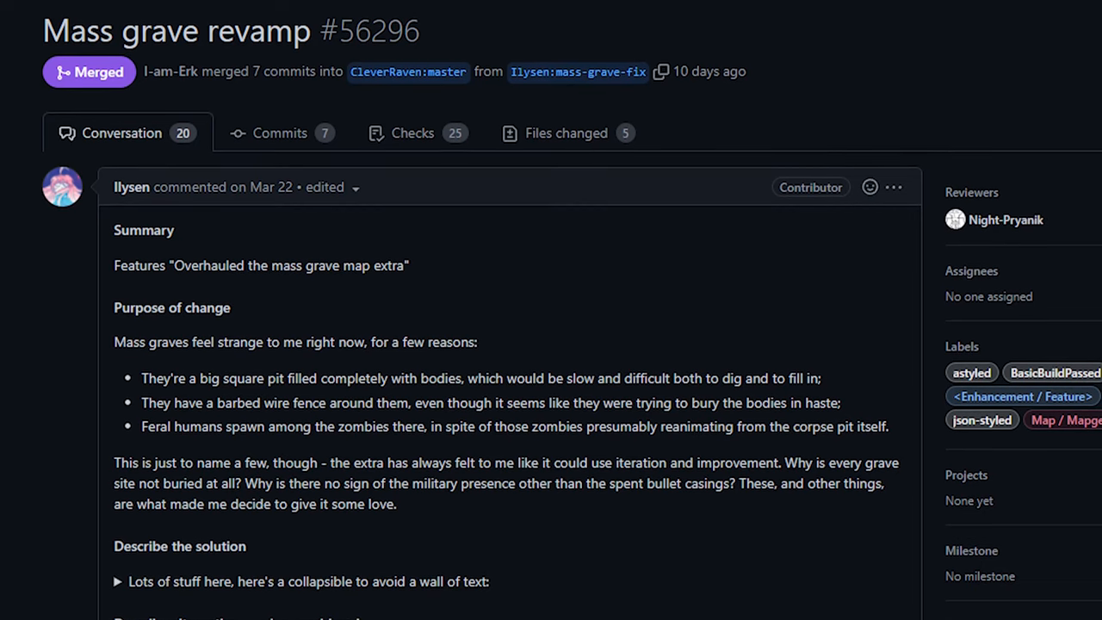
{"action": "scroll", "scroll_direction": "down", "scroll_amount": 3}
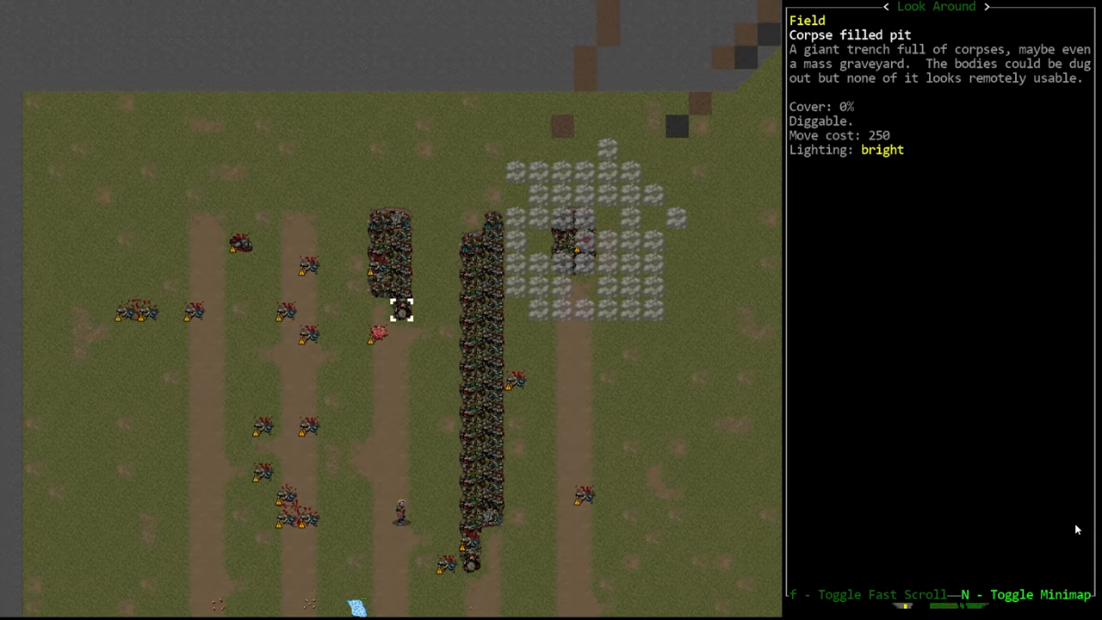
Step: Look over the corpse filled pit tile in Look Around mode to read its description
{"action": "scroll", "scroll_direction": "up", "scroll_amount": 3}
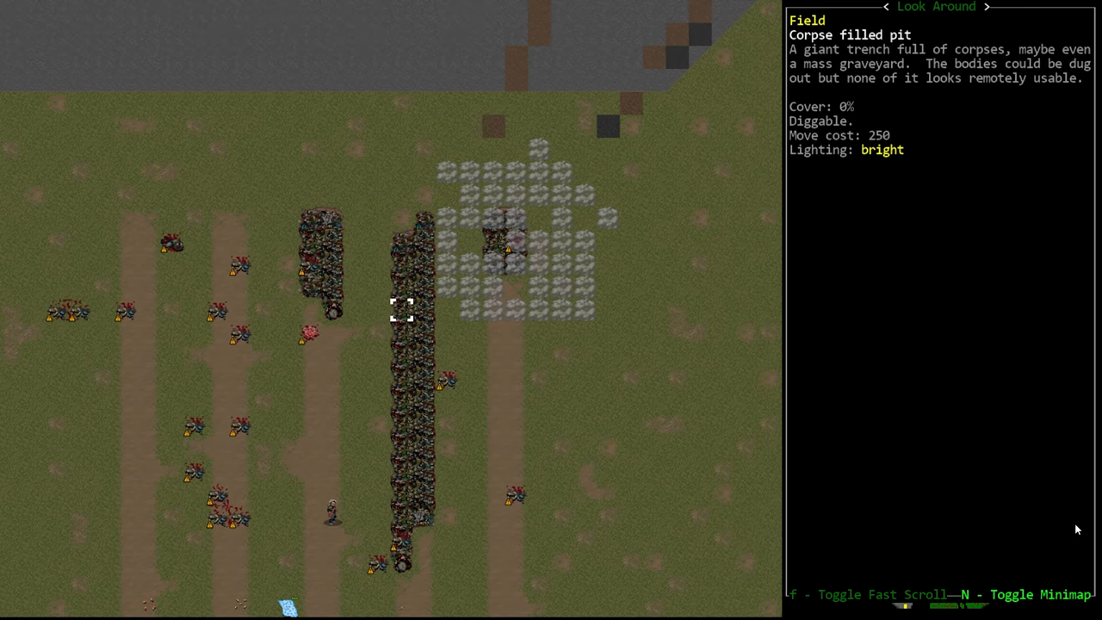
{"action": "scroll", "scroll_direction": "down", "scroll_amount": 3}
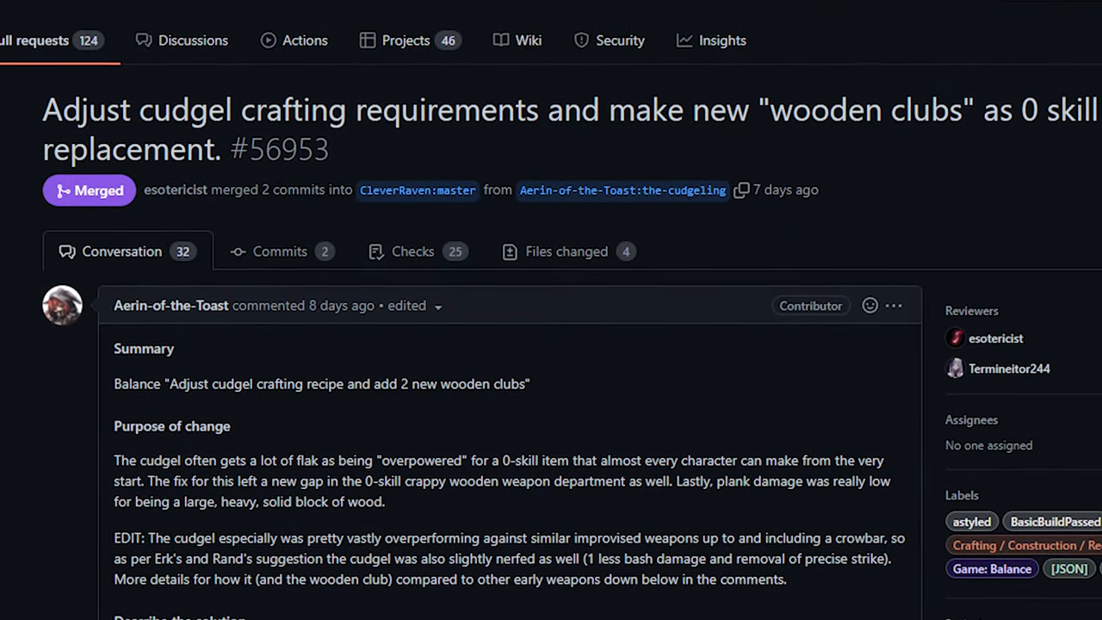
Step: Scroll through PR #56953's summary on cudgel crafting and new wooden clubs
{"action": "scroll", "scroll_direction": "down", "scroll_amount": 3}
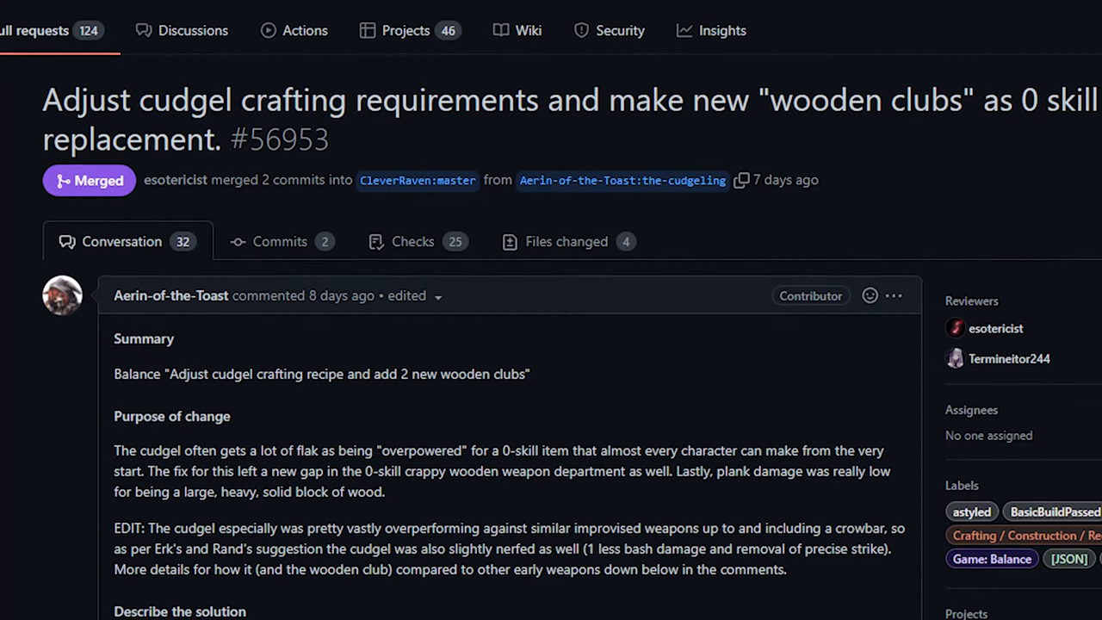
{"action": "scroll", "scroll_direction": "up", "scroll_amount": 3}
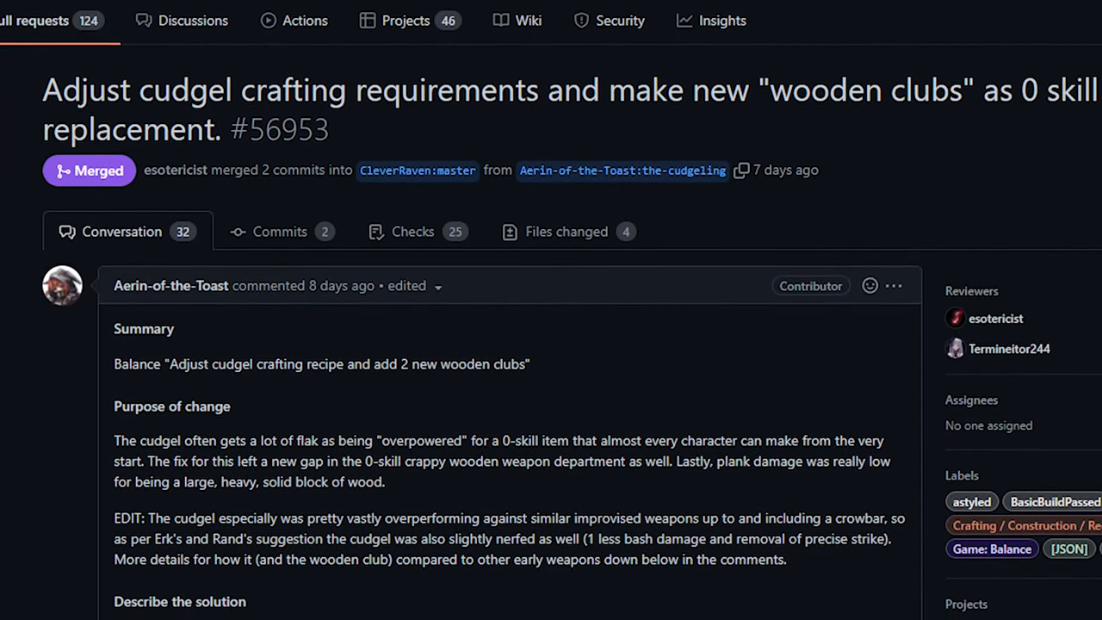
{"action": "scroll", "scroll_direction": "up", "scroll_amount": 3}
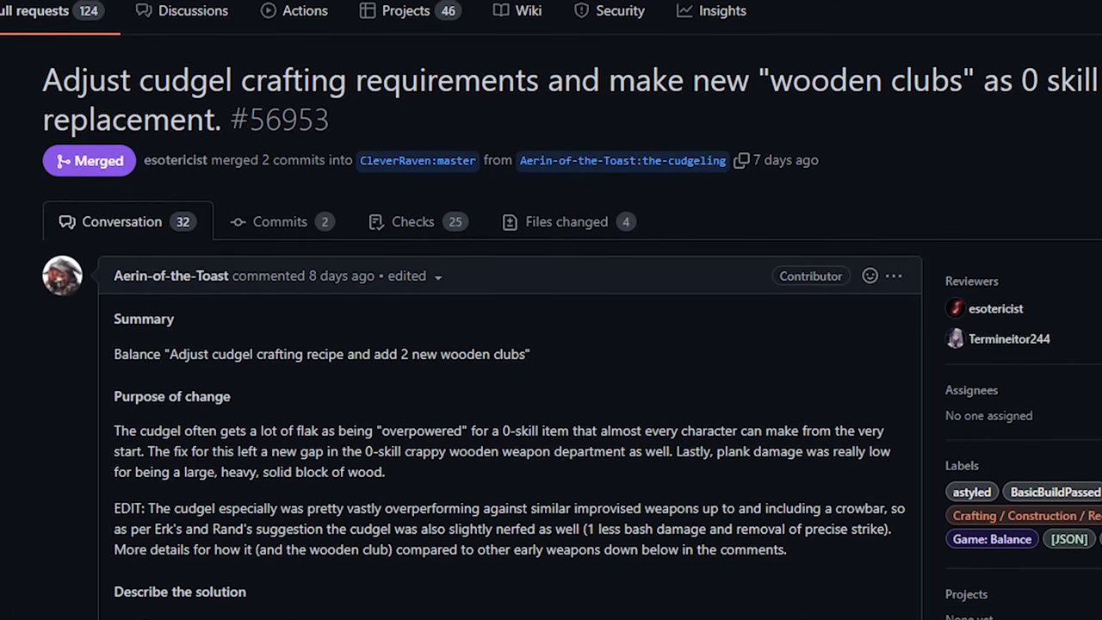
{"action": "scroll", "scroll_direction": "down", "scroll_amount": 3}
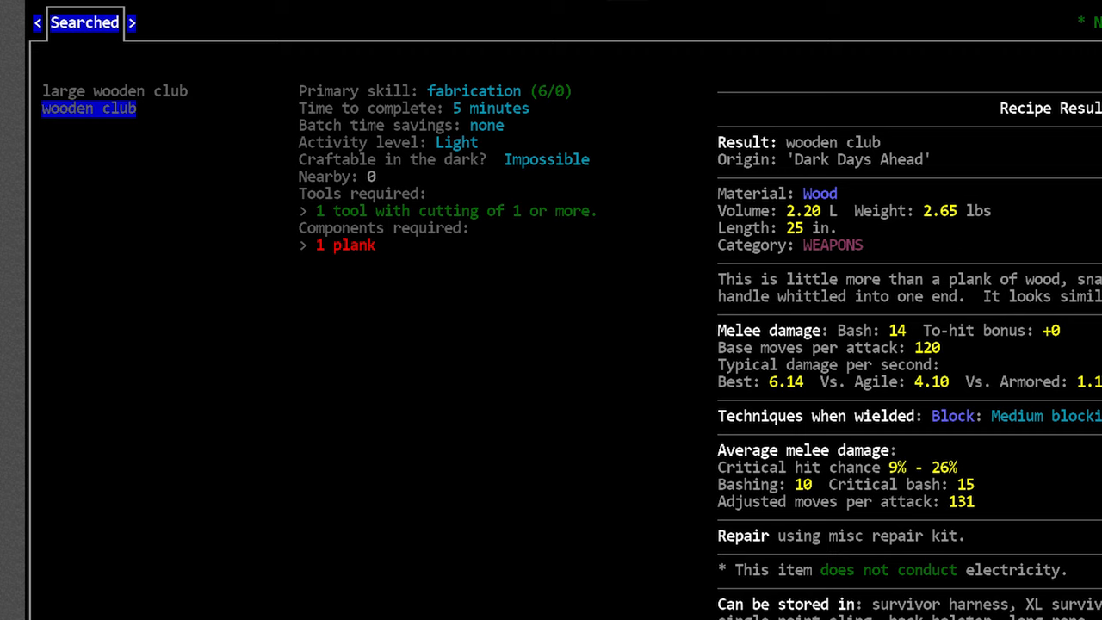
Step: Select the wooden club recipe needing one plank and a cutting tool
{"action": "left_click", "coordinate": [114, 90]}
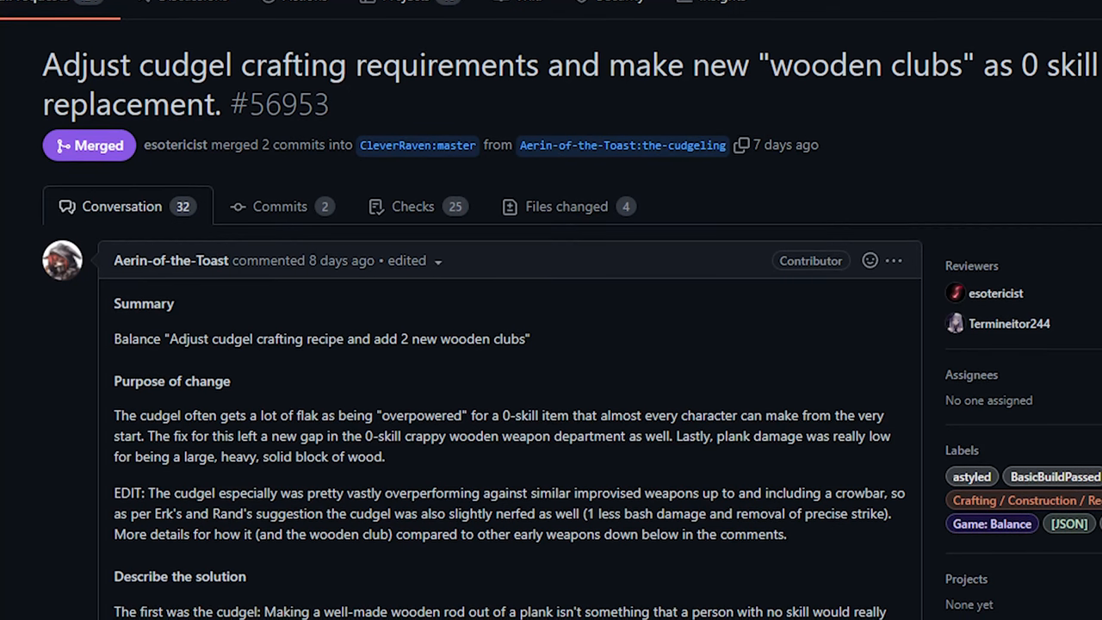
Step: Scroll PR #56953 down into its Describe the solution section on the cudgel
{"action": "scroll", "scroll_direction": "up", "scroll_amount": 3}
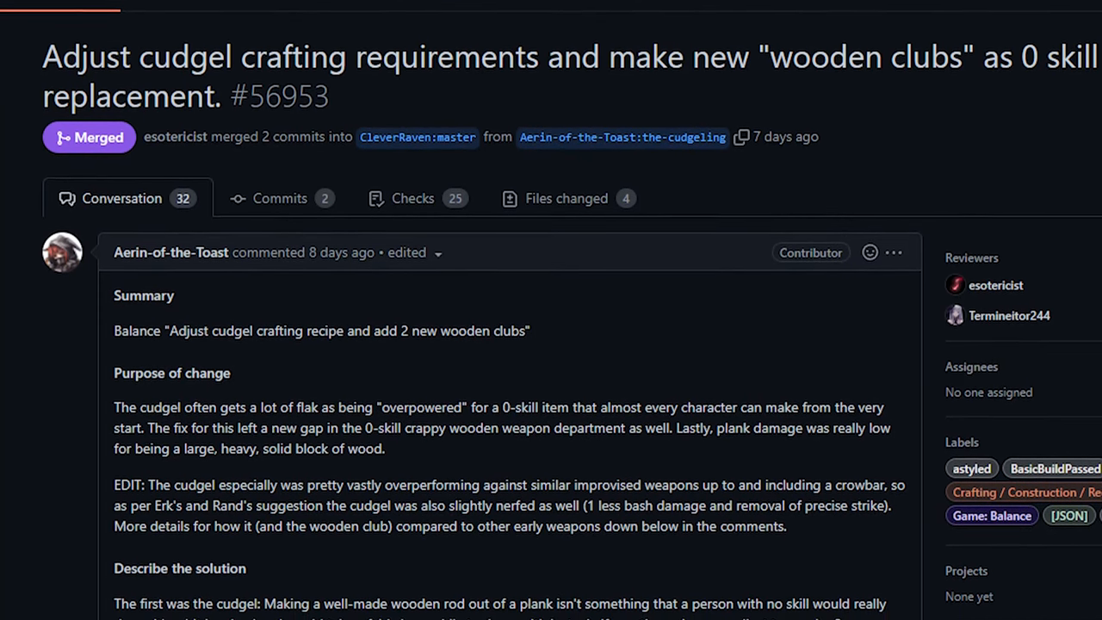
{"action": "scroll", "scroll_direction": "down", "scroll_amount": 3}
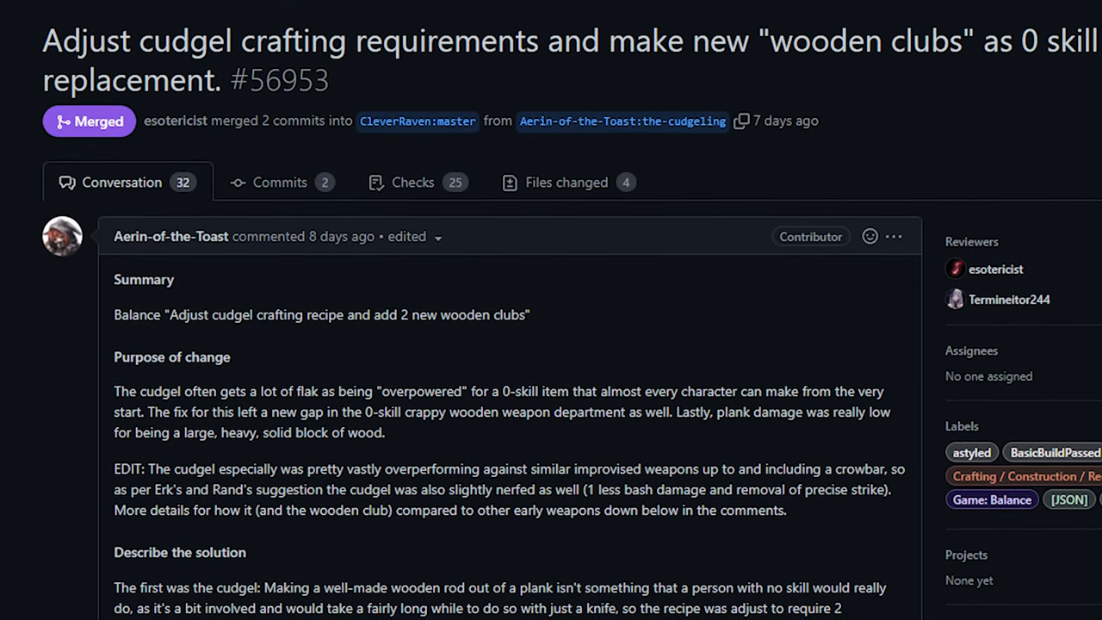
{"action": "scroll", "scroll_direction": "down", "scroll_amount": 3}
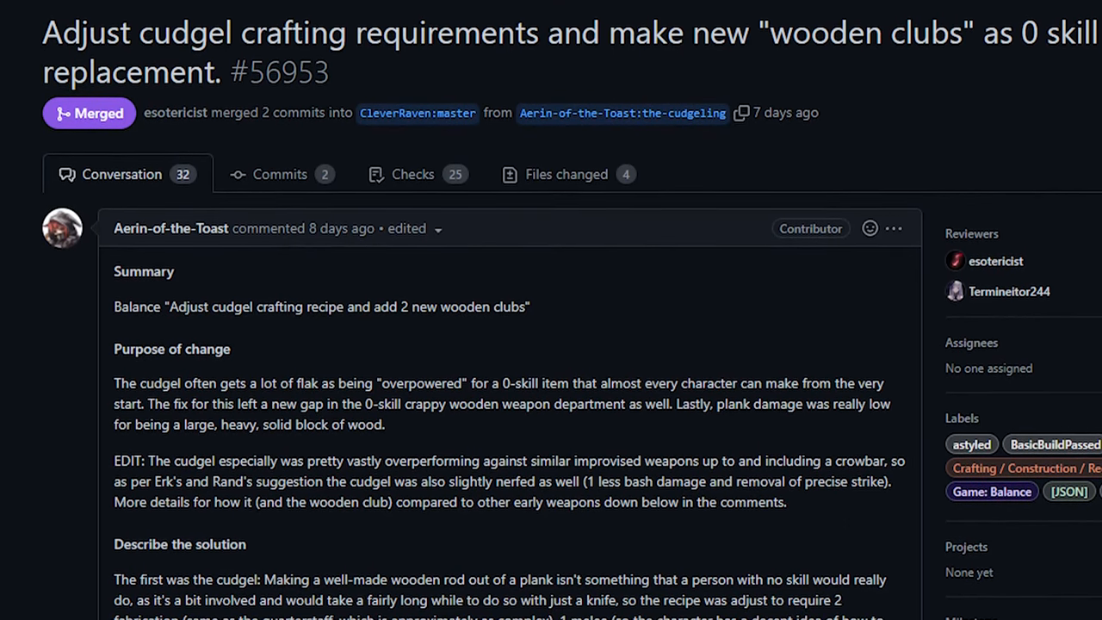
{"action": "scroll", "scroll_direction": "down", "scroll_amount": 3}
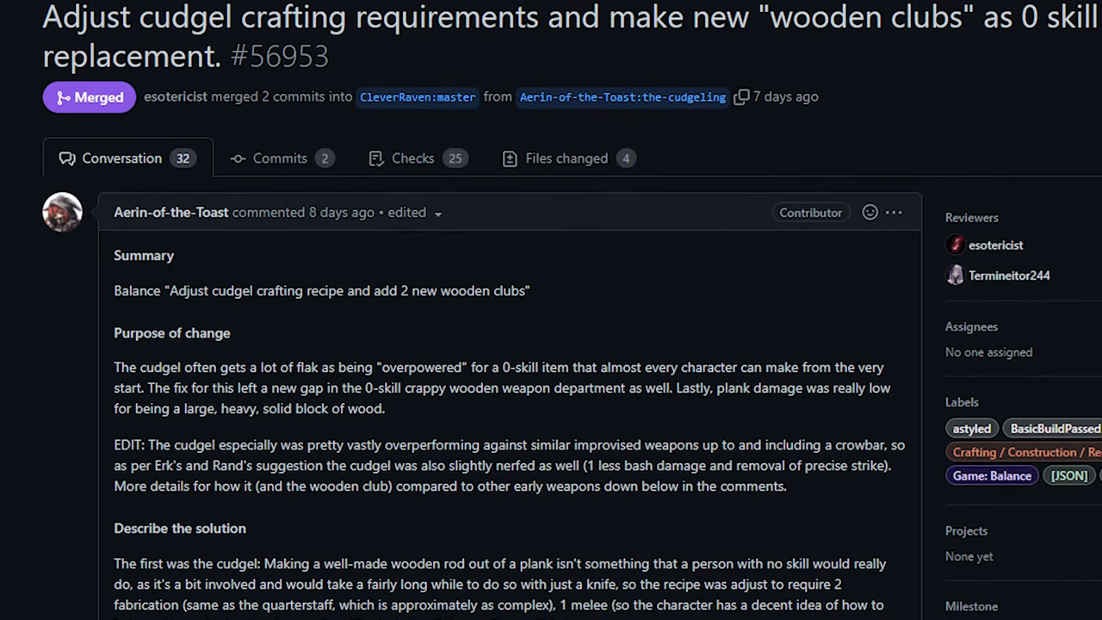
{"action": "scroll", "scroll_direction": "down", "scroll_amount": 3}
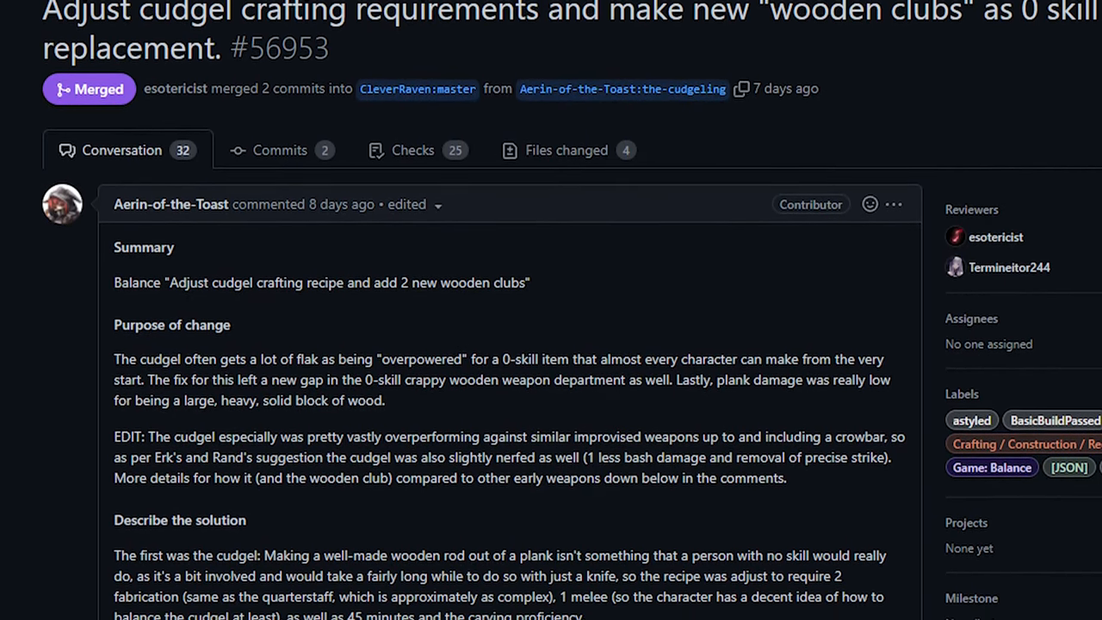
{"action": "scroll", "scroll_direction": "down", "scroll_amount": 3}
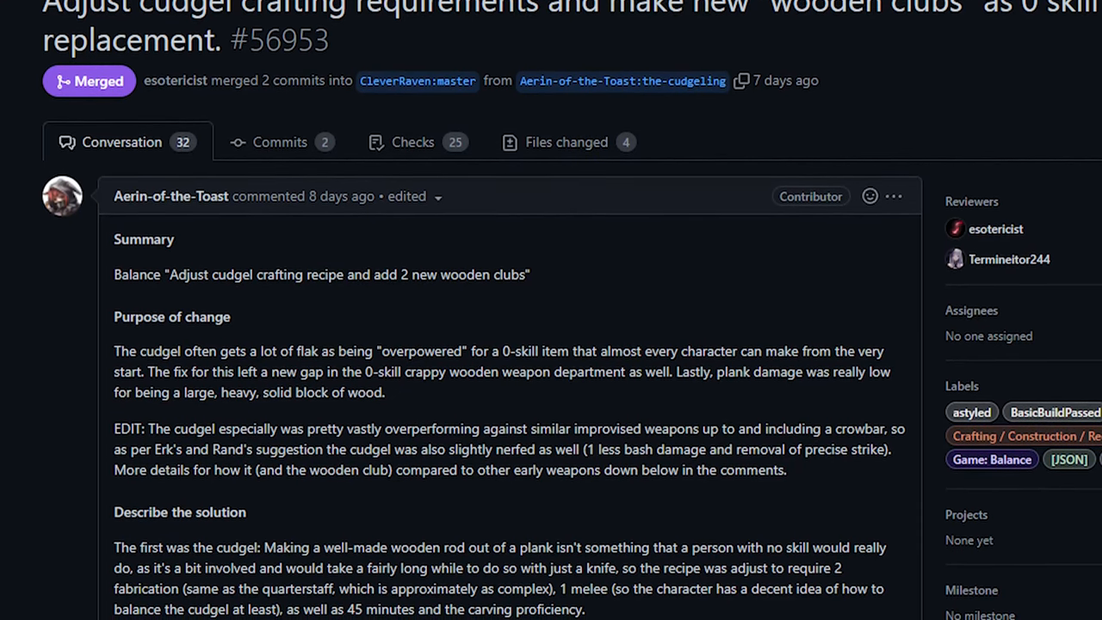
Step: Re-read the solution text and continue down toward the new wooden clubs details
{"action": "scroll", "scroll_direction": "up", "scroll_amount": 3}
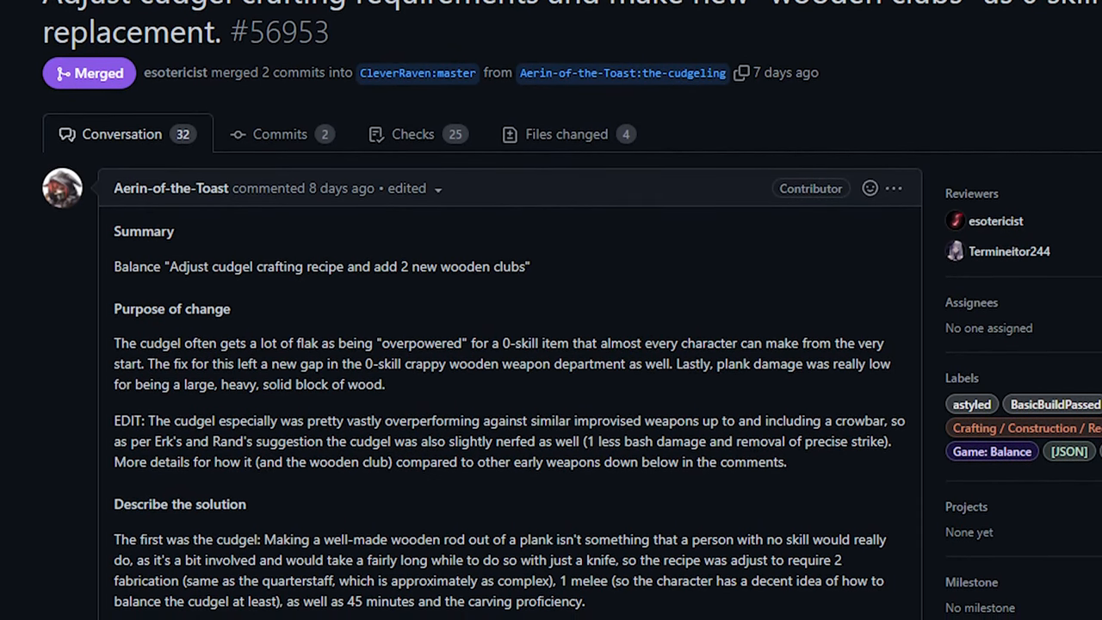
{"action": "scroll", "scroll_direction": "up", "scroll_amount": 3}
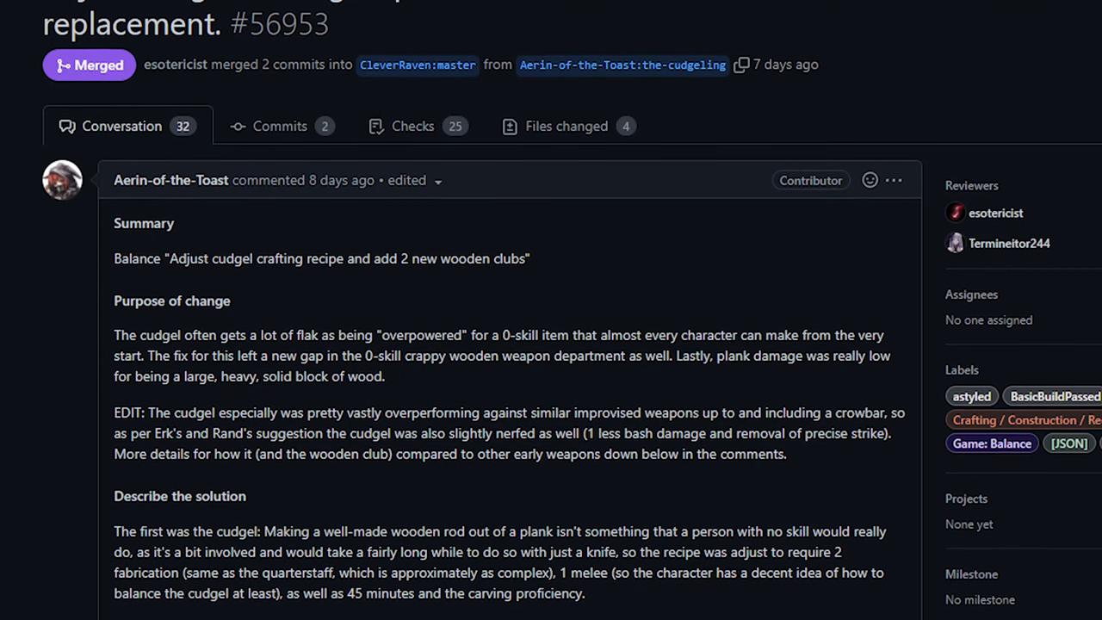
{"action": "scroll", "scroll_direction": "down", "scroll_amount": 3}
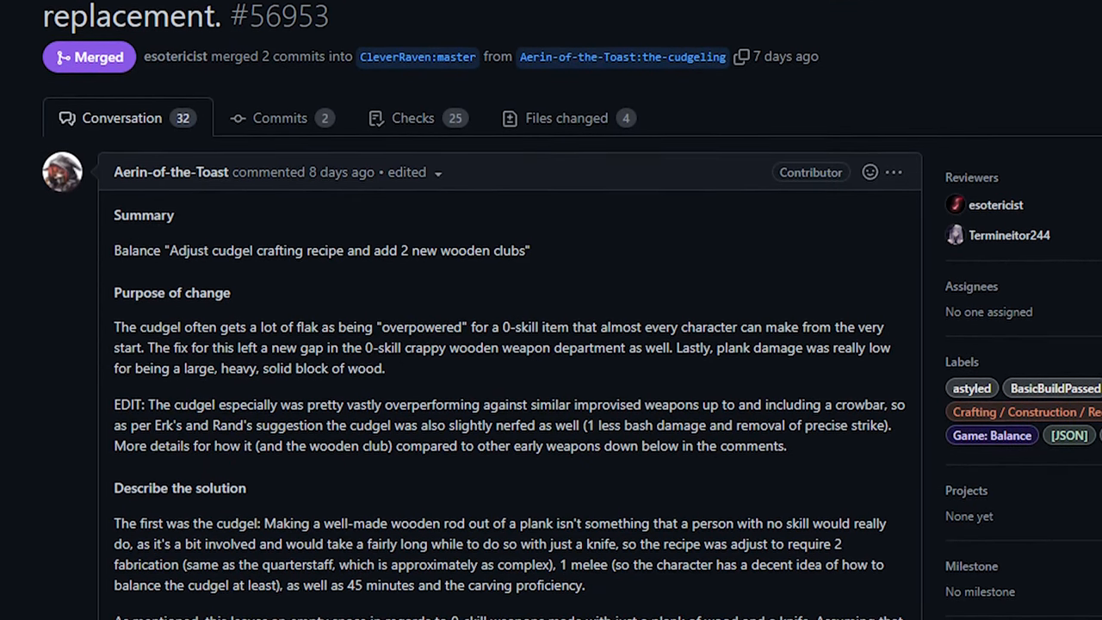
{"action": "scroll", "scroll_direction": "down", "scroll_amount": 3}
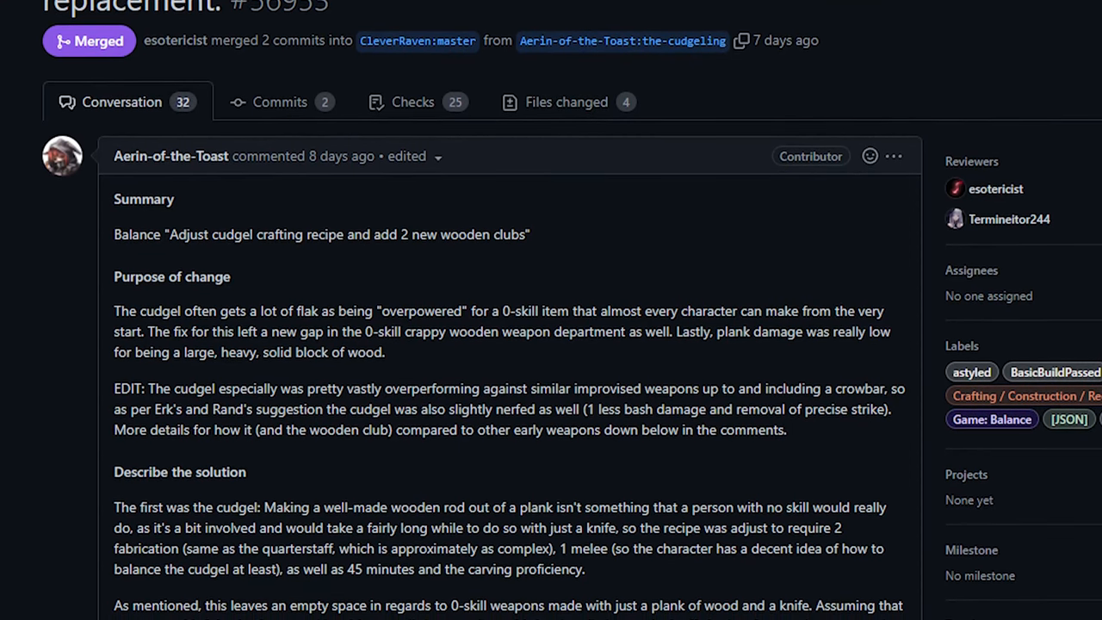
{"action": "scroll", "scroll_direction": "down", "scroll_amount": 3}
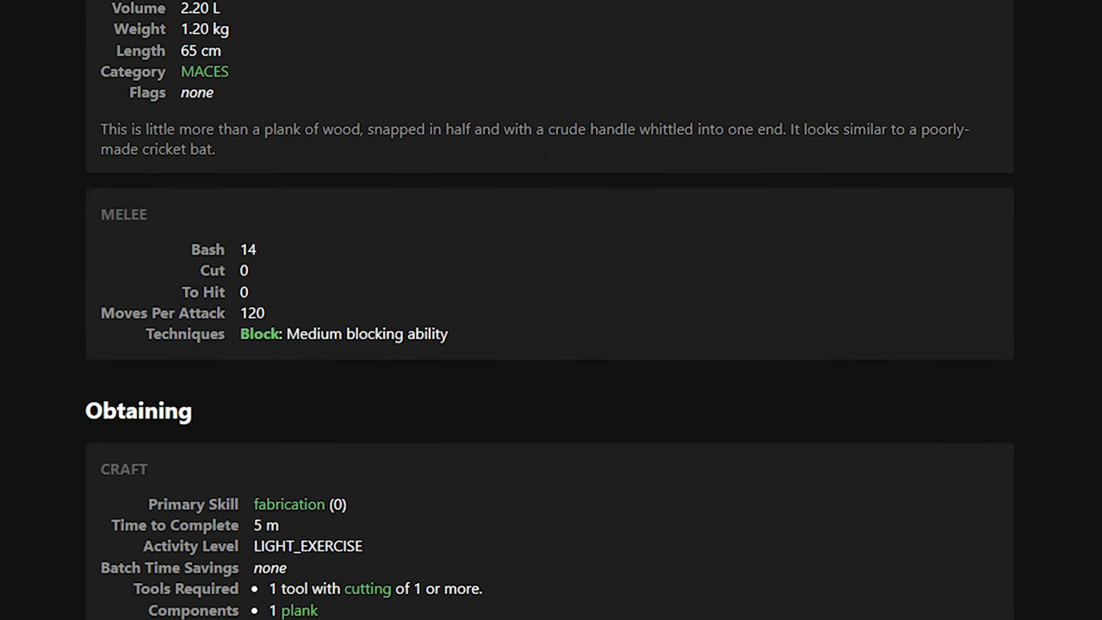
Step: Scroll the club's guide page to its Melee stats and fabrication 0 recipe
{"action": "scroll", "scroll_direction": "down", "scroll_amount": 3}
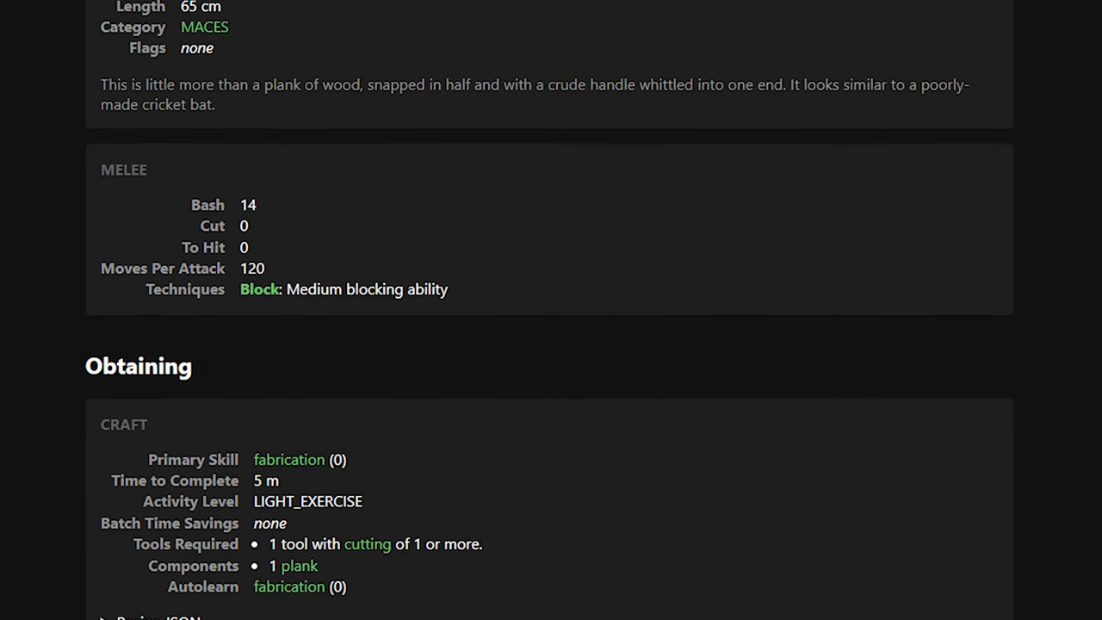
Step: Scroll PR #56953 down to the plank balance changes and two new wooden clubs
{"action": "scroll", "scroll_direction": "down", "scroll_amount": 3}
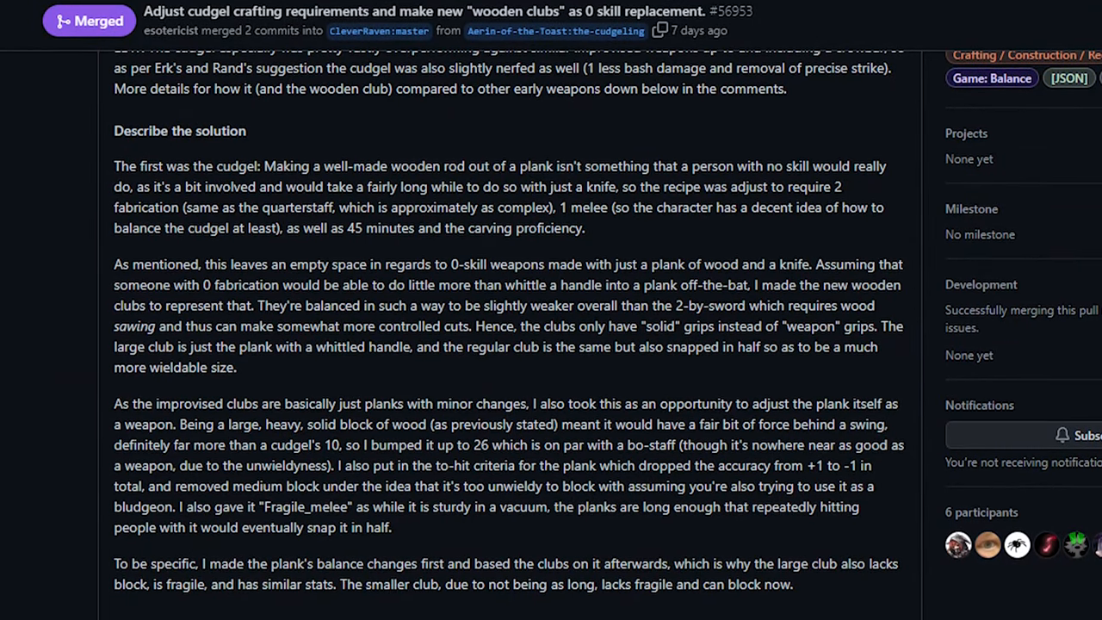
Step: Re-read the description of the reworked improvised wooden clubs and cudgel
{"action": "scroll", "scroll_direction": "down", "scroll_amount": 3}
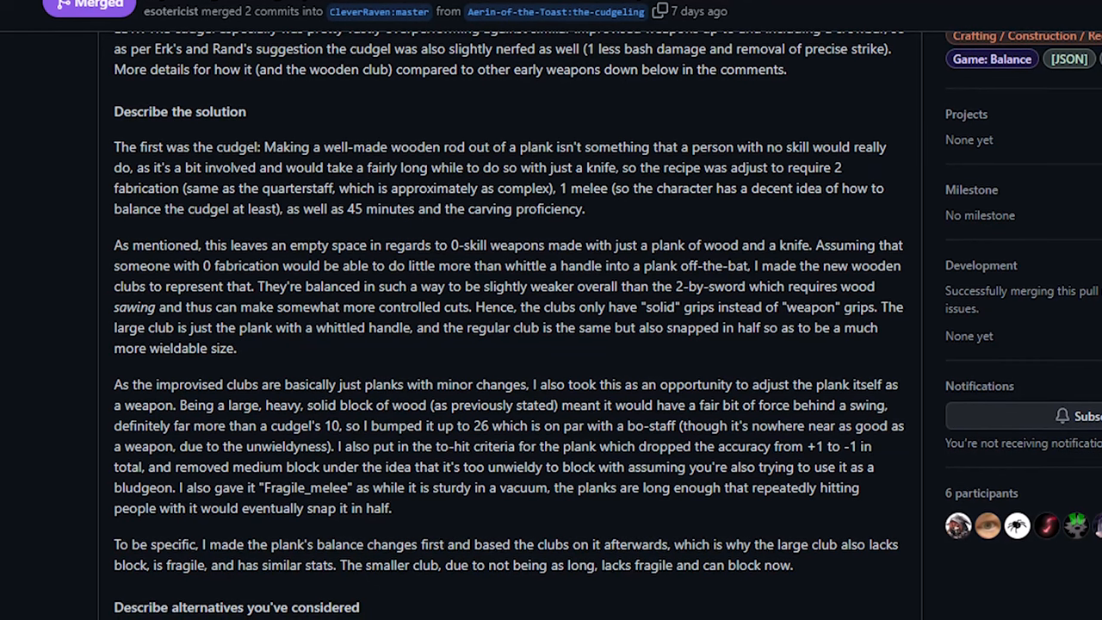
{"action": "scroll", "scroll_direction": "up", "scroll_amount": 3}
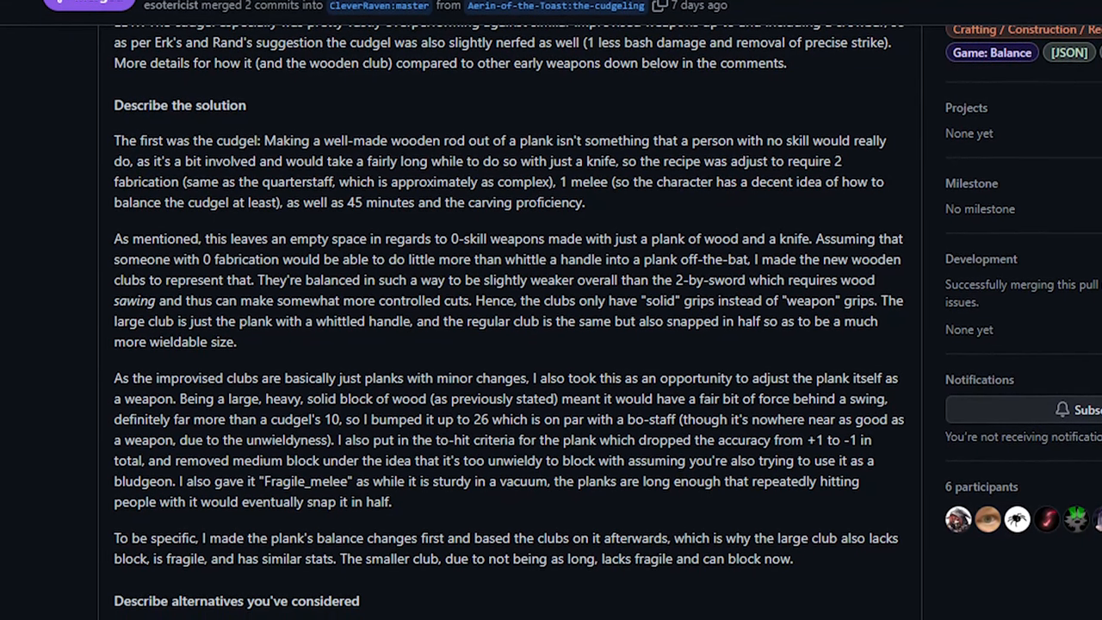
{"action": "scroll", "scroll_direction": "up", "scroll_amount": 3}
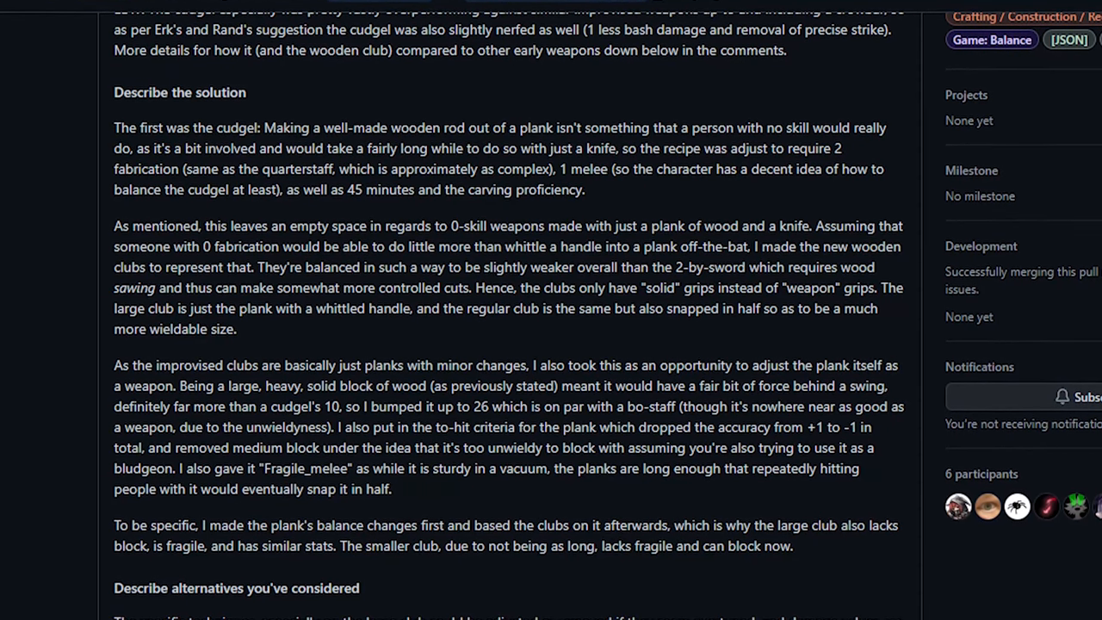
{"action": "scroll", "scroll_direction": "down", "scroll_amount": 3}
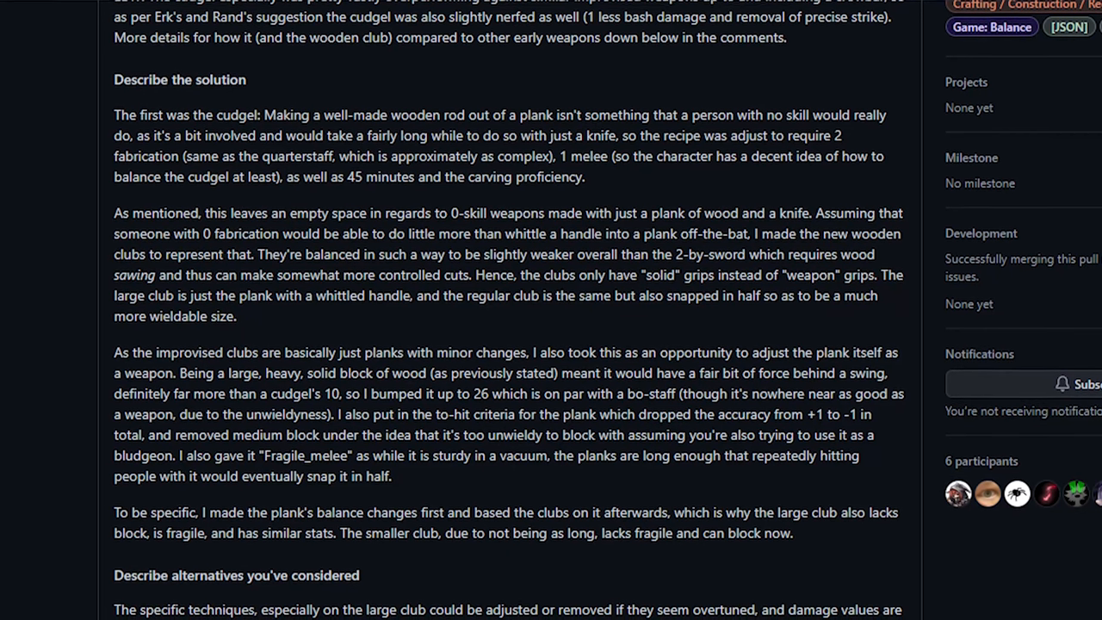
{"action": "scroll", "scroll_direction": "up", "scroll_amount": 3}
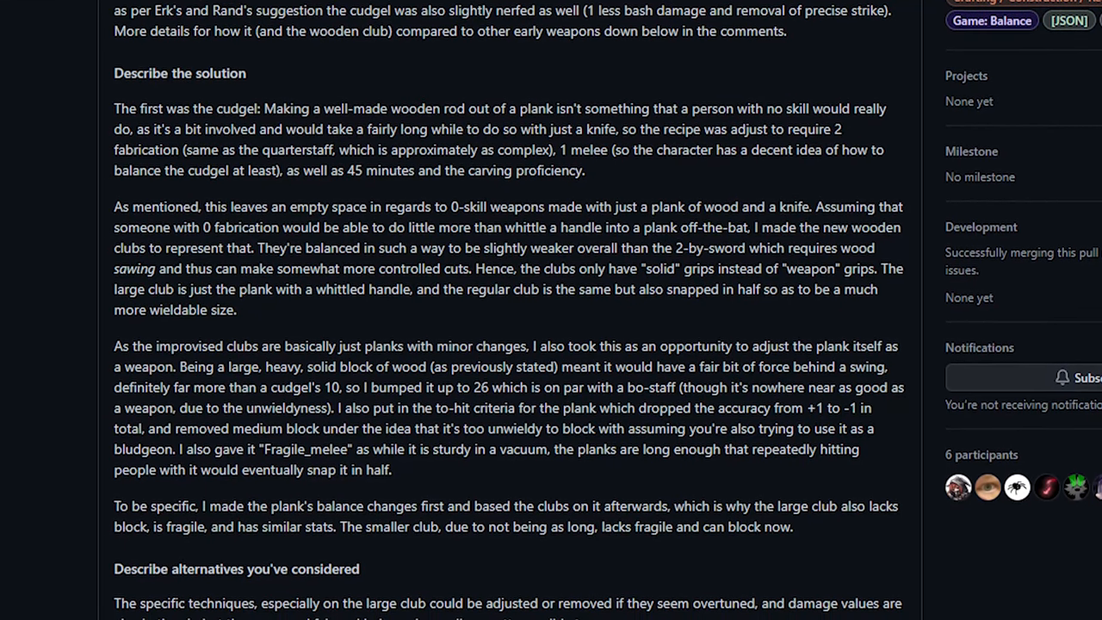
{"action": "scroll", "scroll_direction": "down", "scroll_amount": 3}
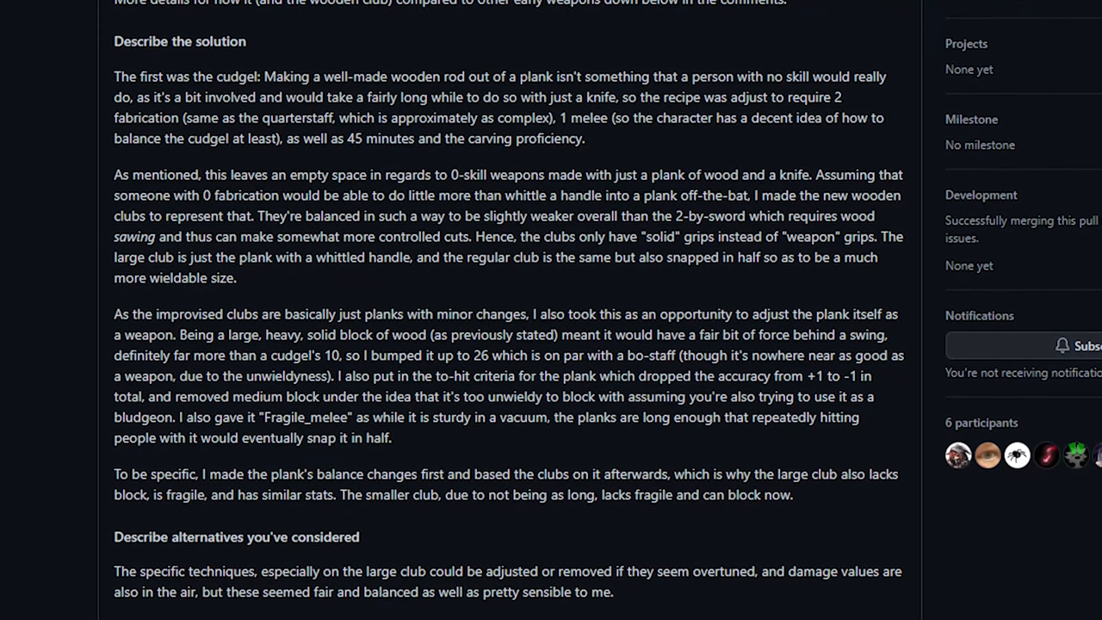
Step: Scroll on through the pull request's alternatives section to its end
{"action": "scroll", "scroll_direction": "down", "scroll_amount": 3}
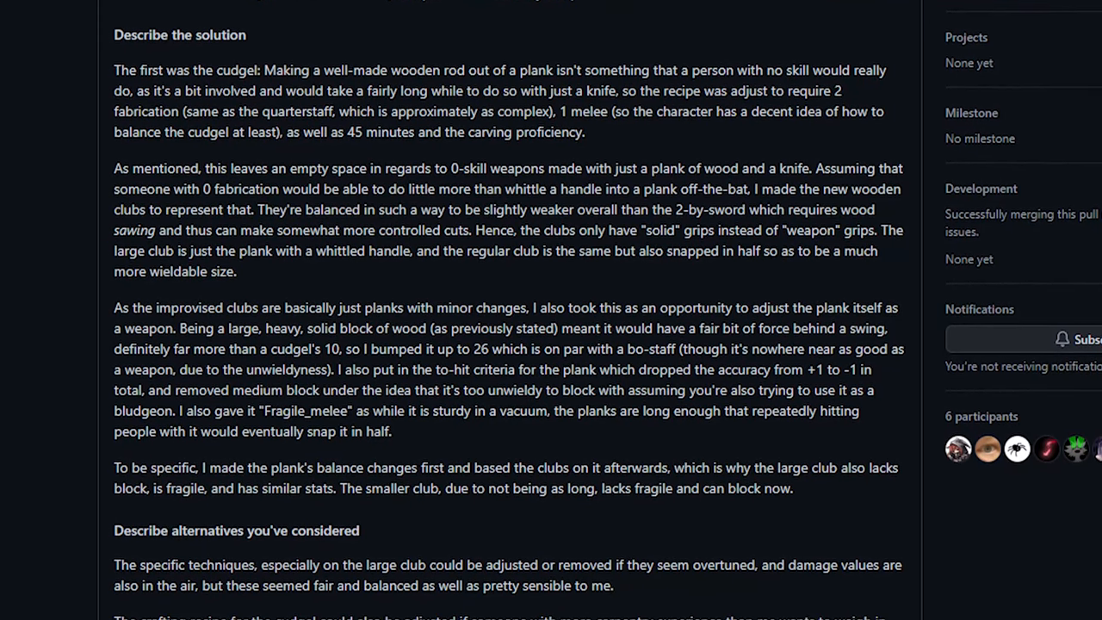
{"action": "scroll", "scroll_direction": "down", "scroll_amount": 3}
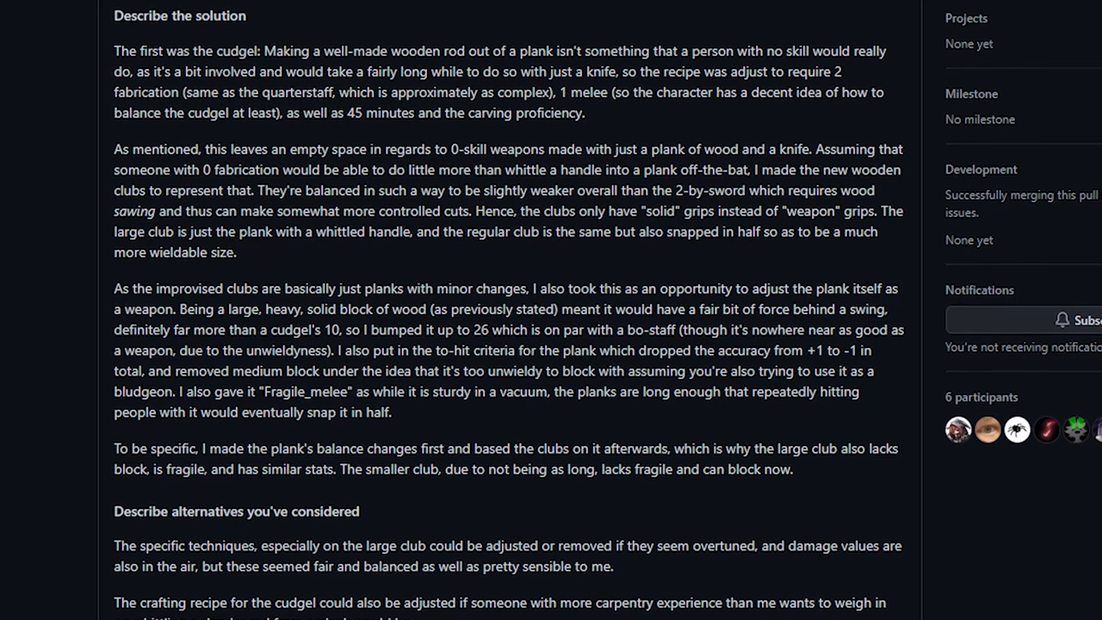
{"action": "scroll", "scroll_direction": "down", "scroll_amount": 3}
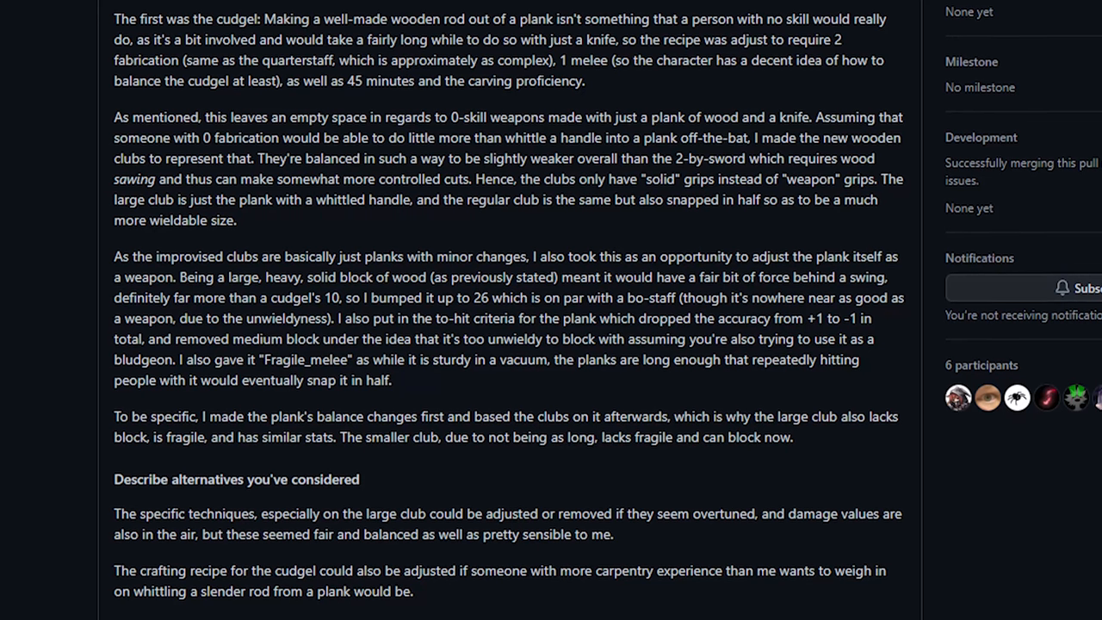
{"action": "scroll", "scroll_direction": "down", "scroll_amount": 3}
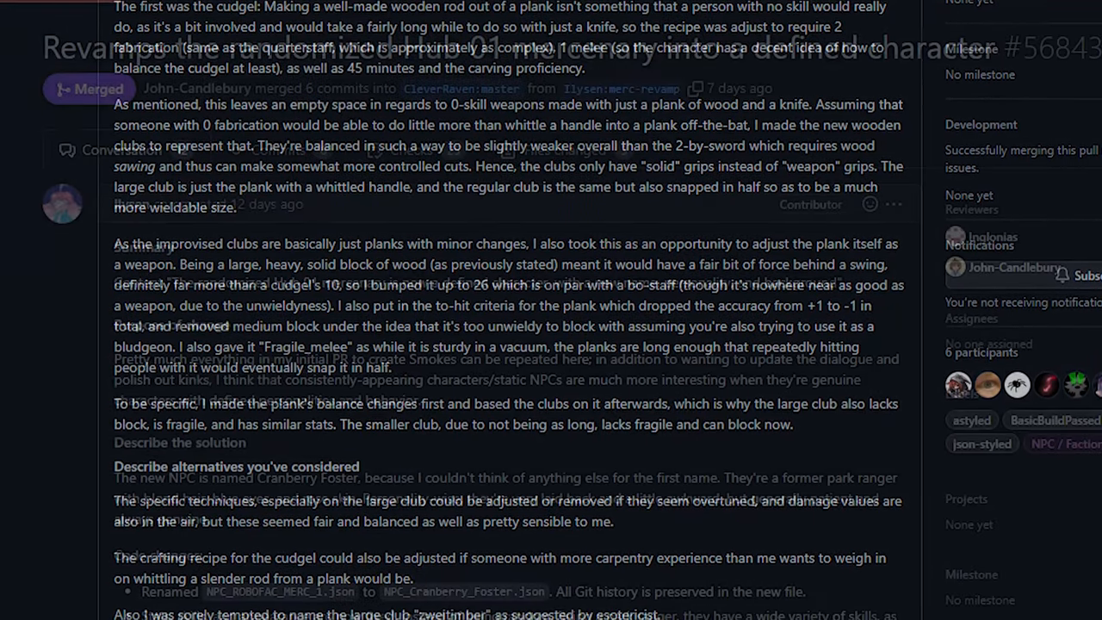
Step: Read PR #56843's summary turning the Hub 01 mercenary into Cranberry Foster
{"action": "scroll", "scroll_direction": "up", "scroll_amount": 3}
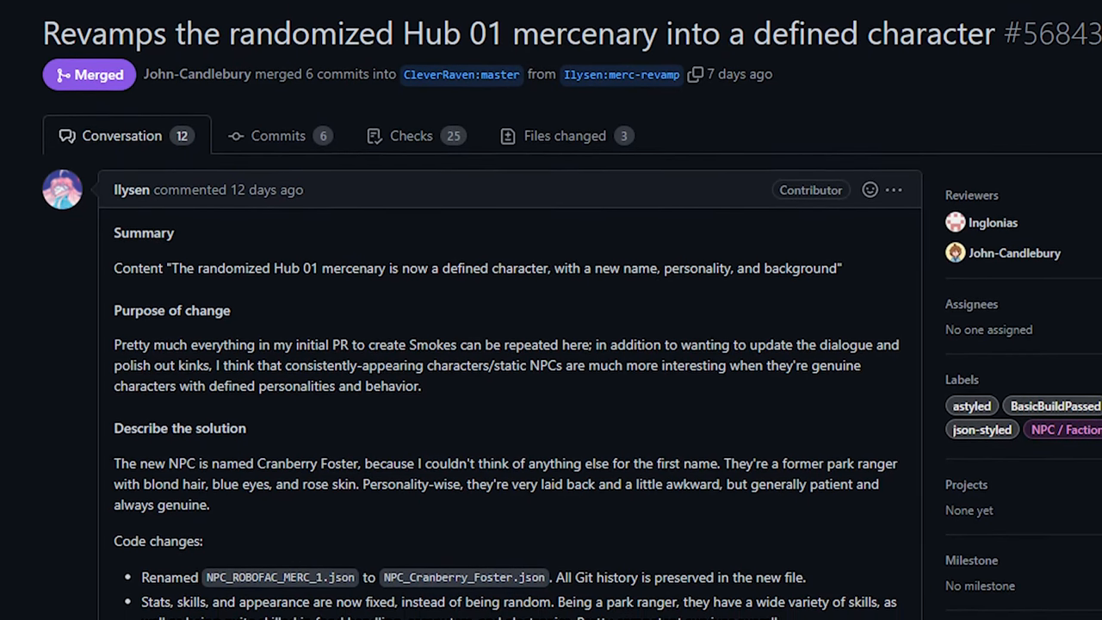
{"action": "scroll", "scroll_direction": "down", "scroll_amount": 3}
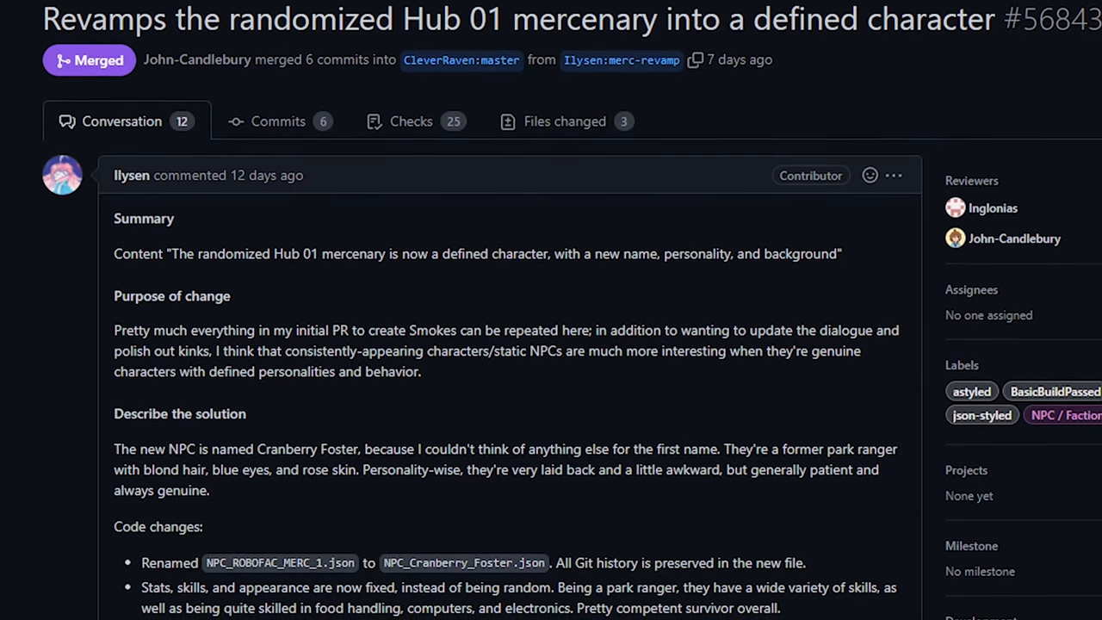
{"action": "scroll", "scroll_direction": "down", "scroll_amount": 3}
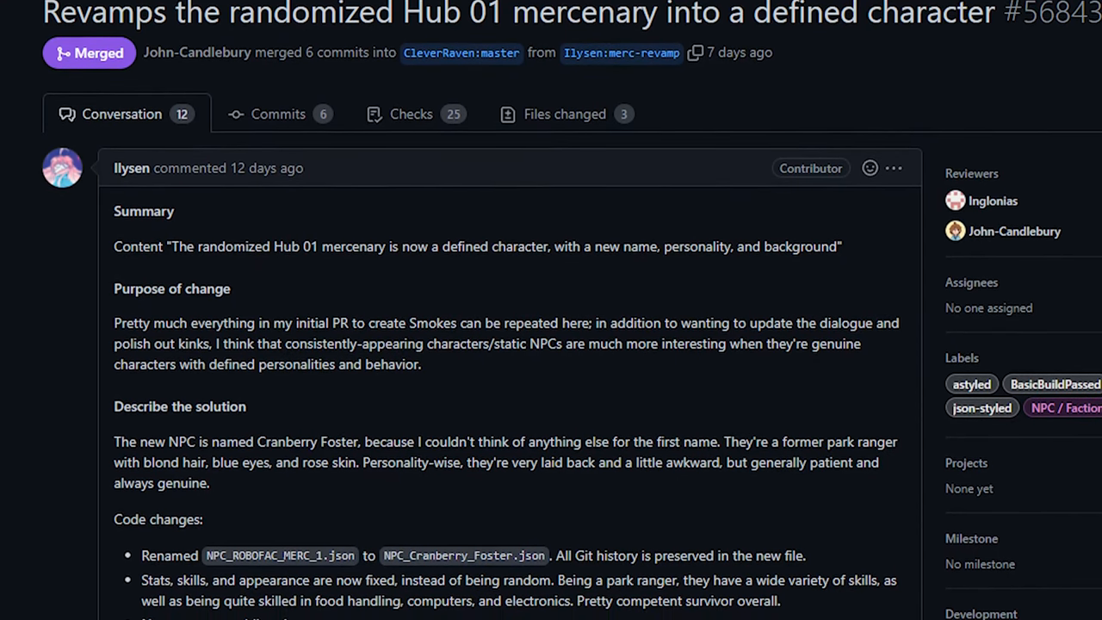
{"action": "scroll", "scroll_direction": "down", "scroll_amount": 3}
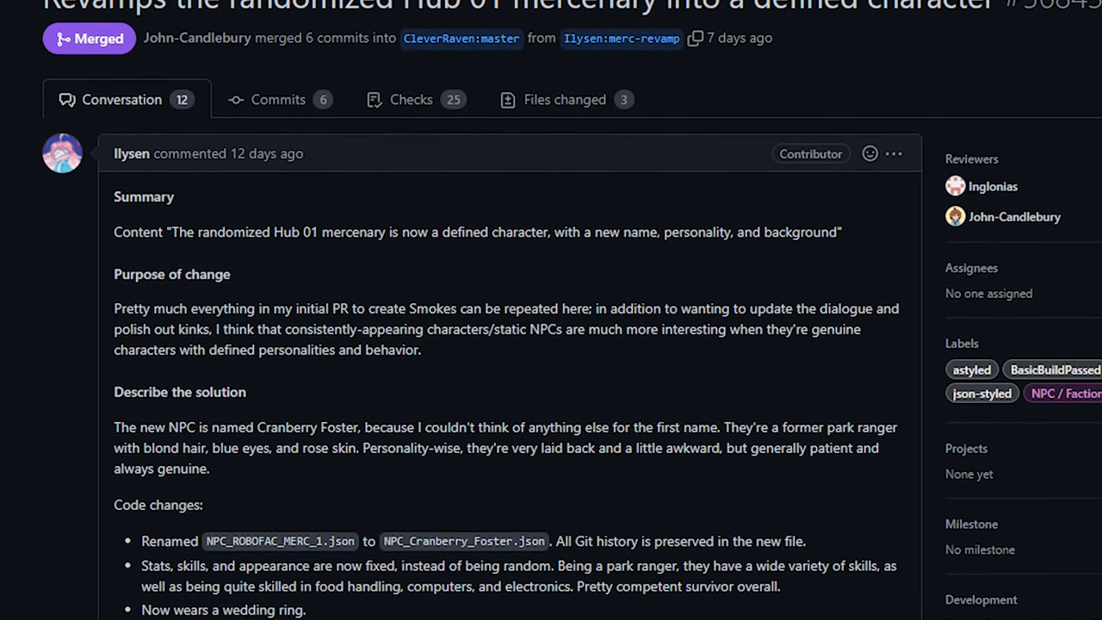
{"action": "scroll", "scroll_direction": "down", "scroll_amount": 3}
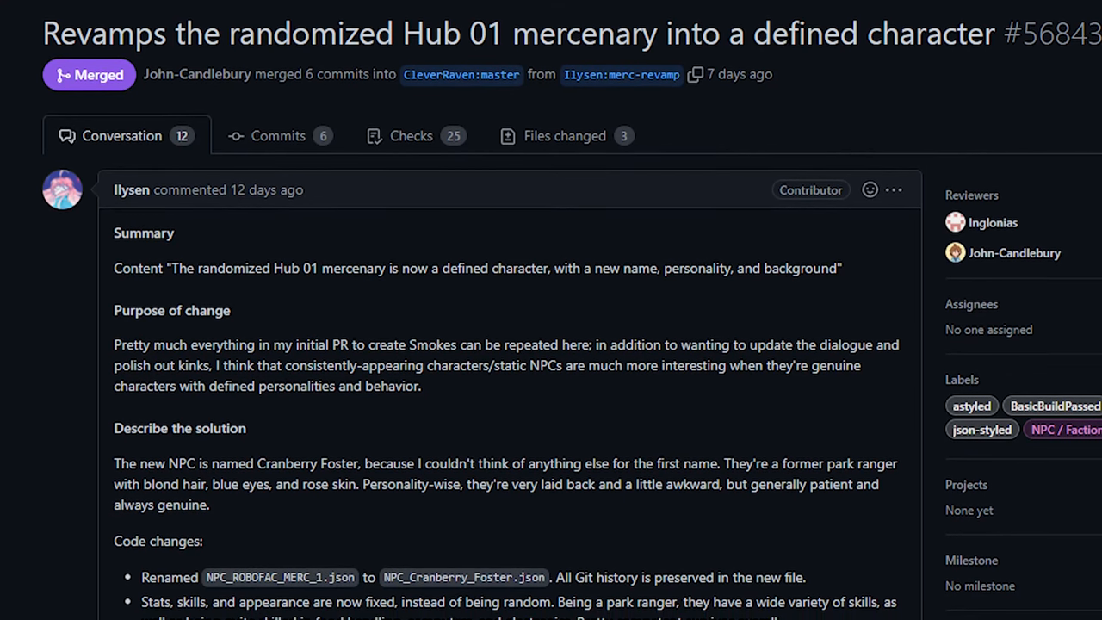
Step: Scroll through the rest of the Cranberry Foster revamp description
{"action": "scroll", "scroll_direction": "down", "scroll_amount": 3}
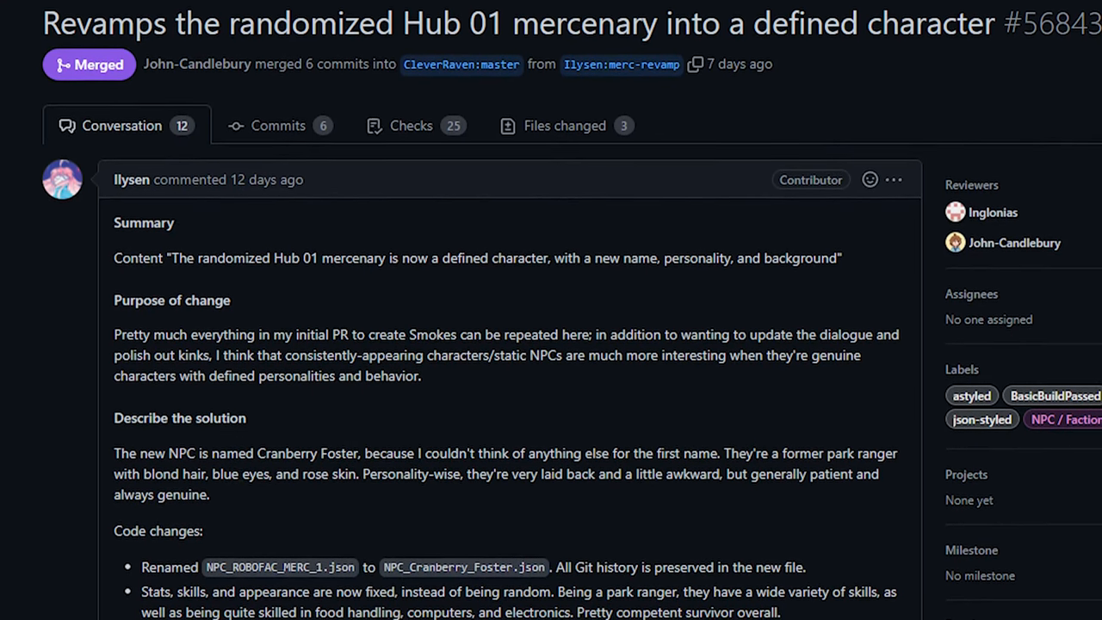
{"action": "scroll", "scroll_direction": "down", "scroll_amount": 3}
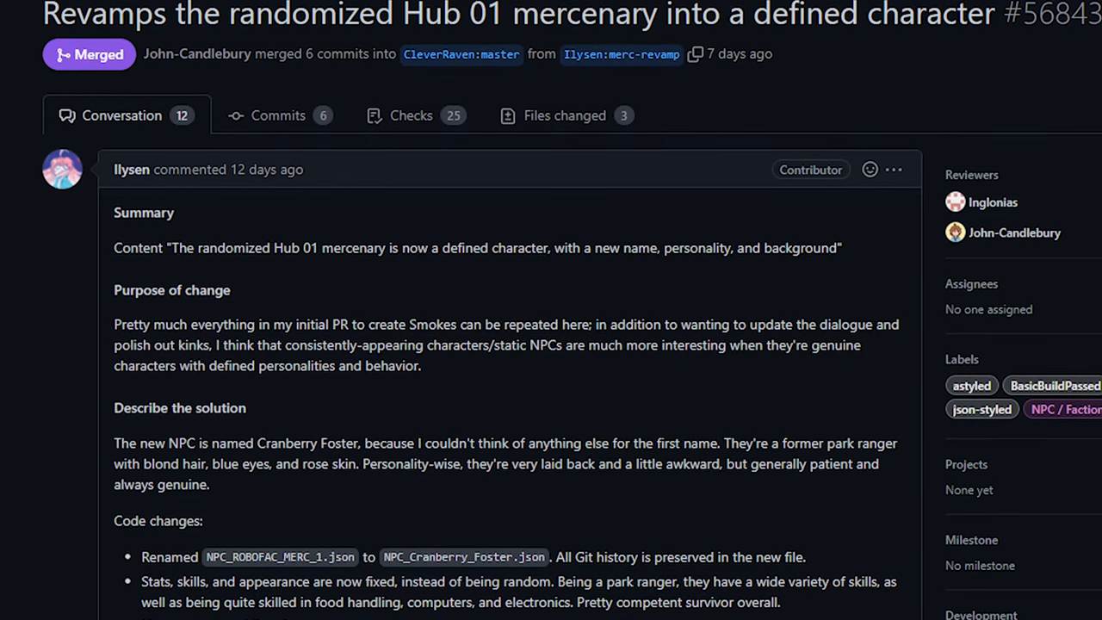
{"action": "scroll", "scroll_direction": "down", "scroll_amount": 3}
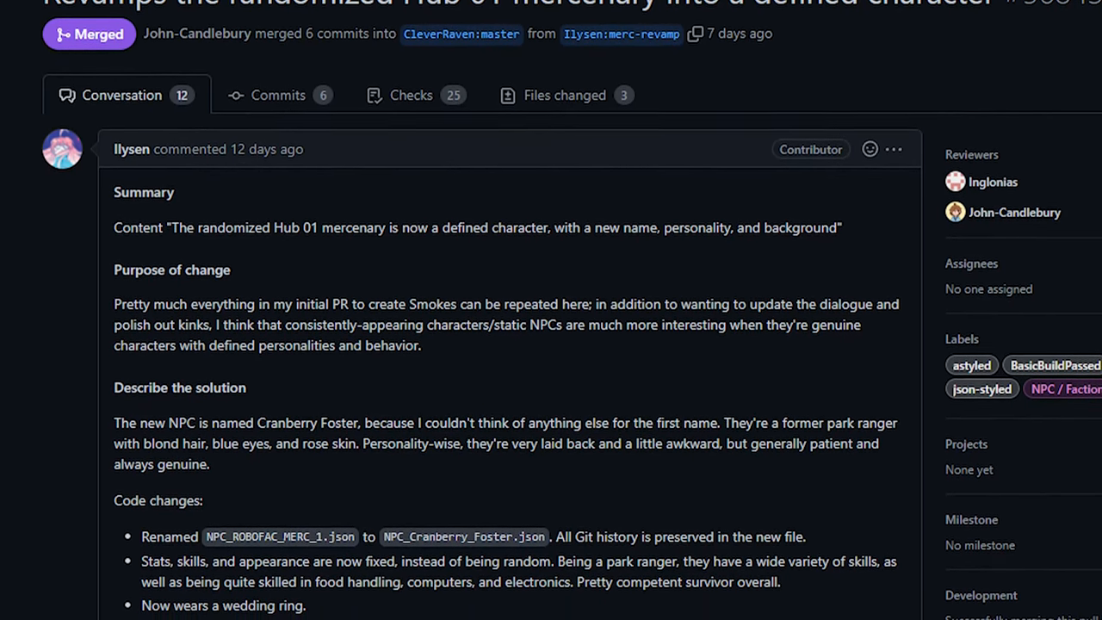
{"action": "scroll", "scroll_direction": "down", "scroll_amount": 3}
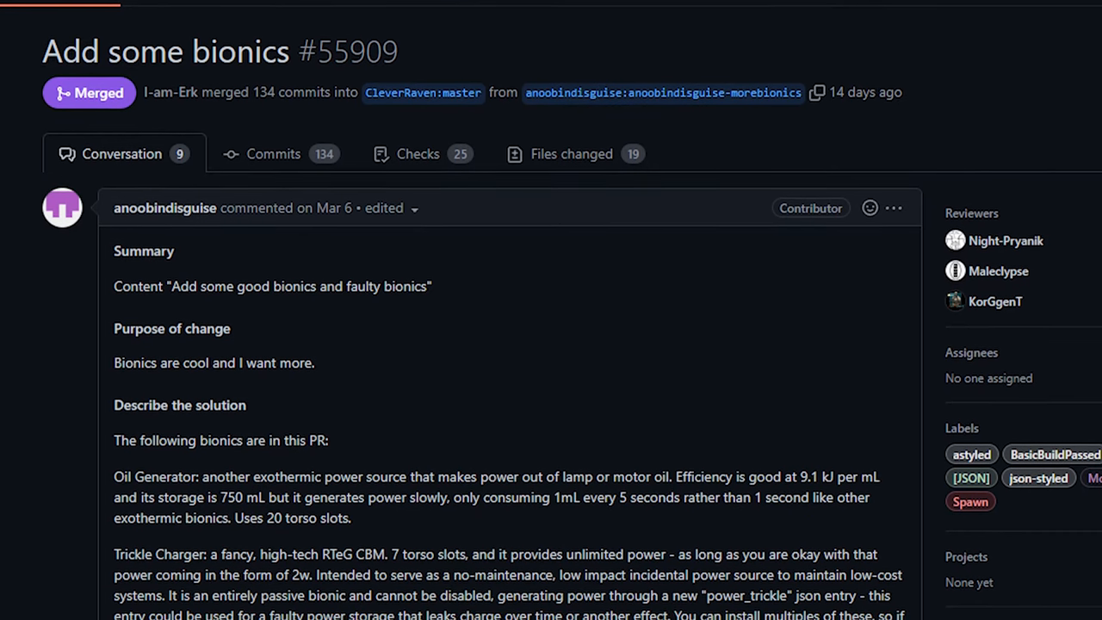
Step: Scroll PR #55909's description to the bionics list from Oil Generator to Taste Fouler
{"action": "scroll", "scroll_direction": "up", "scroll_amount": 3}
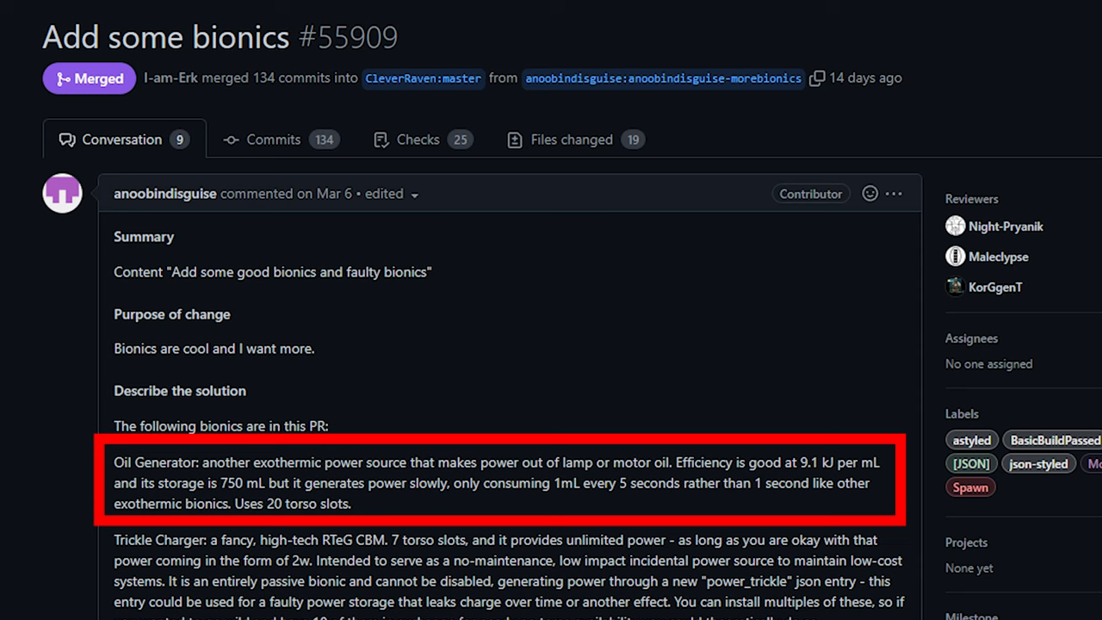
{"action": "scroll", "scroll_direction": "down", "scroll_amount": 3}
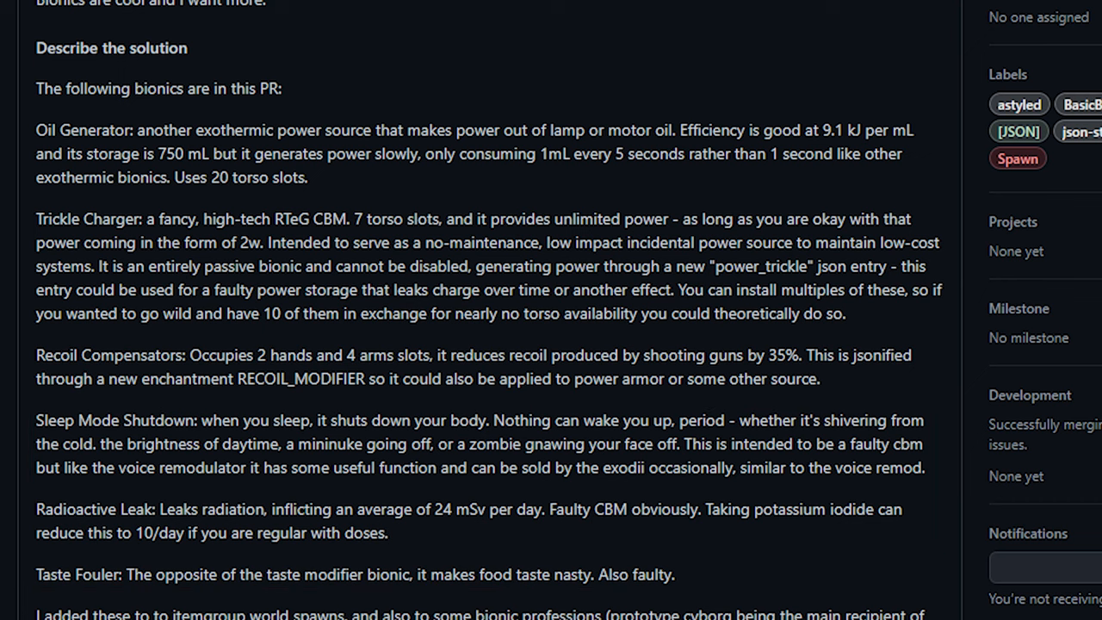
{"action": "scroll", "scroll_direction": "up", "scroll_amount": 3}
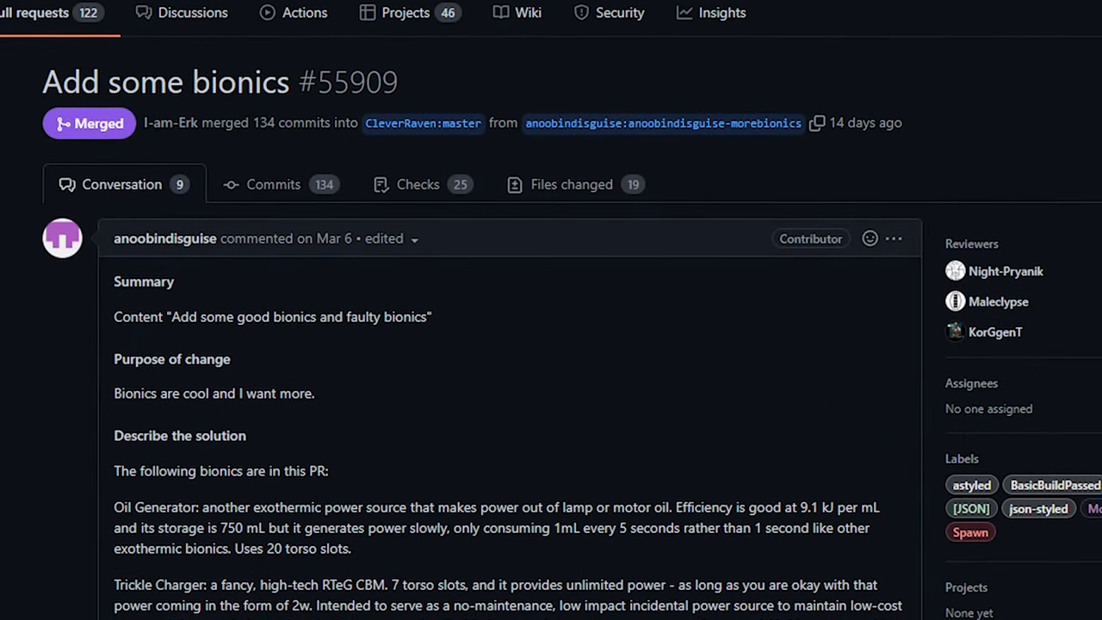
{"action": "scroll", "scroll_direction": "down", "scroll_amount": 3}
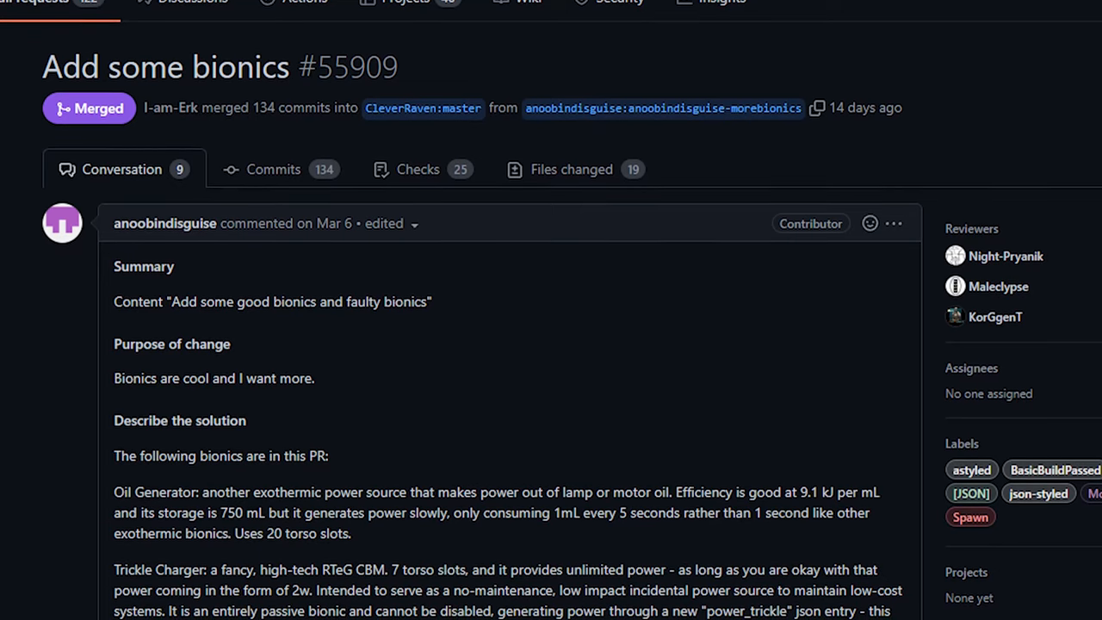
{"action": "scroll", "scroll_direction": "up", "scroll_amount": 3}
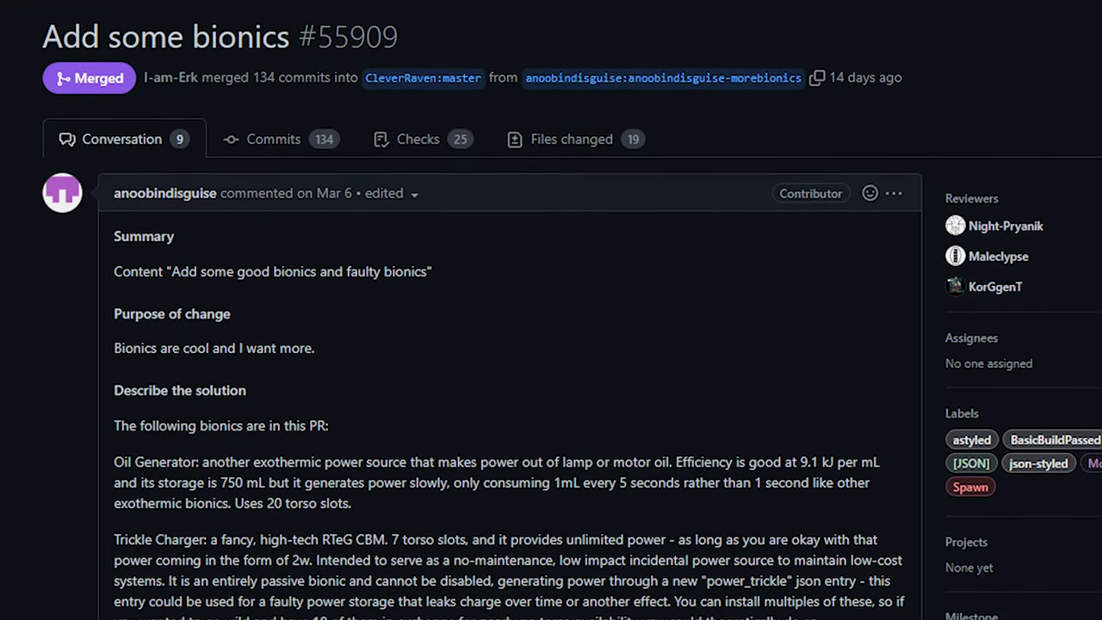
{"action": "scroll", "scroll_direction": "up", "scroll_amount": 3}
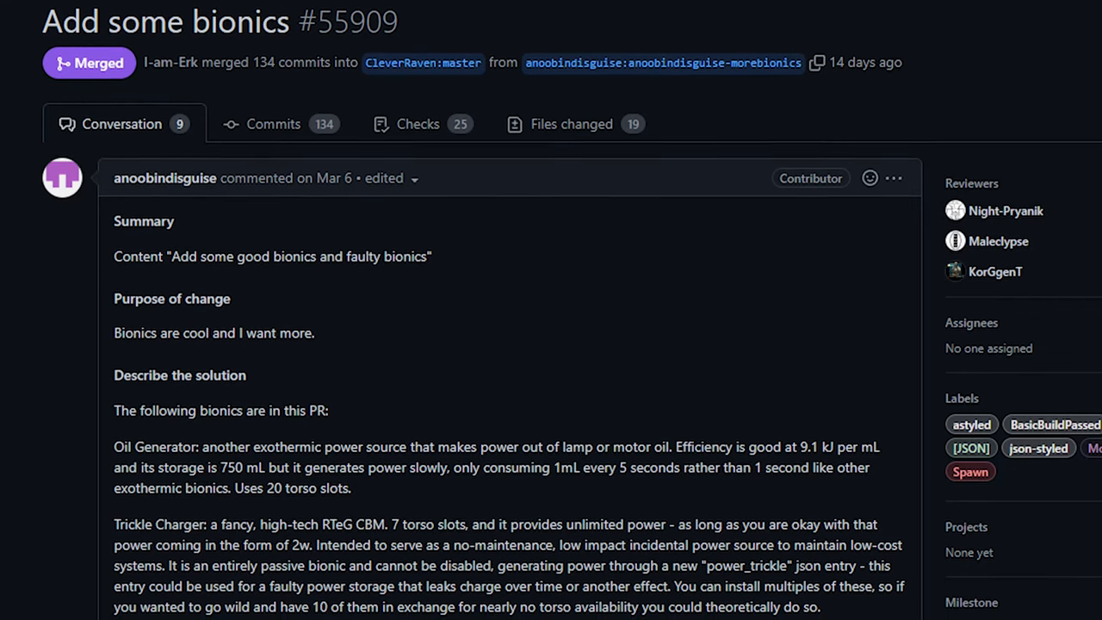
{"action": "scroll", "scroll_direction": "down", "scroll_amount": 3}
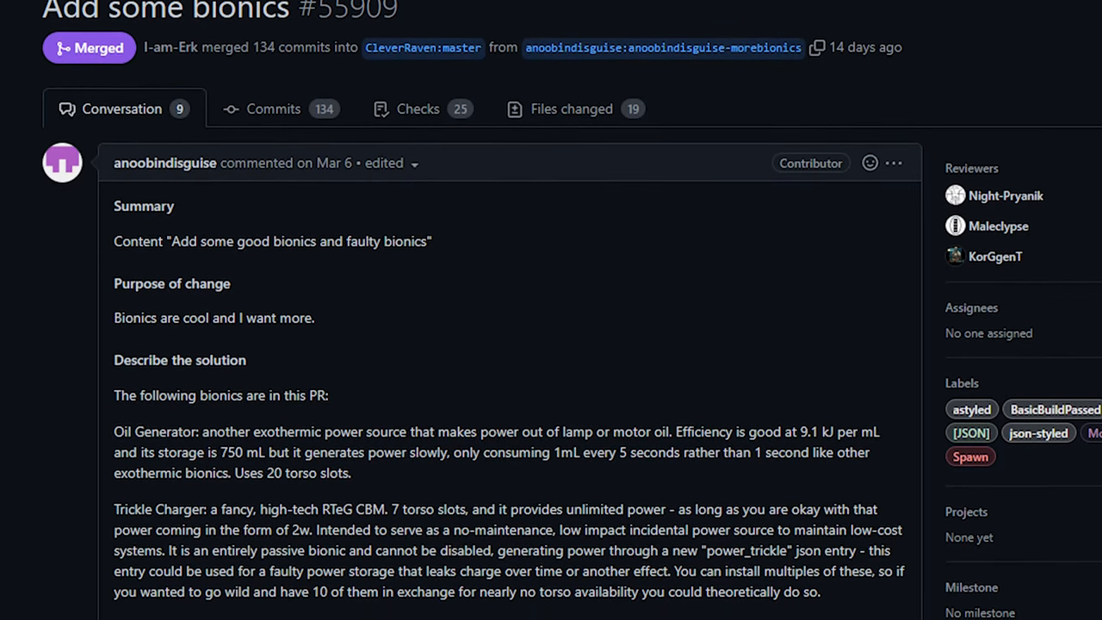
{"action": "scroll", "scroll_direction": "down", "scroll_amount": 3}
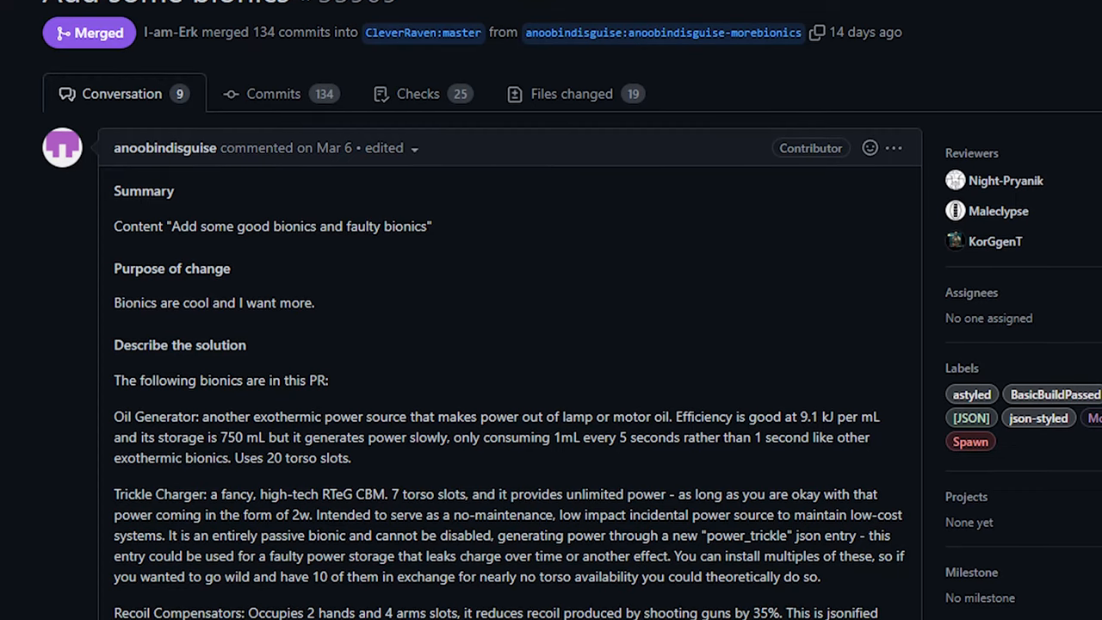
{"action": "scroll", "scroll_direction": "up", "scroll_amount": 3}
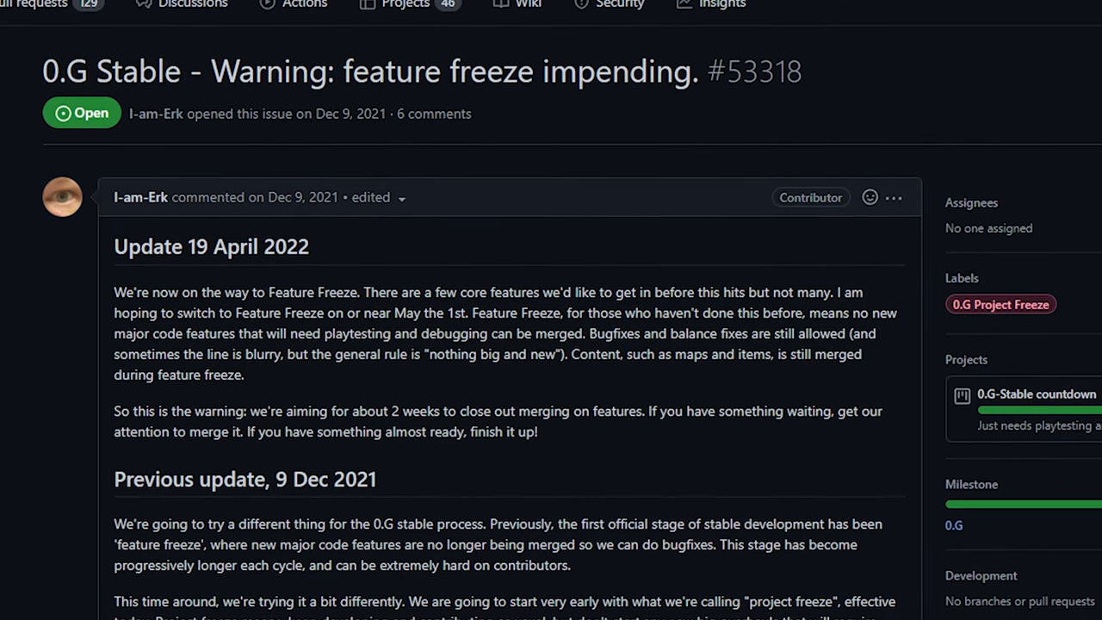
Step: Scroll through issue #53318's first comment from the 19 April 2022 update into the December 2021 freeze notes
{"action": "scroll", "scroll_direction": "up", "scroll_amount": 3}
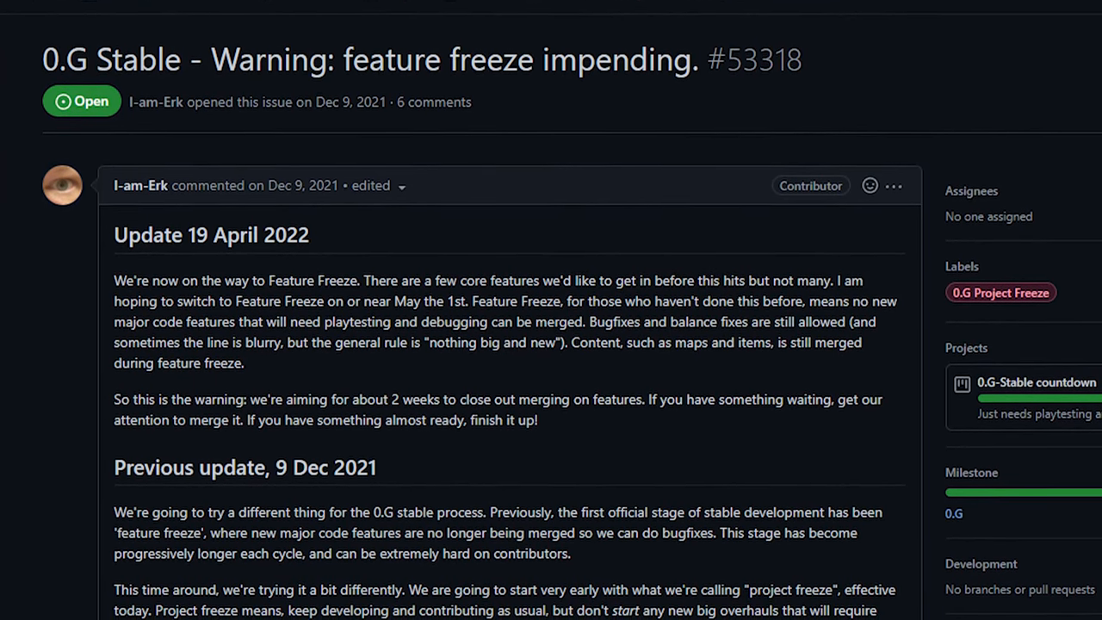
{"action": "scroll", "scroll_direction": "down", "scroll_amount": 3}
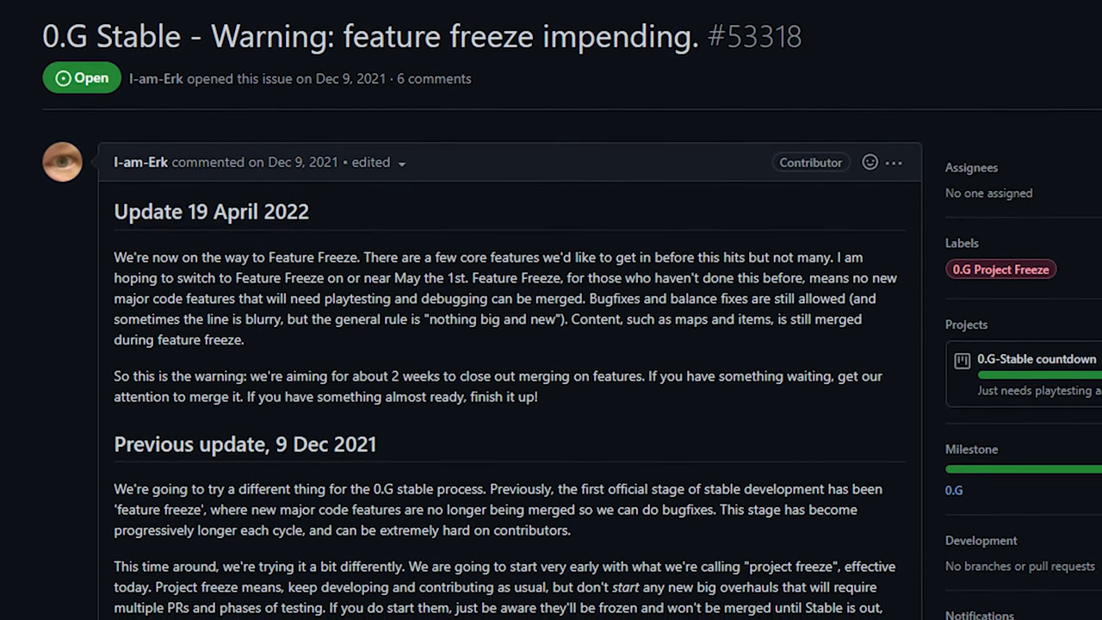
{"action": "scroll", "scroll_direction": "down", "scroll_amount": 3}
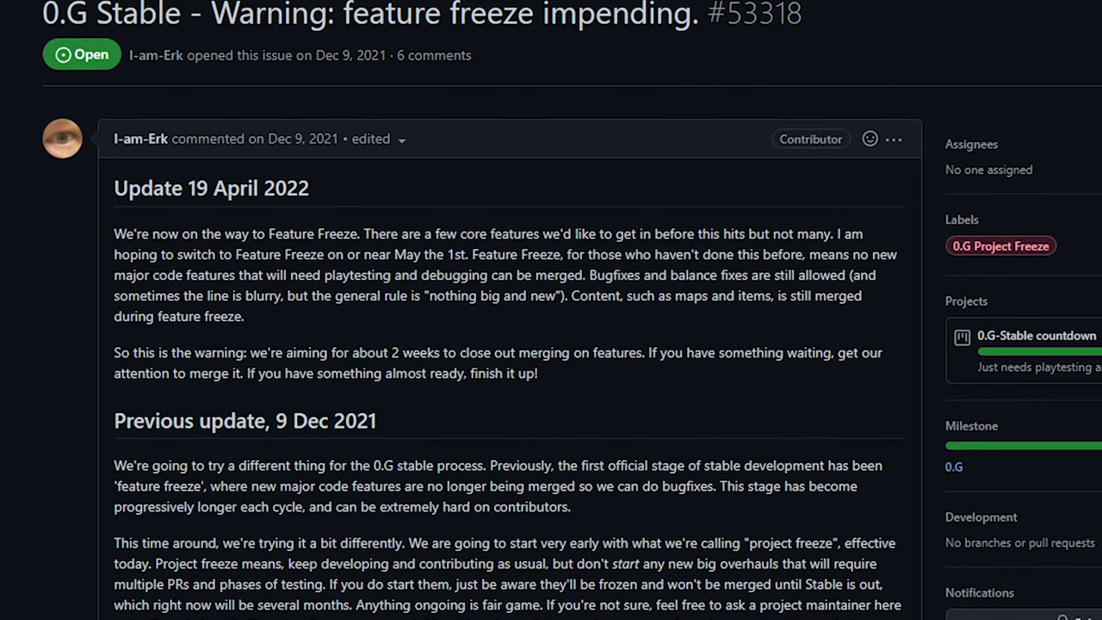
{"action": "scroll", "scroll_direction": "down", "scroll_amount": 3}
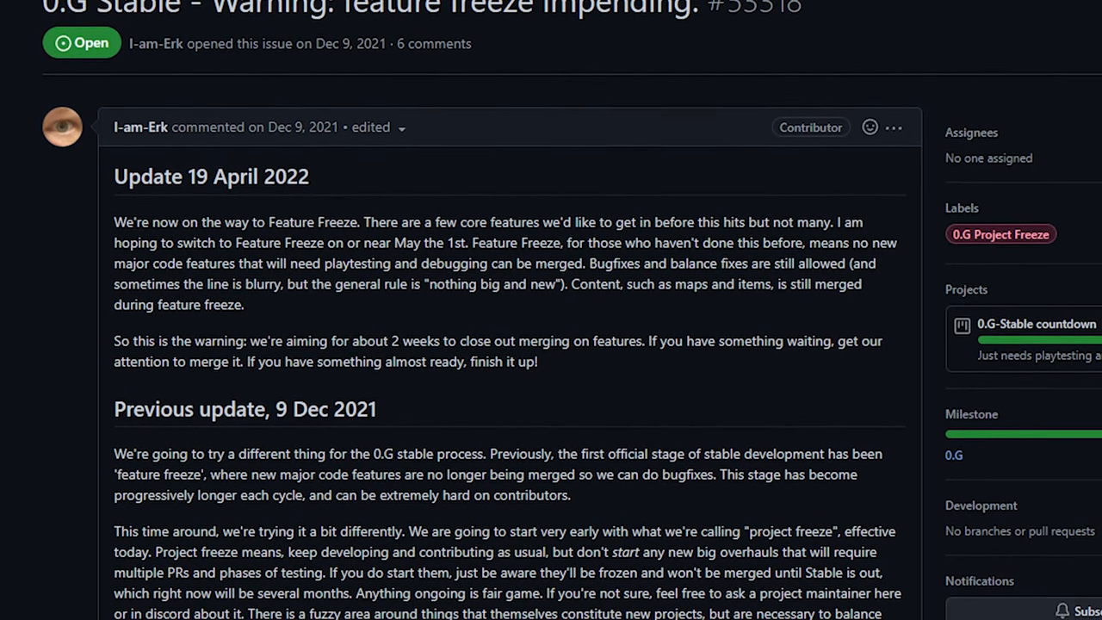
{"action": "scroll", "scroll_direction": "up", "scroll_amount": 3}
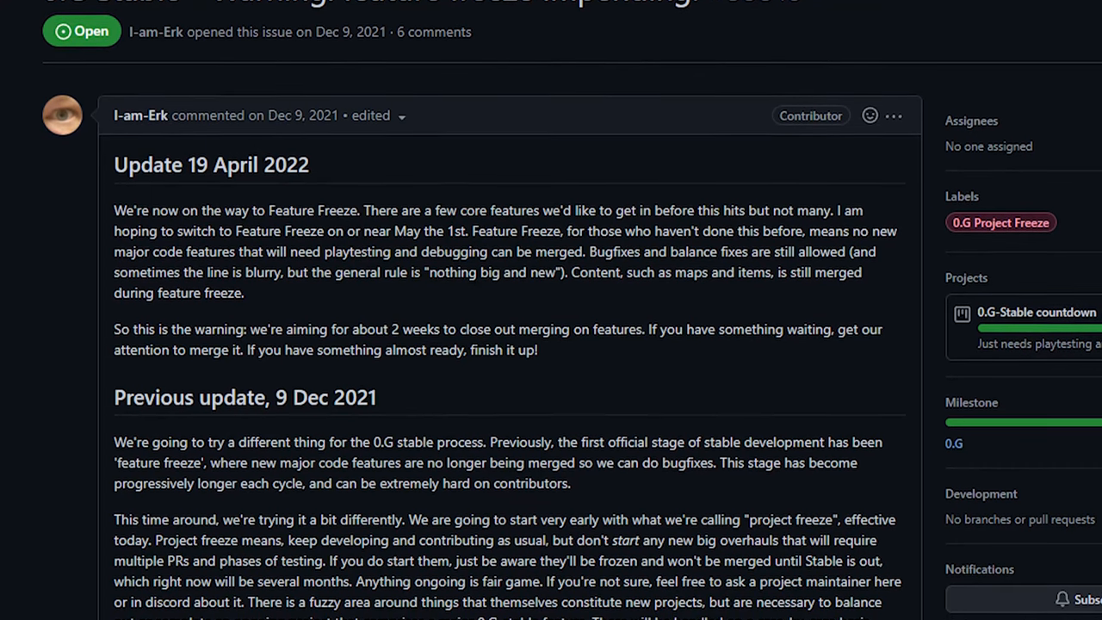
{"action": "scroll", "scroll_direction": "down", "scroll_amount": 3}
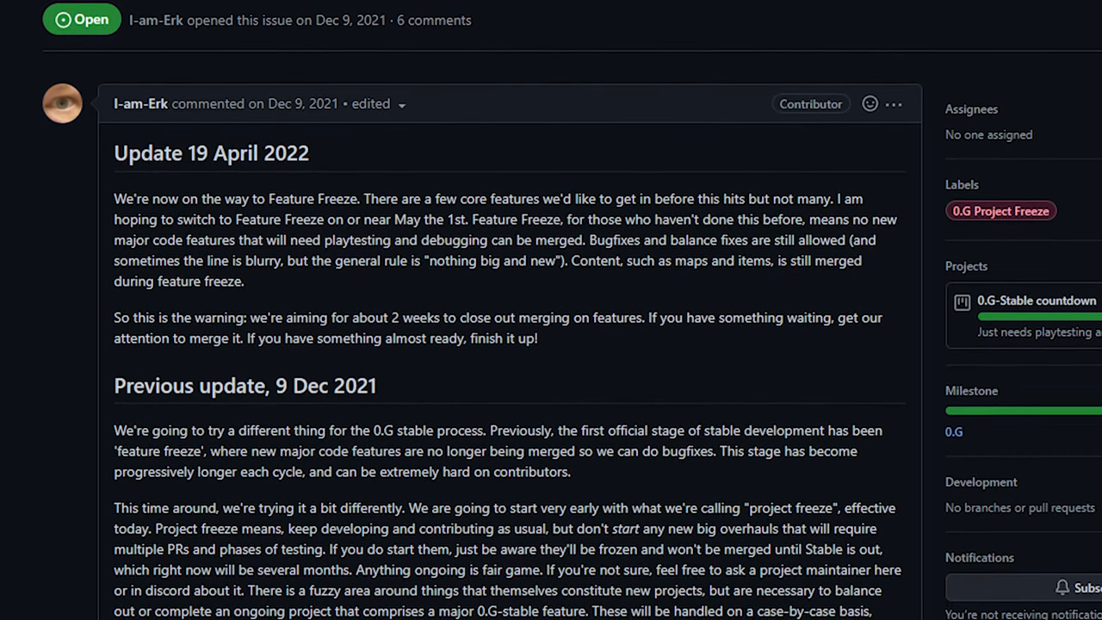
{"action": "scroll", "scroll_direction": "down", "scroll_amount": 3}
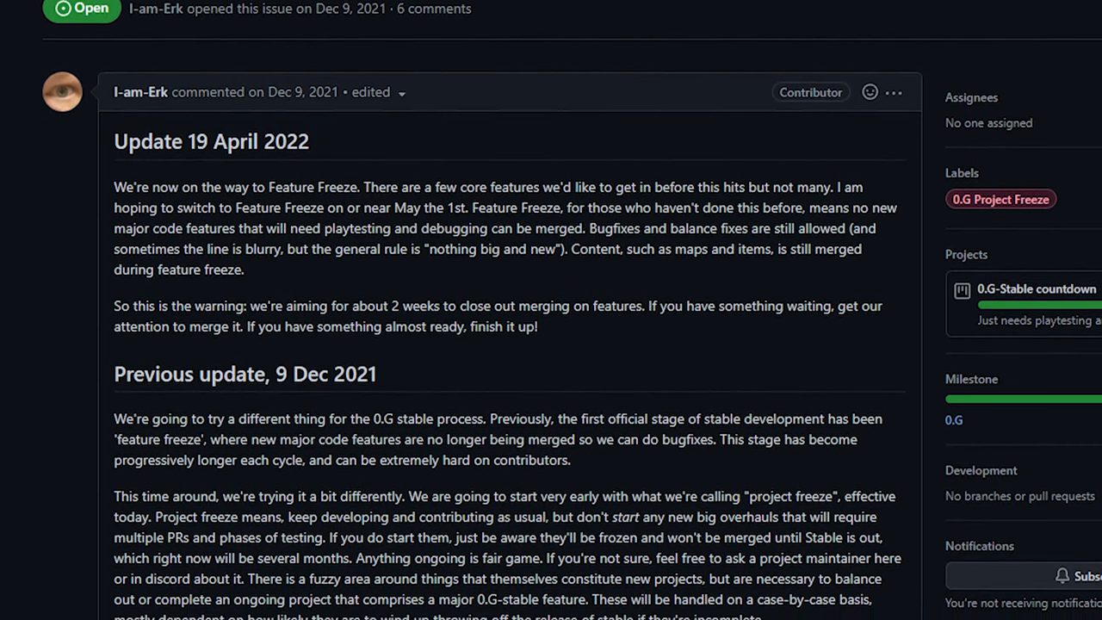
{"action": "scroll", "scroll_direction": "down", "scroll_amount": 3}
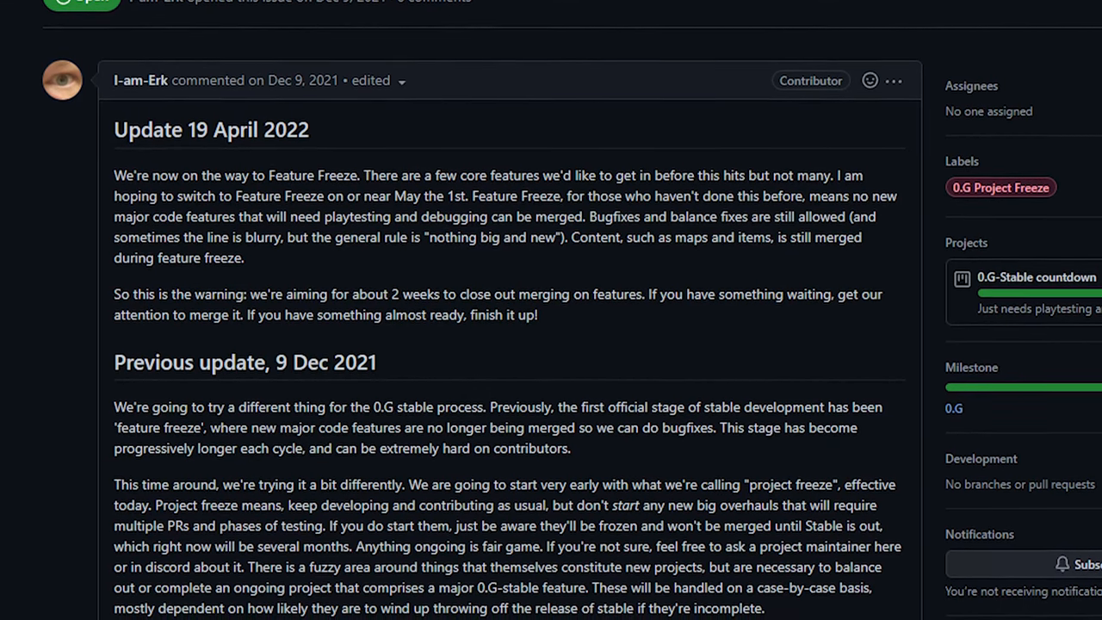